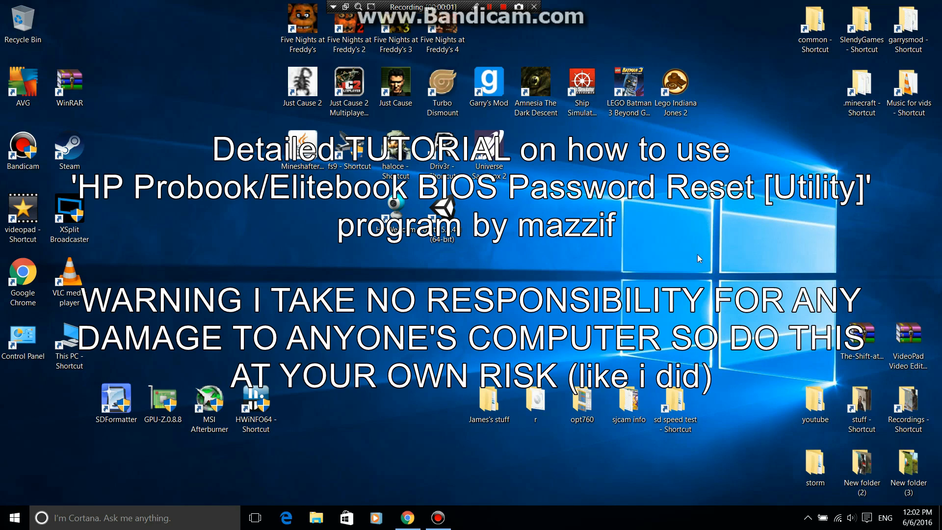
mouse_move(714, 287)
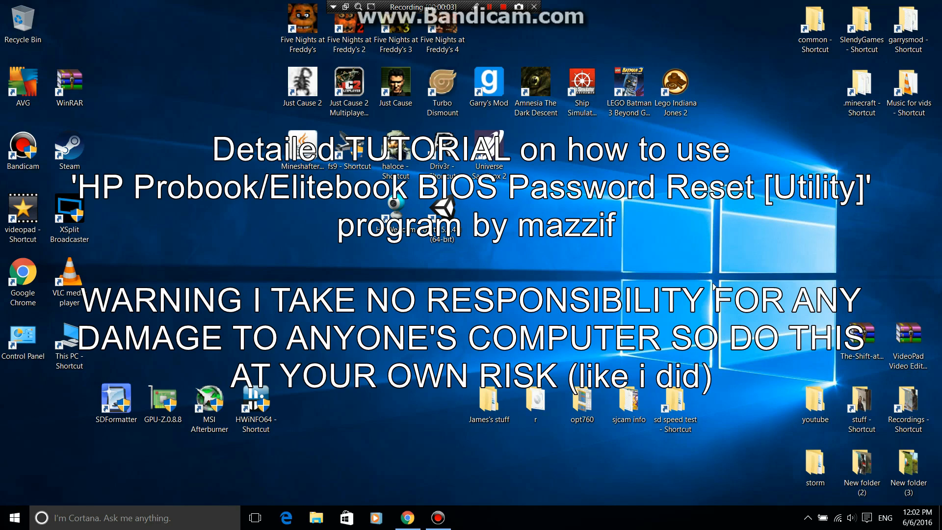
mouse_move(705, 255)
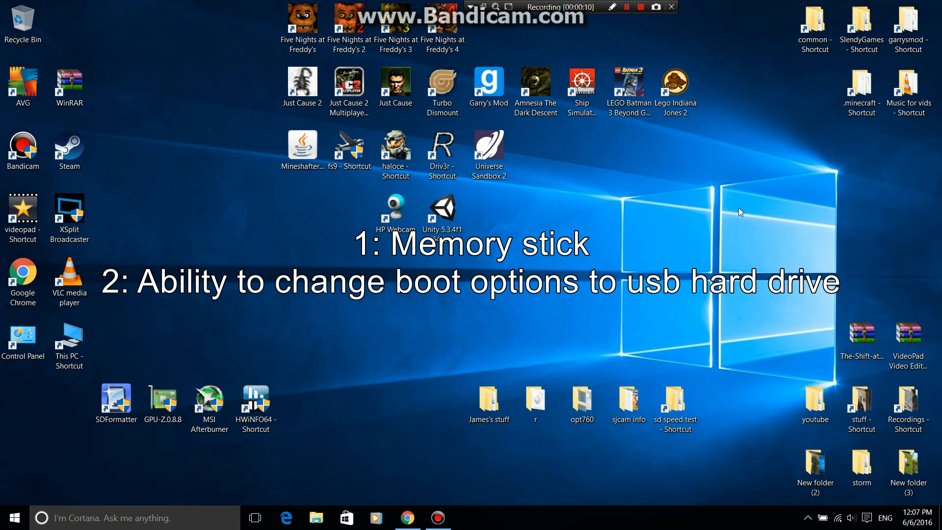
mouse_move(333, 84)
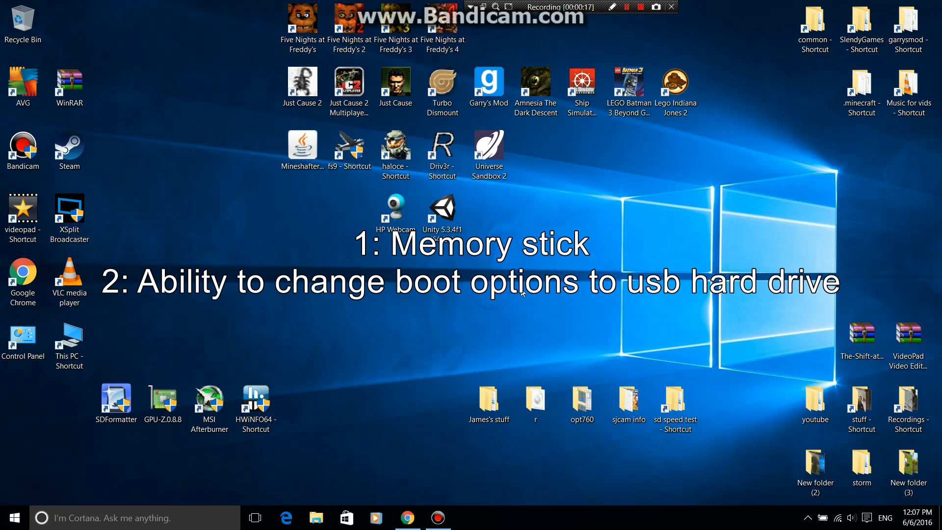
mouse_move(549, 173)
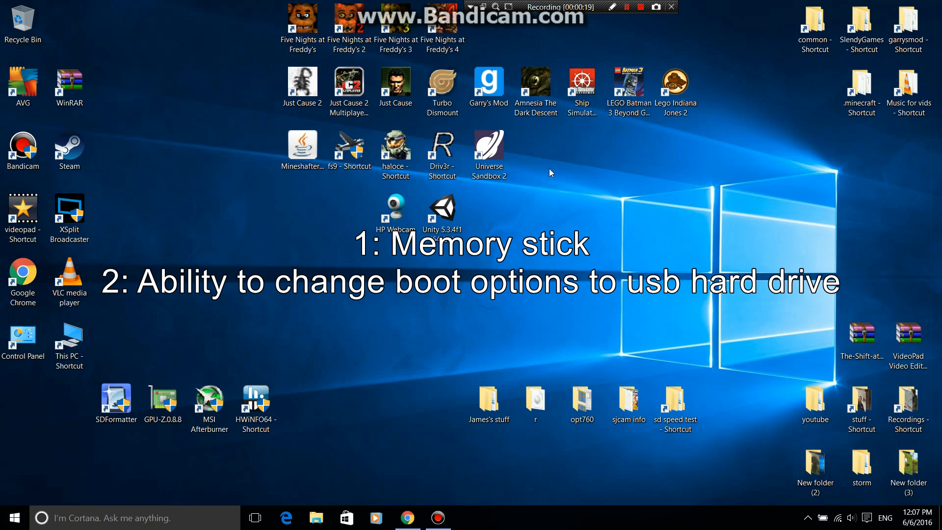
mouse_move(563, 173)
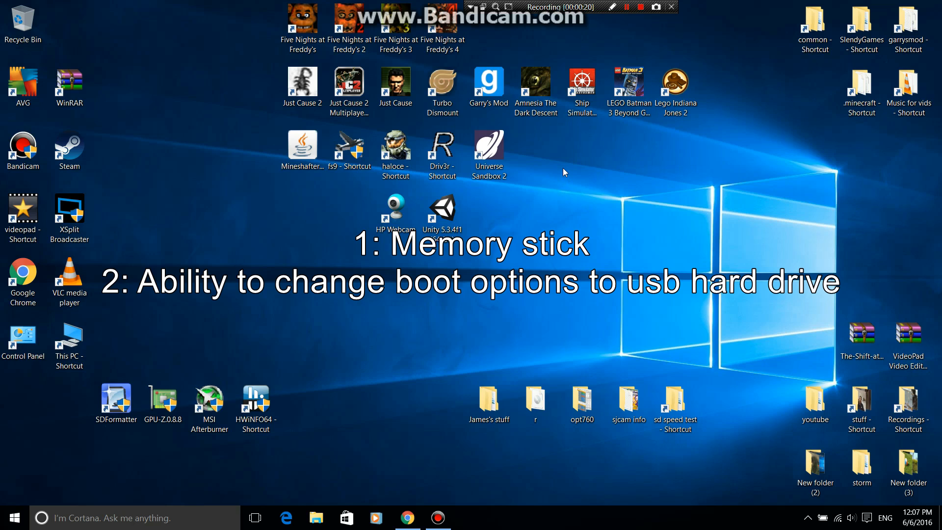
mouse_move(555, 164)
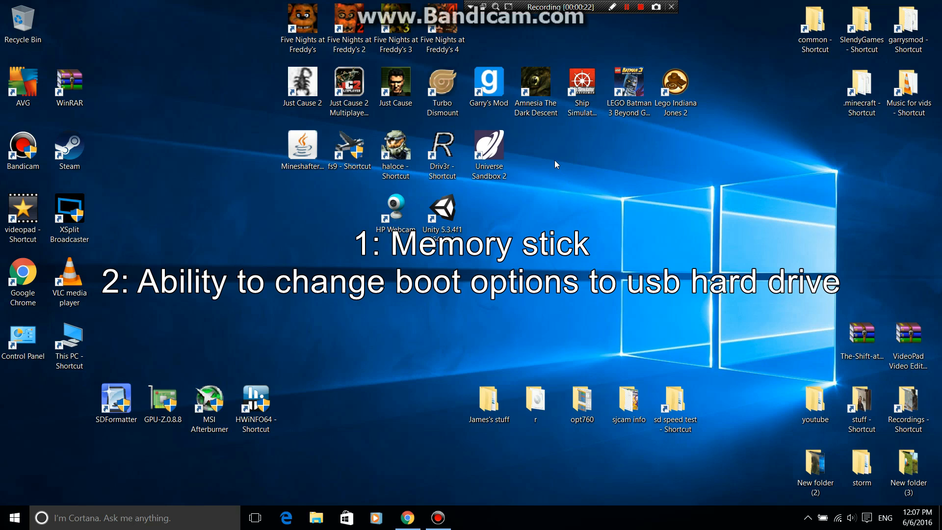
mouse_move(543, 156)
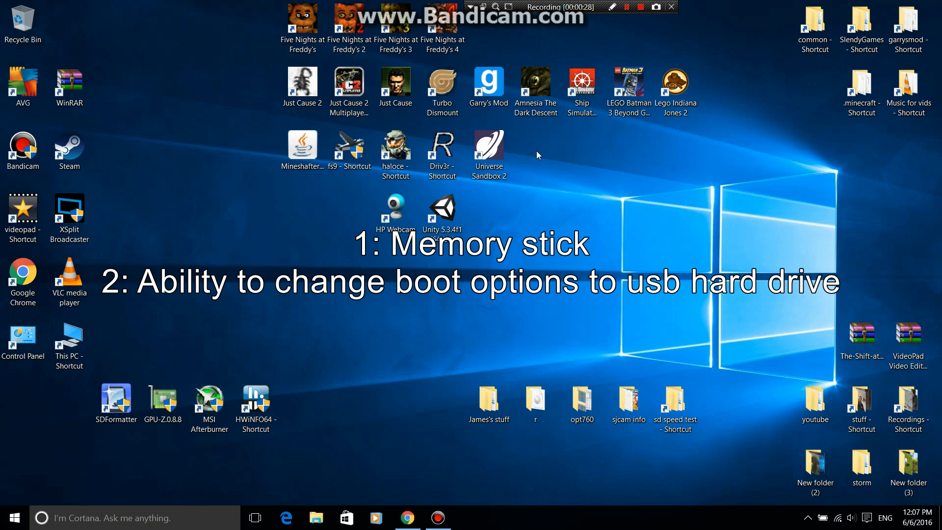
mouse_move(598, 31)
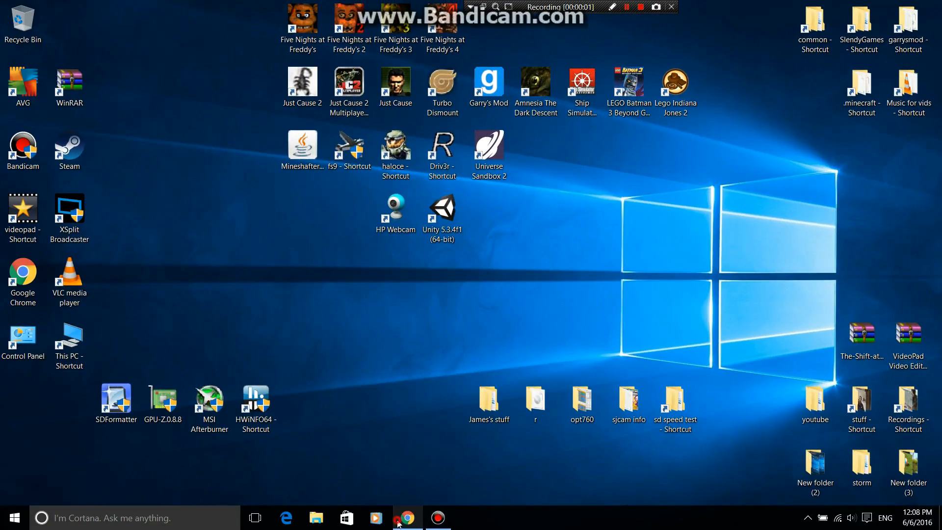
Bring up Chrome and start a search in a fresh tab's address bar
click(406, 517)
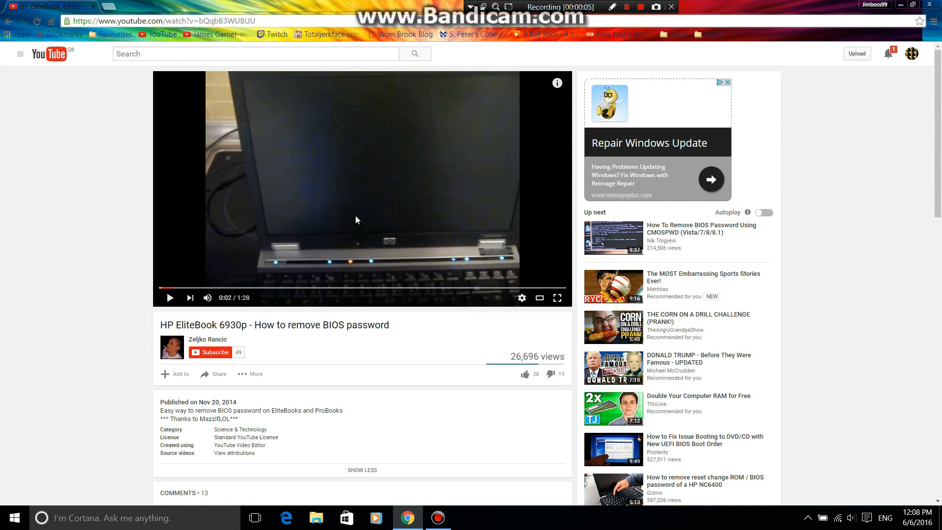
click(116, 6)
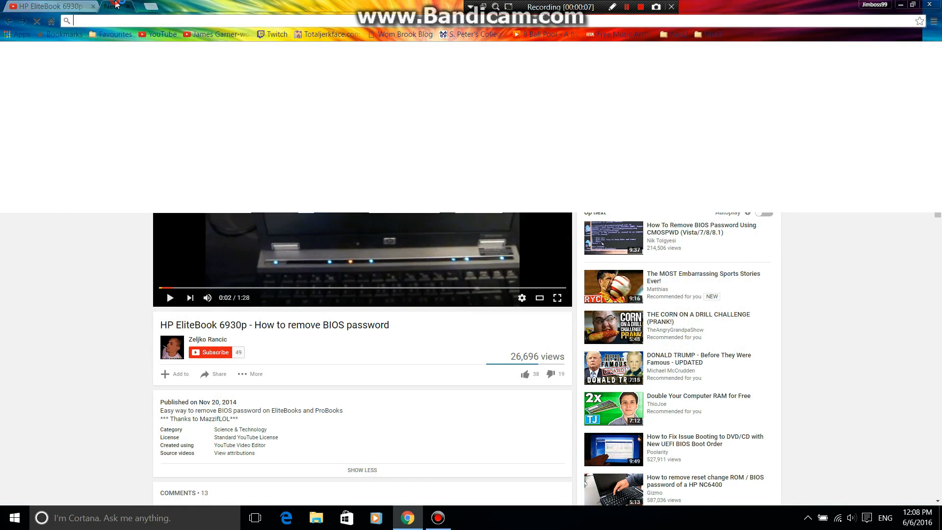
click(147, 6)
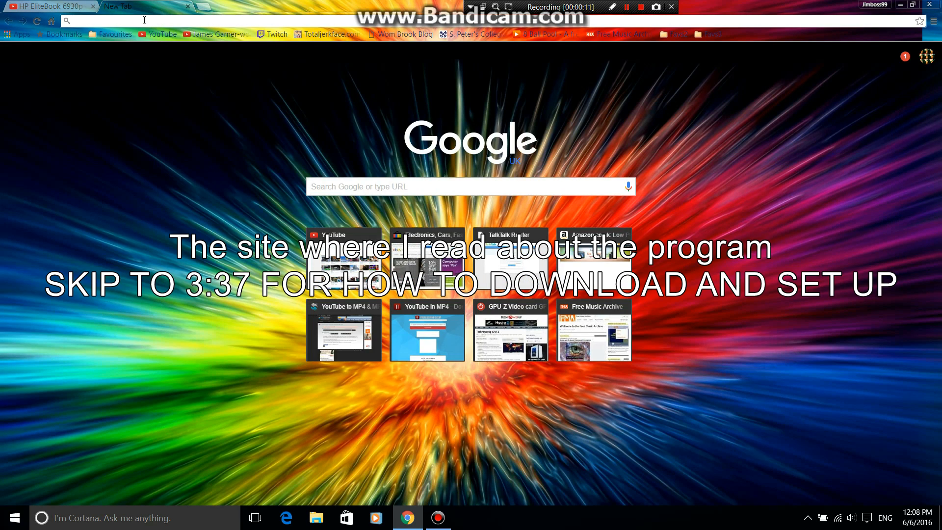
Search Google for 'elitebook 8530w bios password reset'
text(elite)
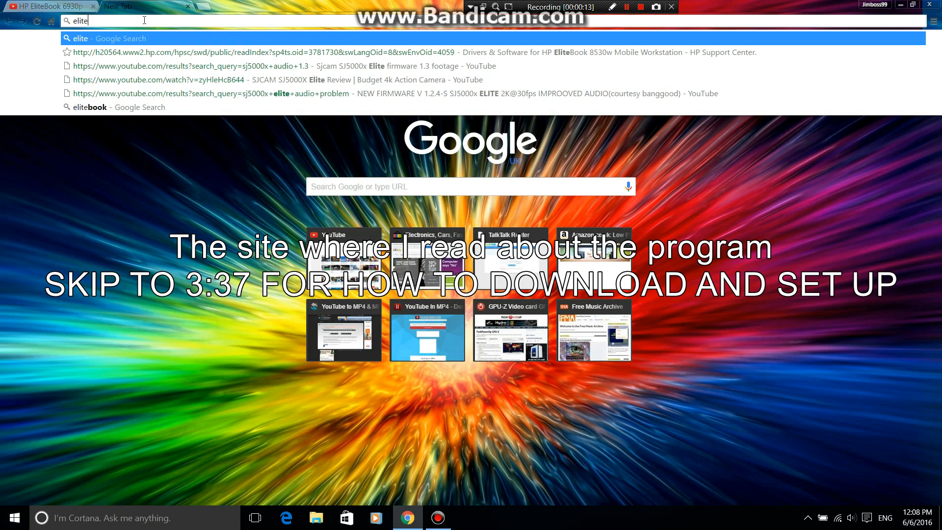
text(book)
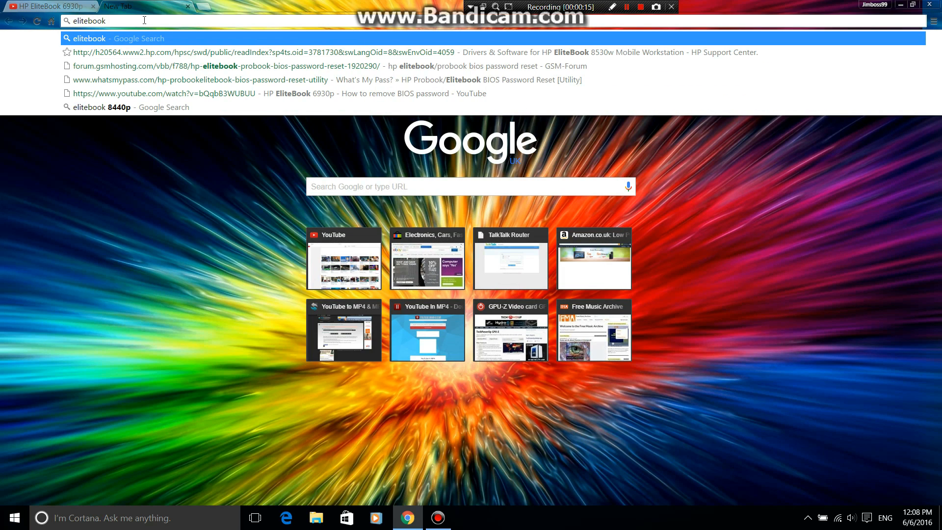
text(8530w)
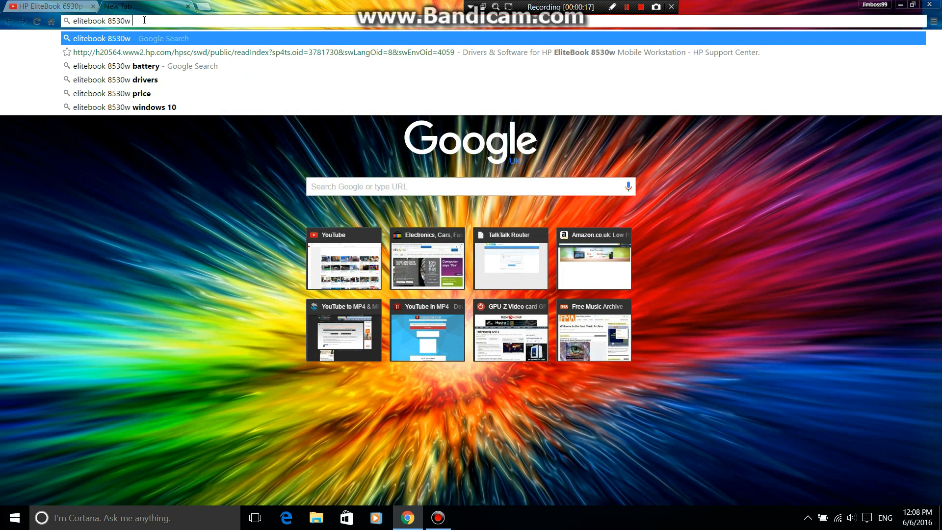
text(bios)
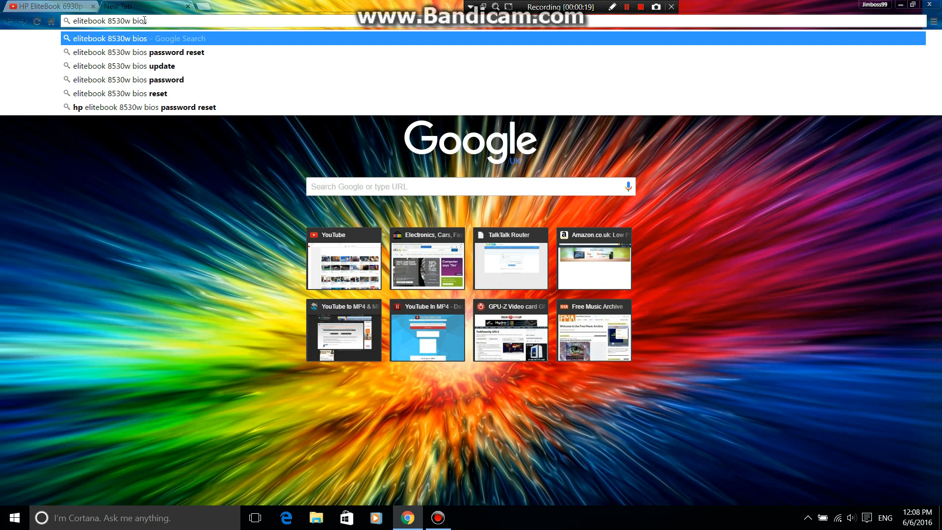
text(r)
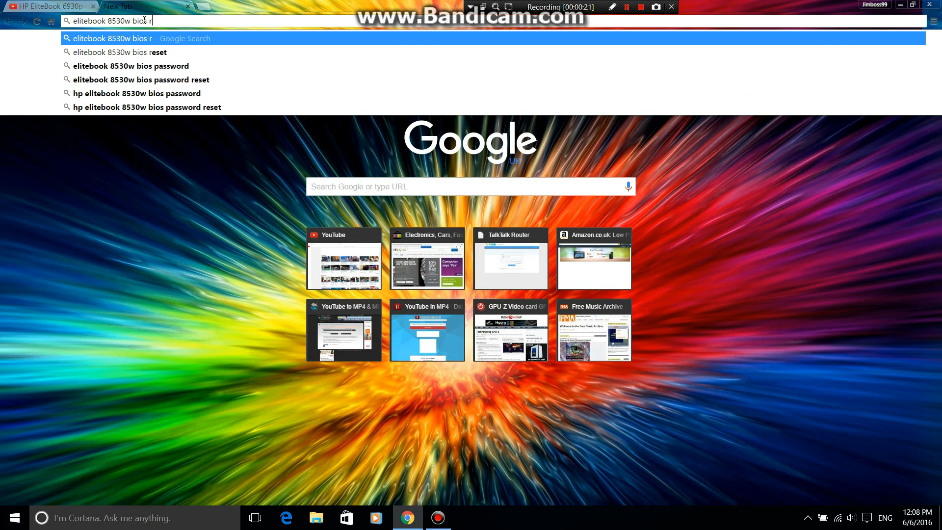
text(assword reset)
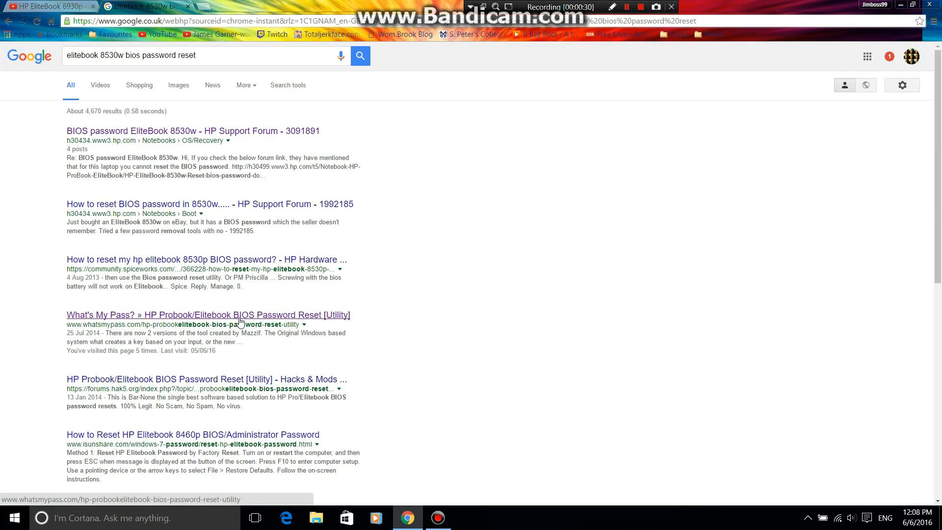
Open the whatsmypass.com result and scroll down past the USE and MAKE KEY sections
click(208, 315)
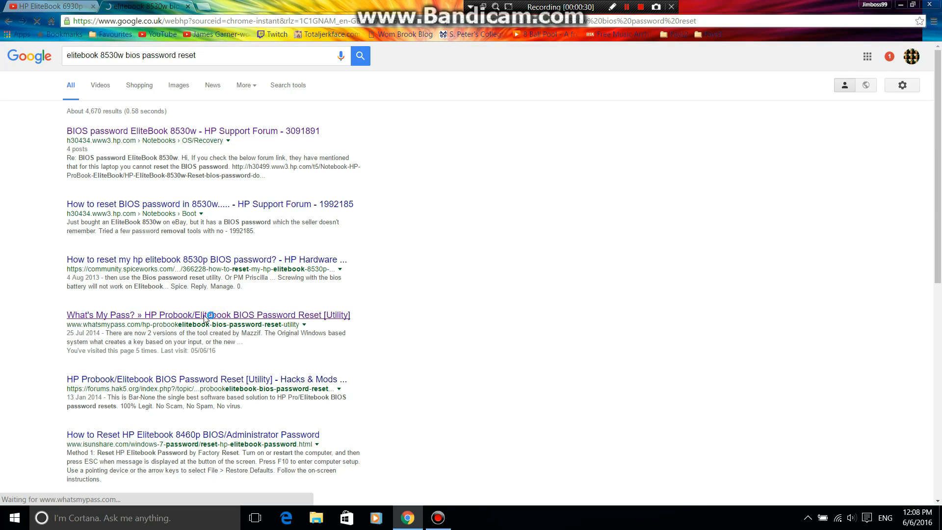
click(208, 315)
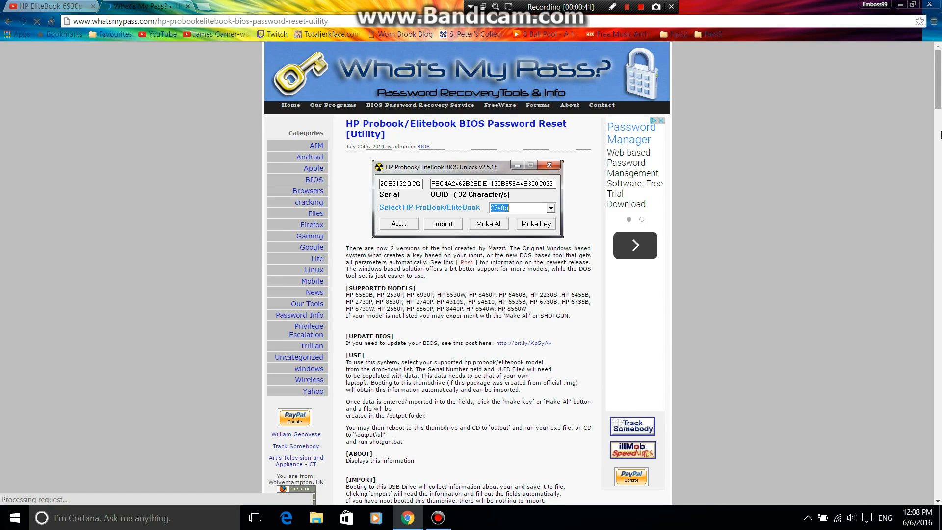
scroll(down, 3)
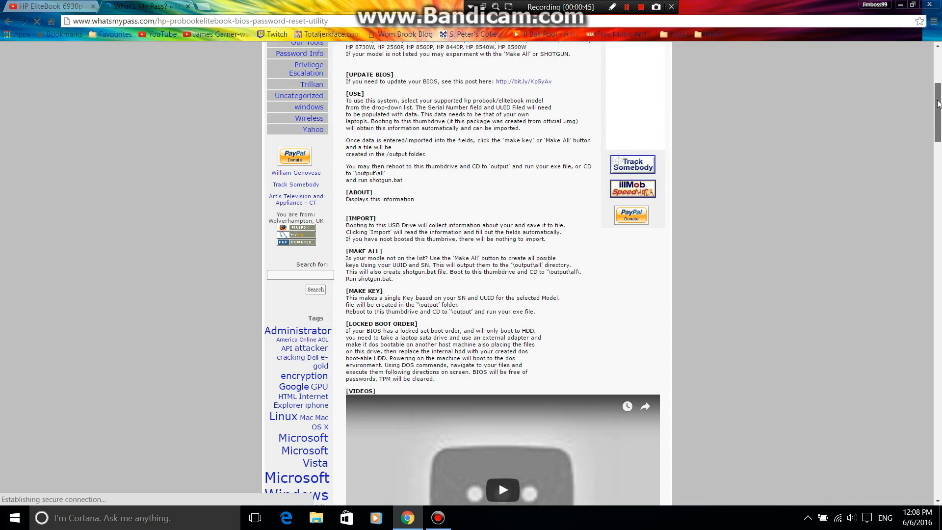
scroll(down, 3)
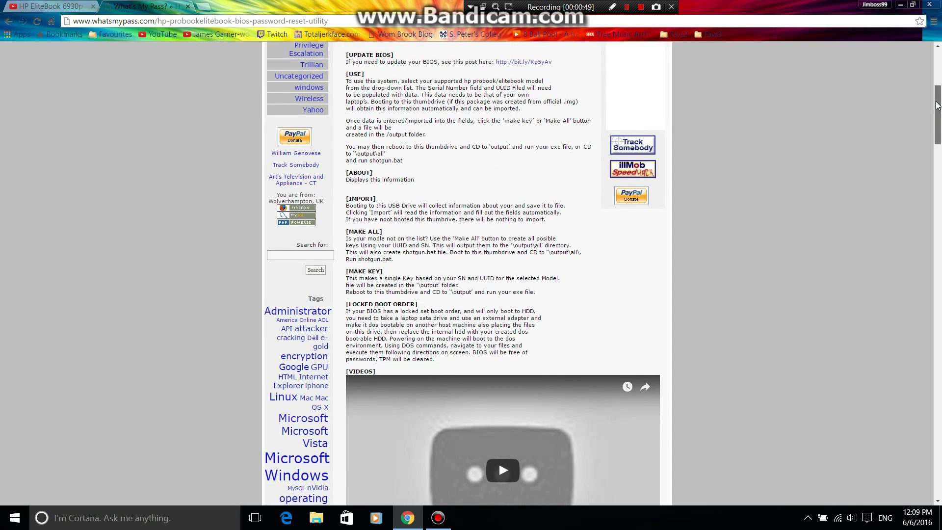
scroll(down, 3)
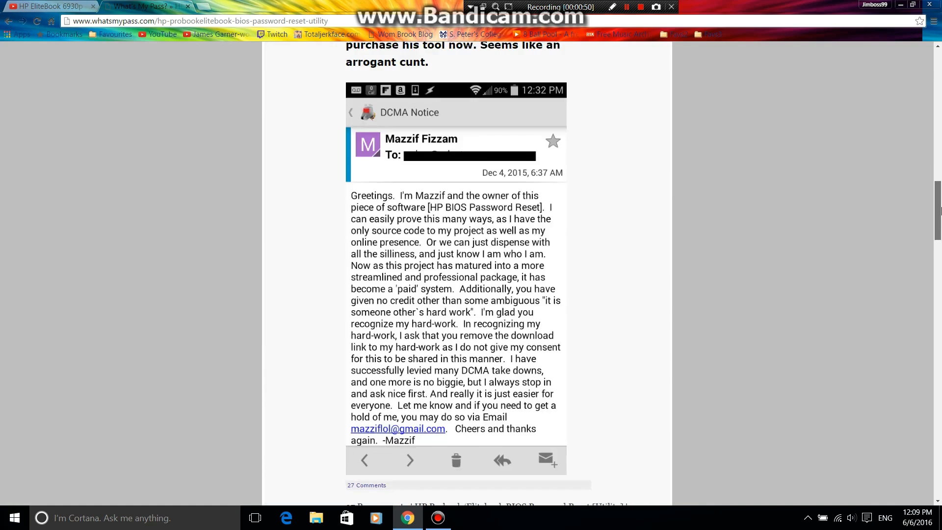
Scroll down through the reader comments on the What's My Pass? article
scroll(down, 3)
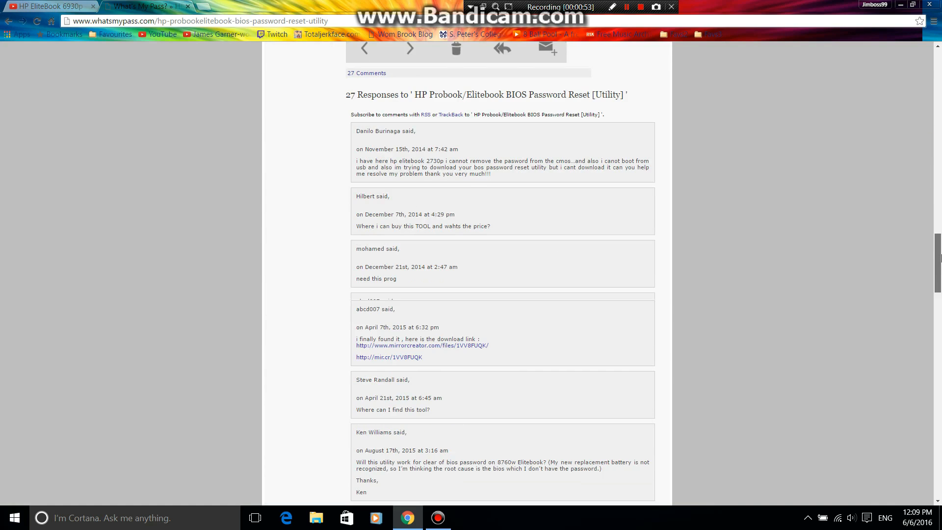
scroll(down, 3)
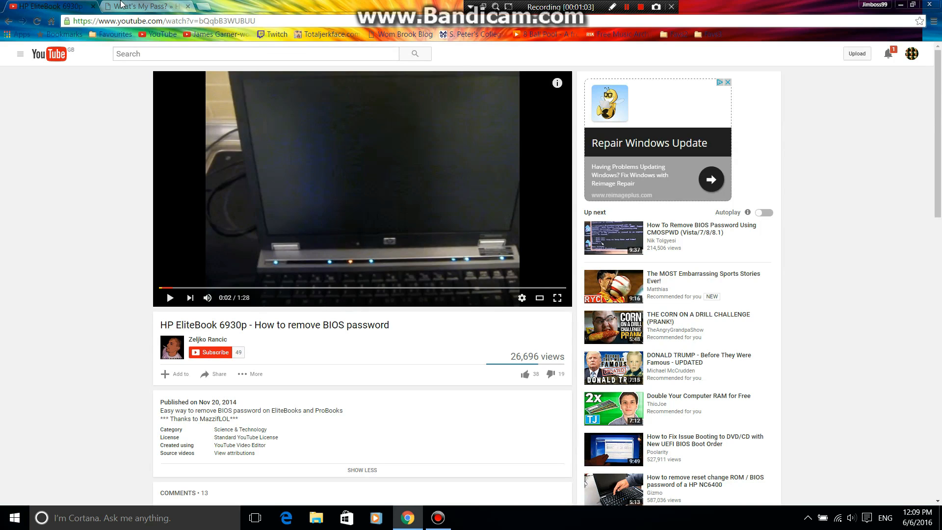
click(138, 6)
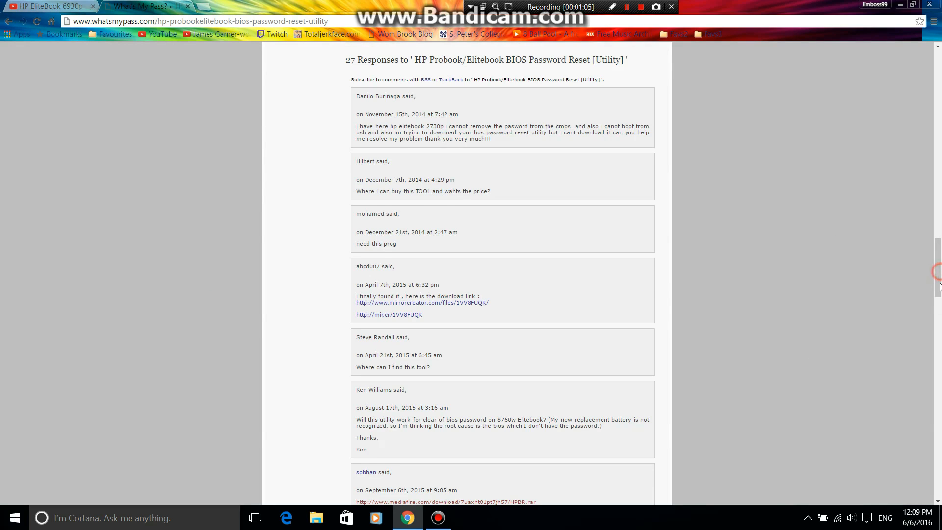
scroll(down, 3)
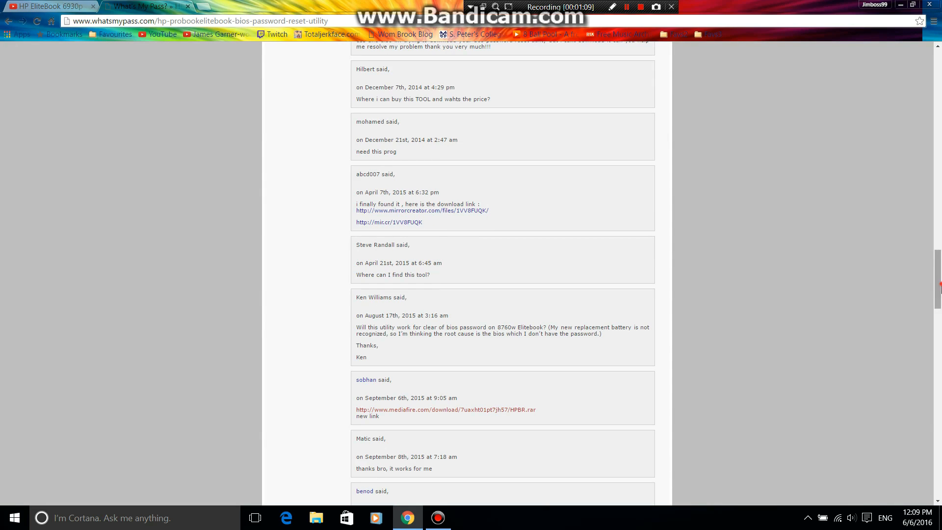
scroll(down, 3)
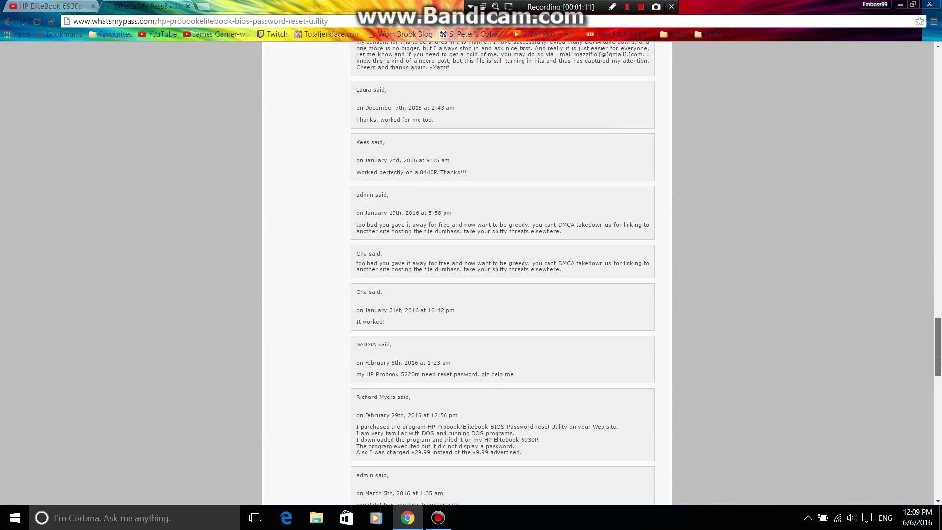
scroll(down, 3)
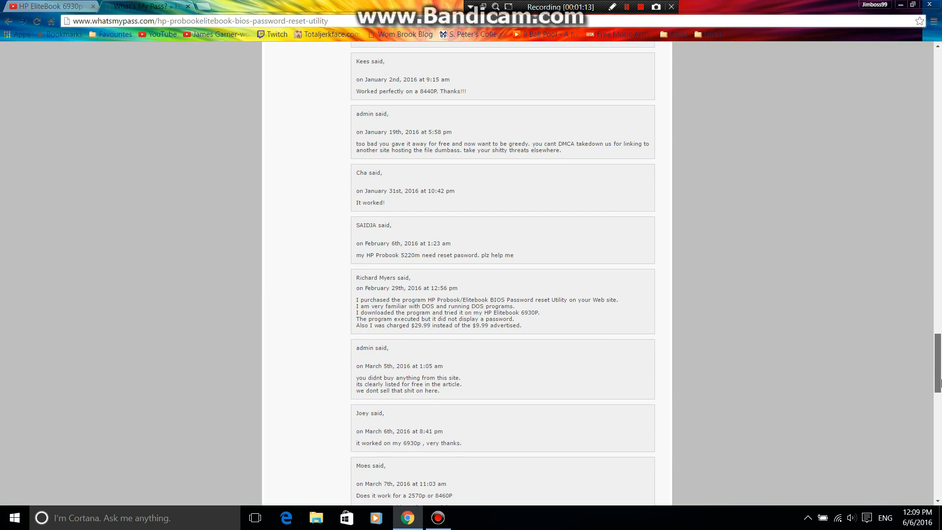
scroll(down, 3)
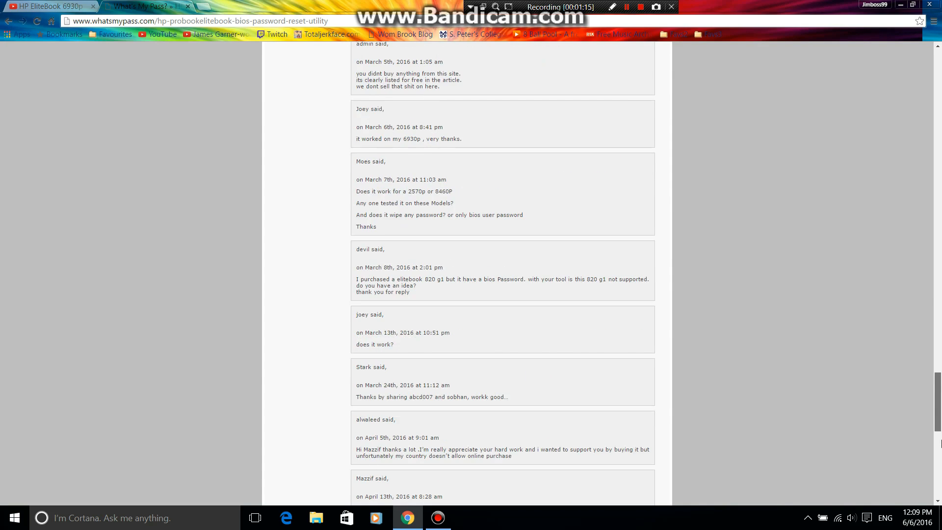
scroll(down, 3)
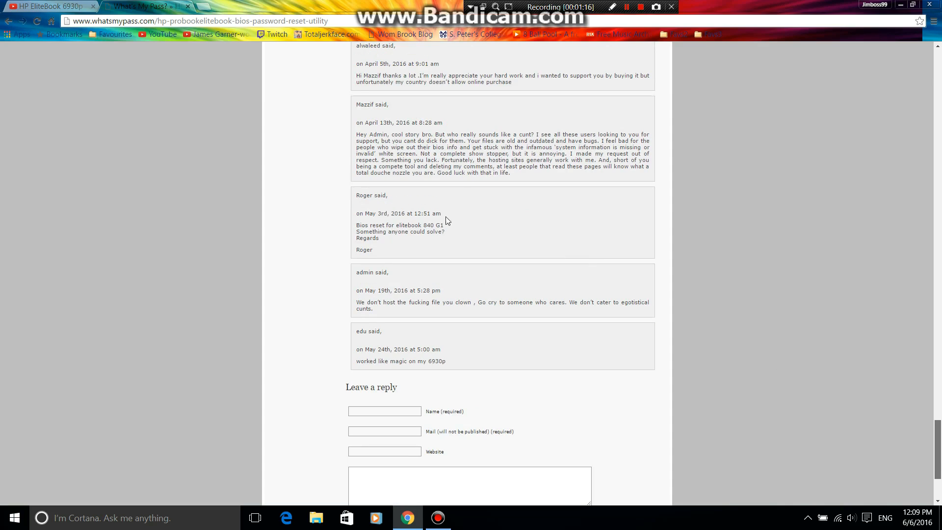
mouse_move(449, 162)
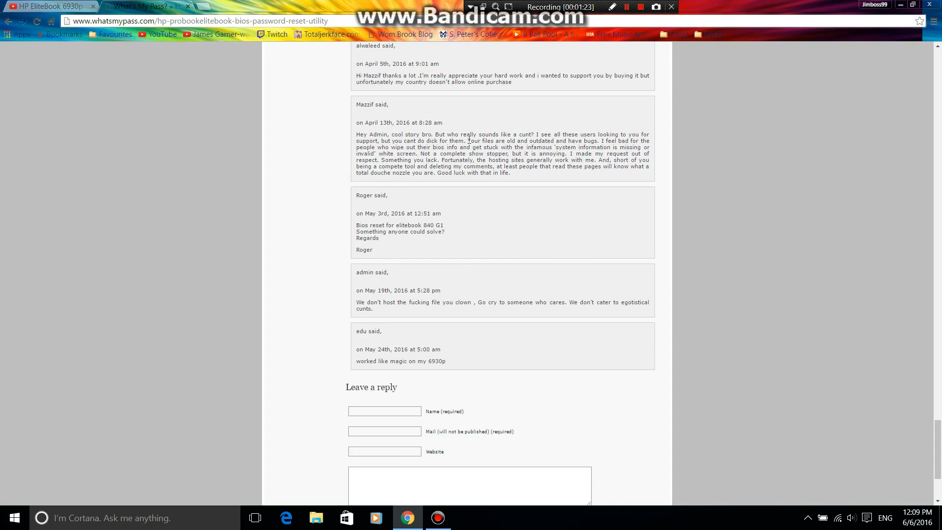
Highlight part of Mazzif's comment and his name, then scroll back up the page
double_click(480, 141)
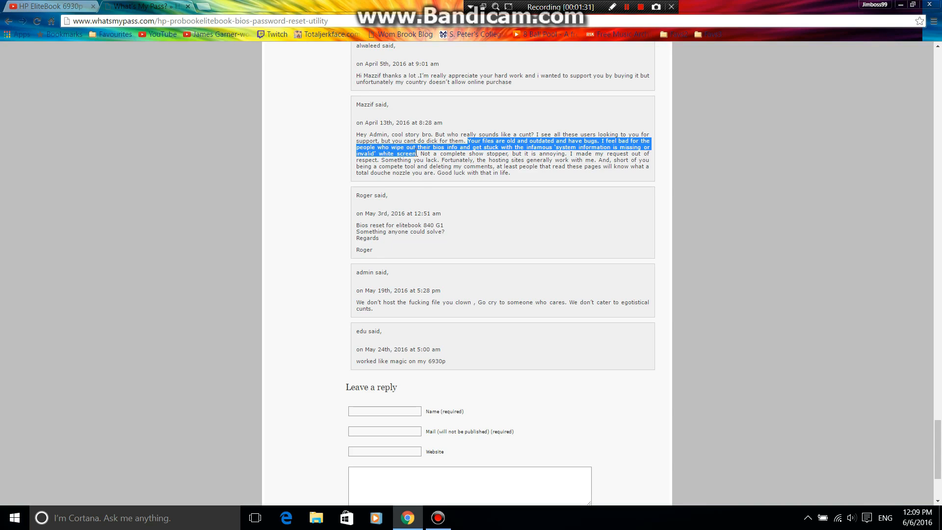
scroll(up, 3)
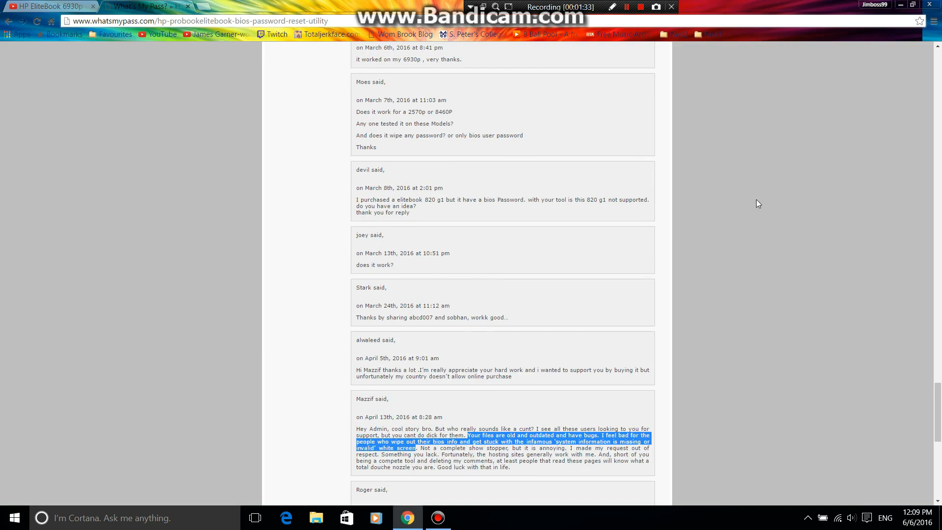
click(360, 402)
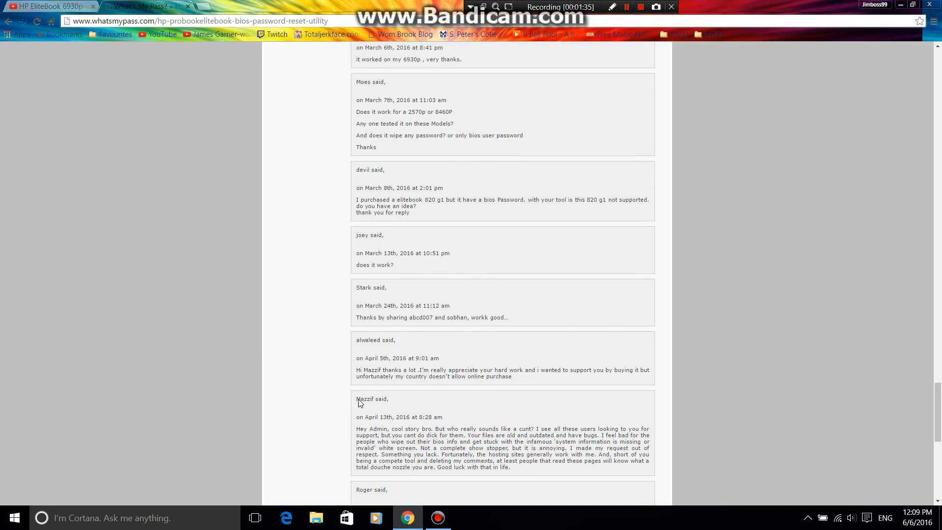
double_click(365, 399)
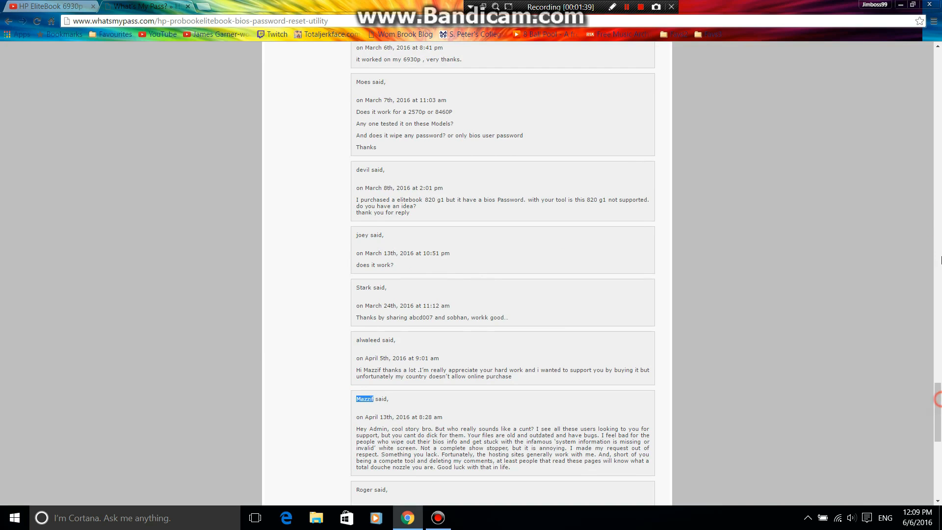
scroll(up, 3)
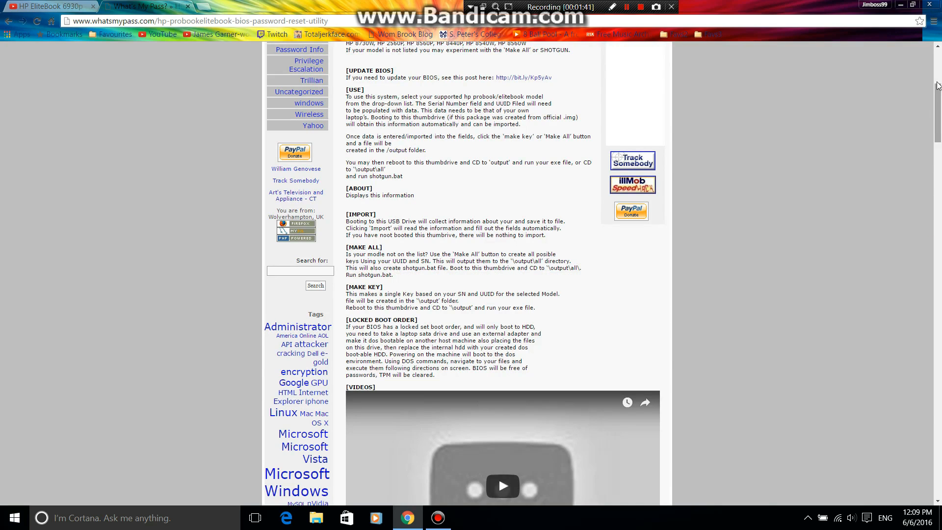
mouse_move(412, 132)
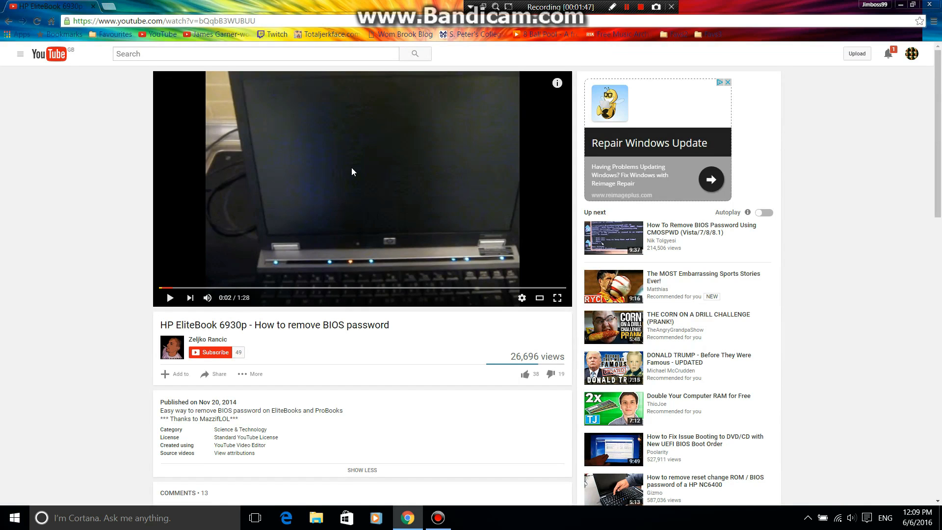
Follow the gsmhosting forum link from the YouTube video comments into its new tab
scroll(down, 3)
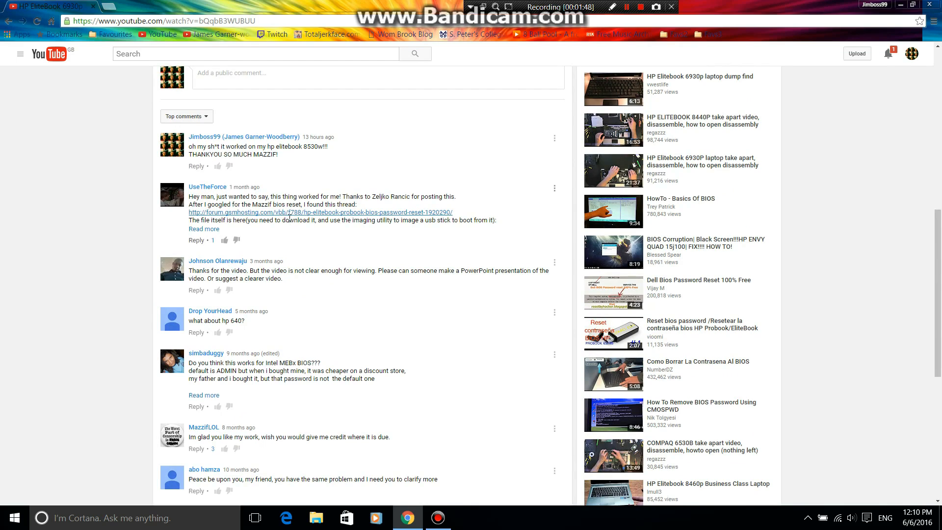
click(320, 212)
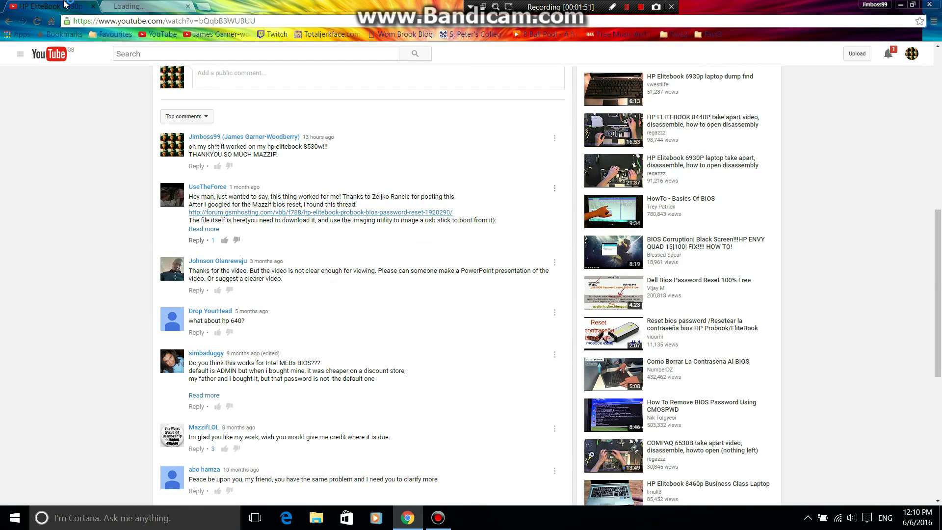
click(320, 212)
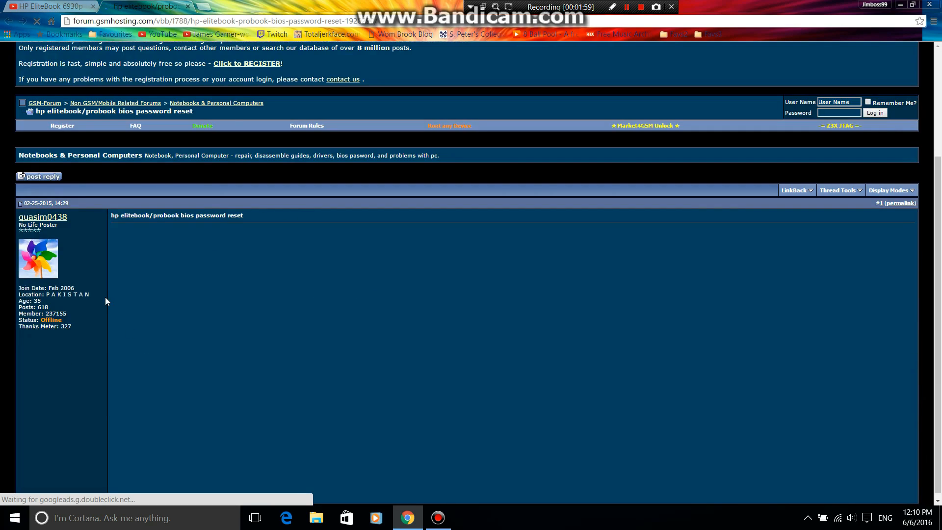
mouse_move(77, 230)
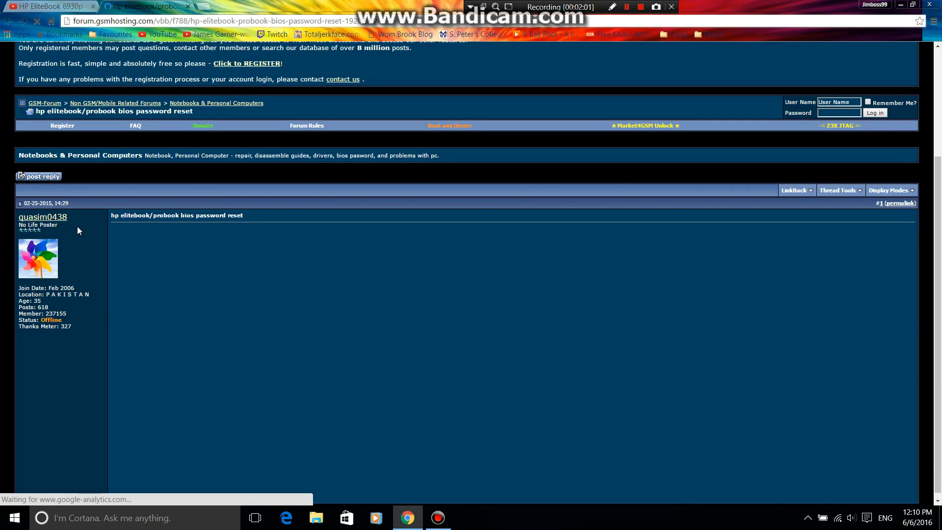
mouse_move(377, 269)
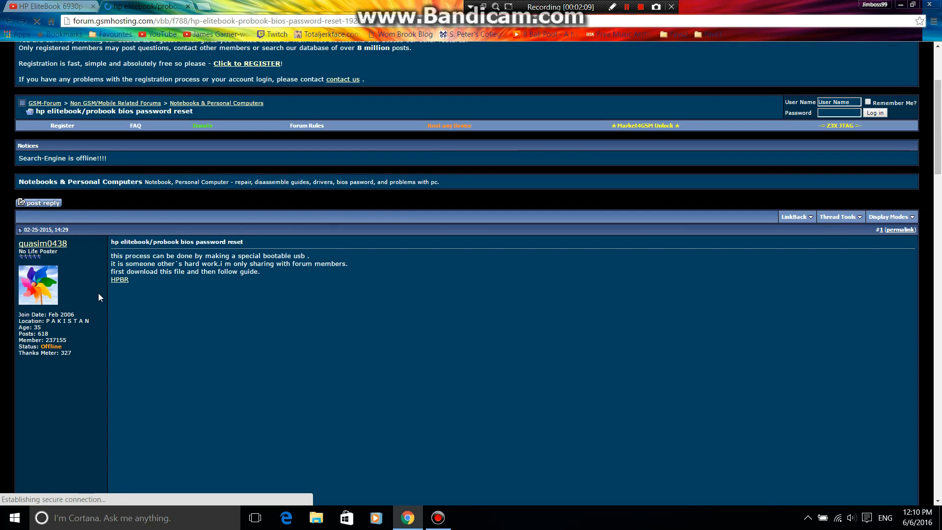
Read through the GSM-Forum thread's detailed BIOS password reset guide
scroll(down, 3)
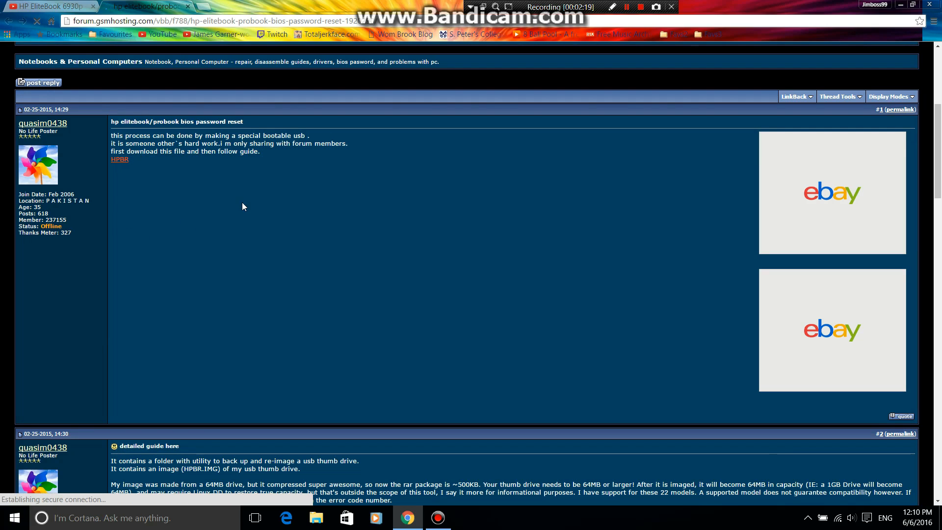
mouse_move(360, 268)
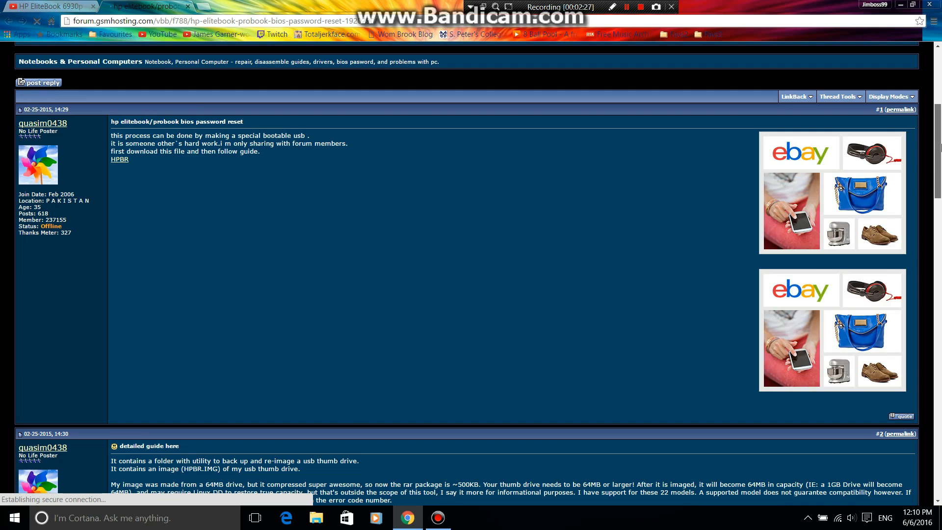
scroll(down, 3)
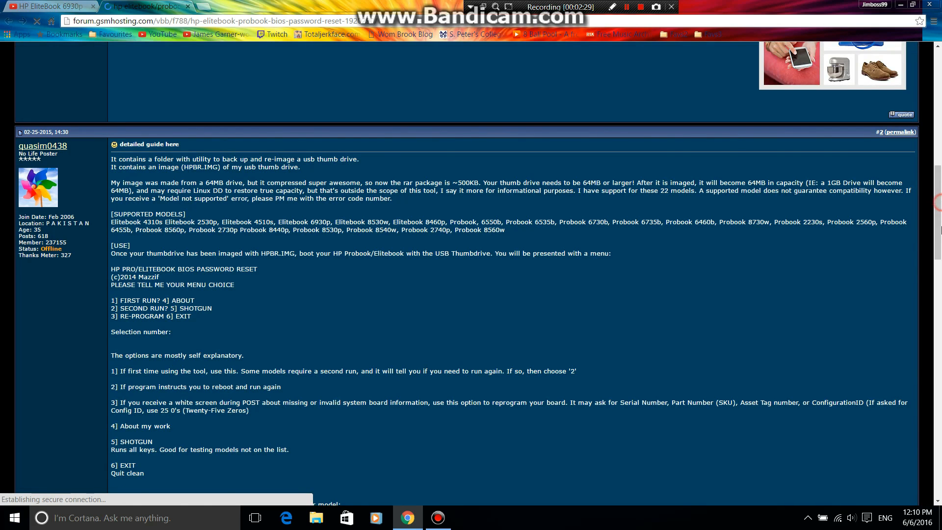
scroll(down, 3)
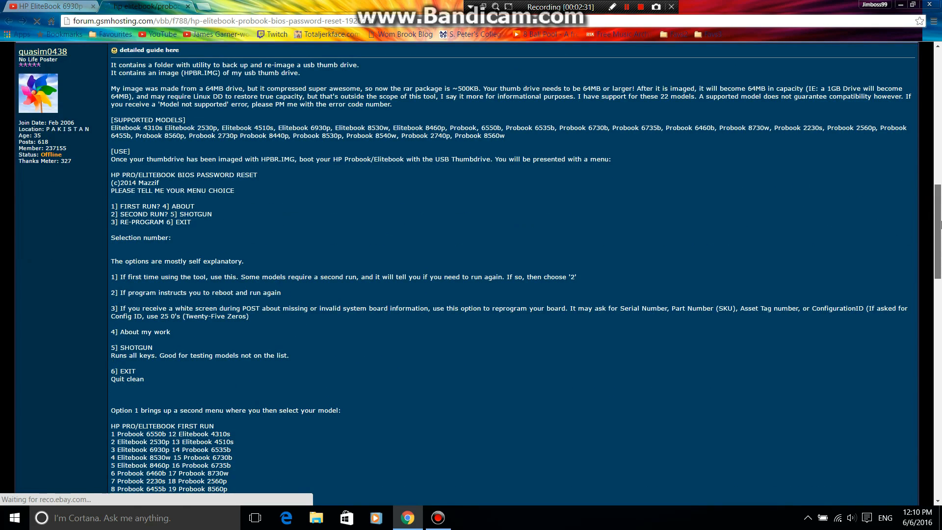
scroll(up, 3)
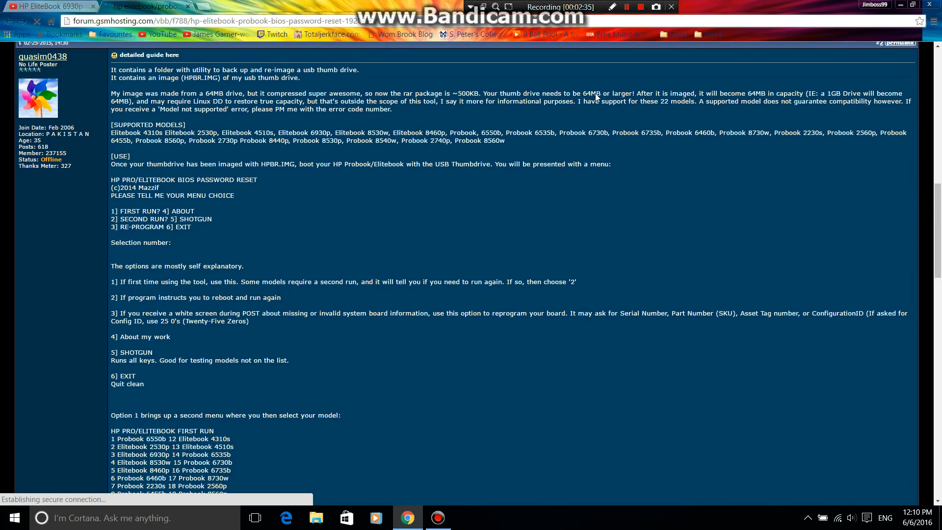
mouse_move(645, 91)
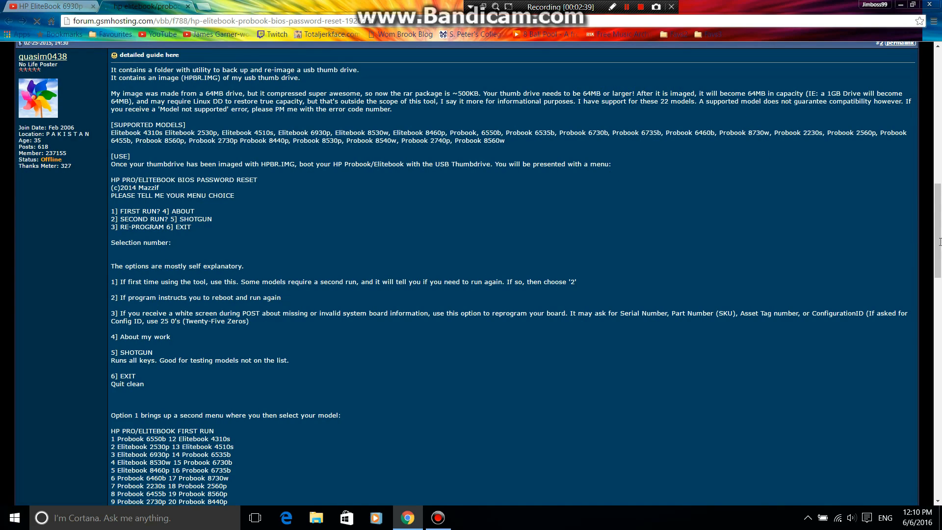
mouse_move(245, 247)
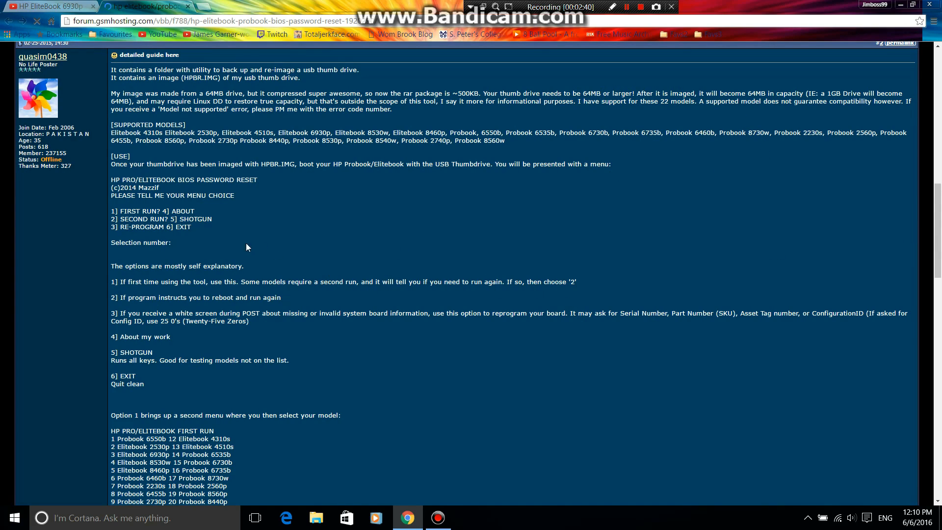
mouse_move(142, 192)
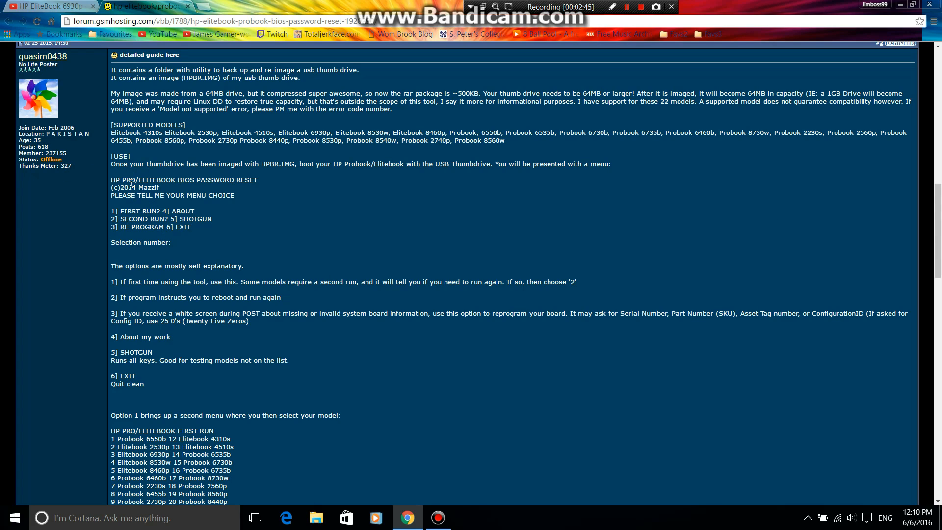
mouse_move(153, 157)
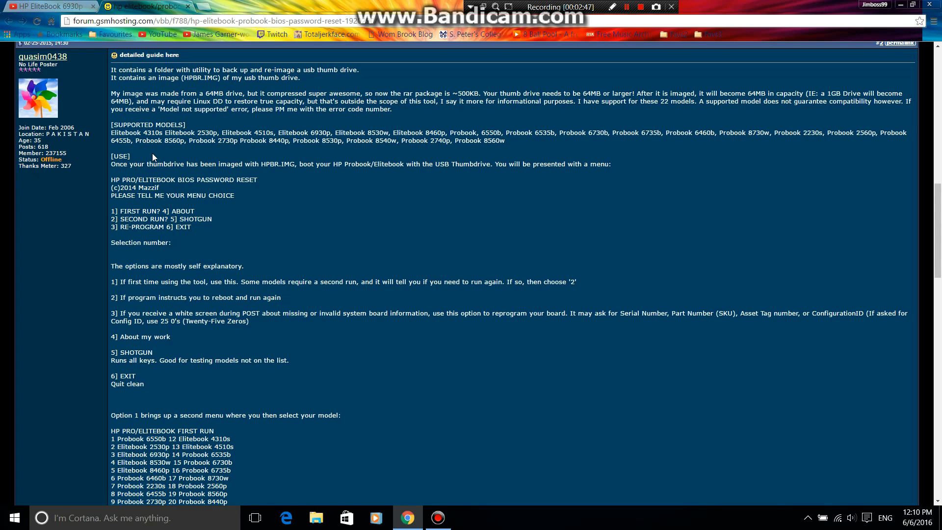
mouse_move(896, 284)
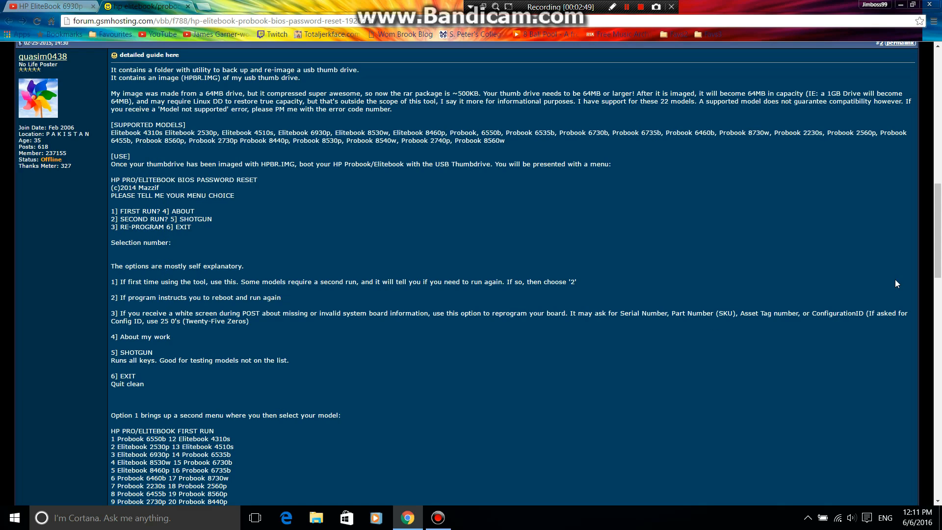
scroll(up, 3)
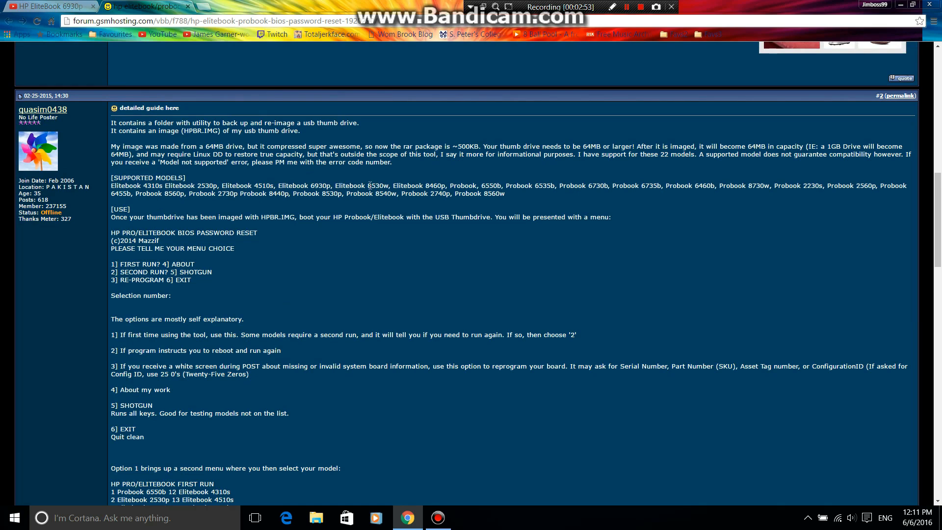
scroll(up, 3)
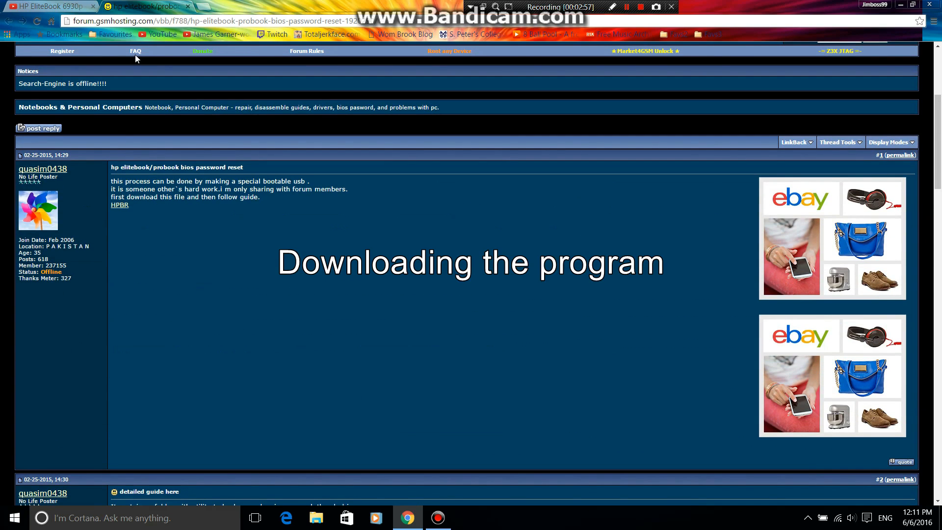
mouse_move(118, 205)
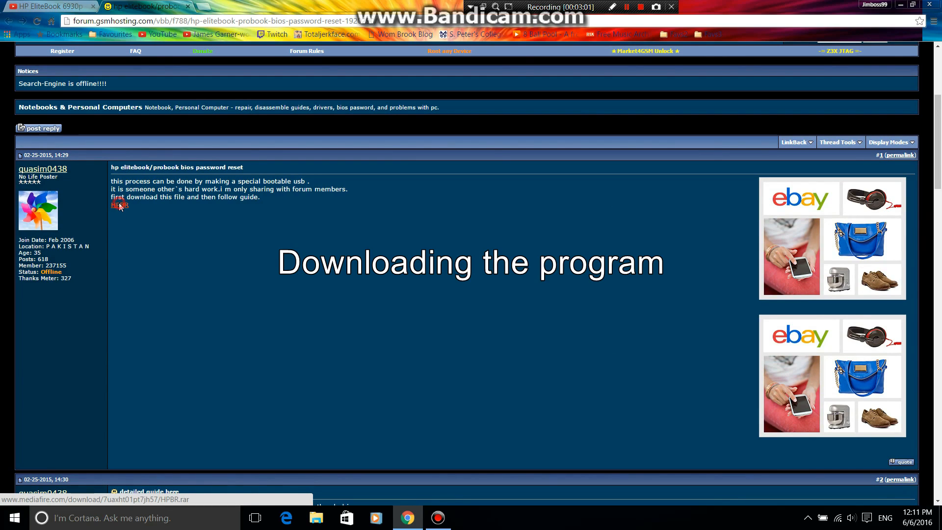
Open the HPBR MediaFire link and try the Download (31.66 MB) button while it prepares
click(119, 205)
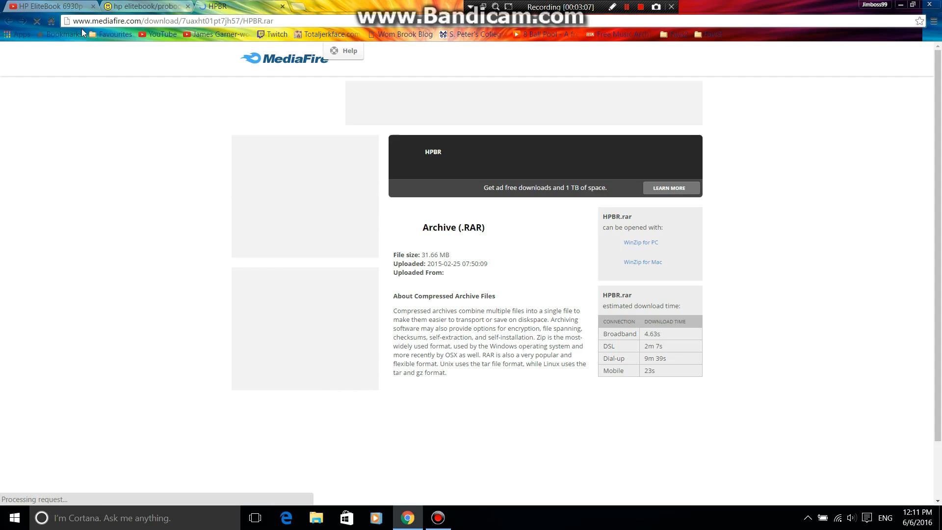
mouse_move(544, 188)
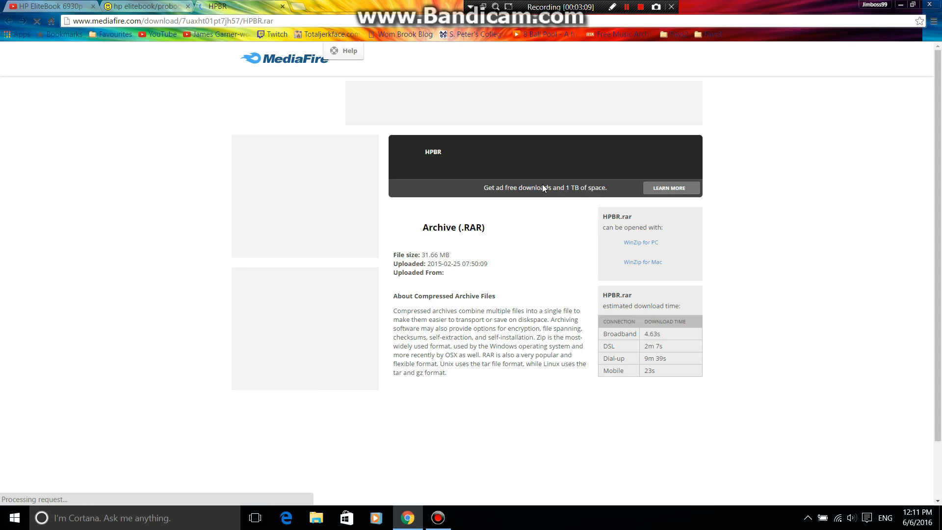
click(618, 156)
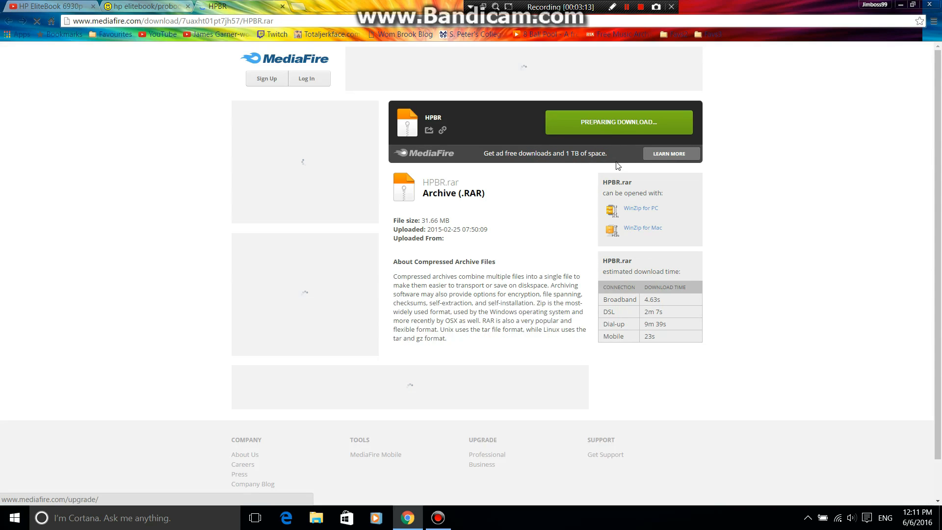
click(619, 122)
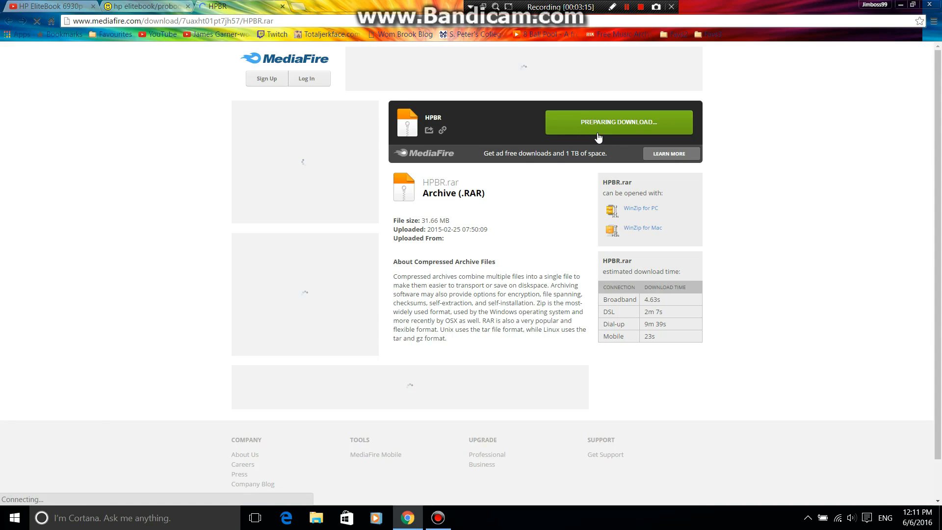
mouse_move(515, 142)
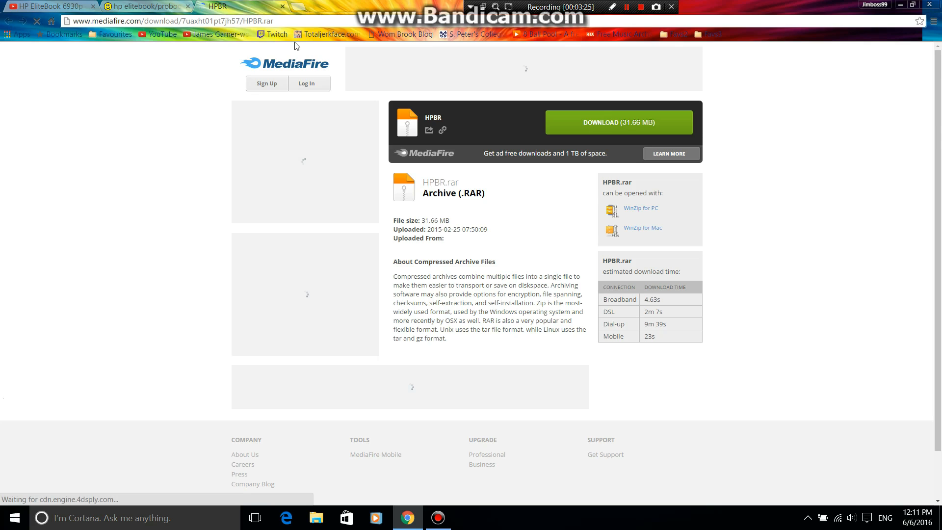
mouse_move(634, 7)
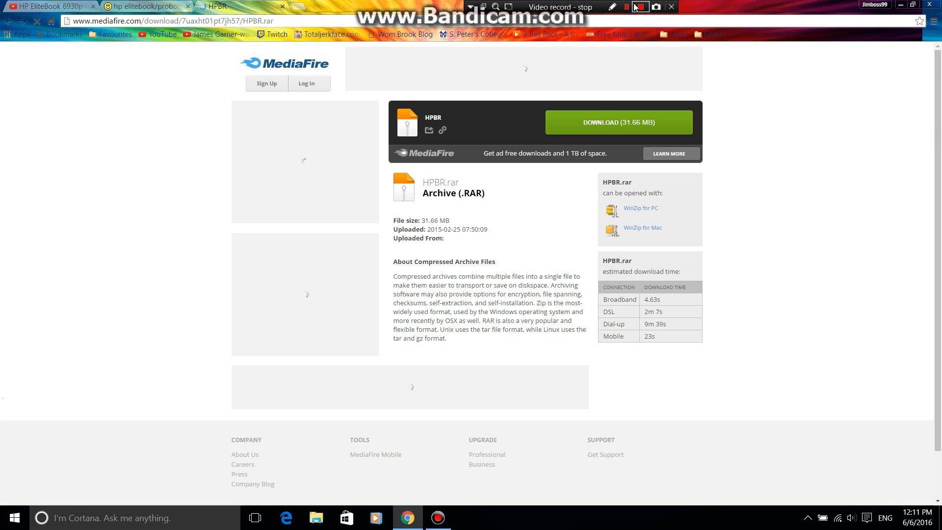
Start the HPBR.rar download and choose the Desktop in the Save As dialog
click(618, 122)
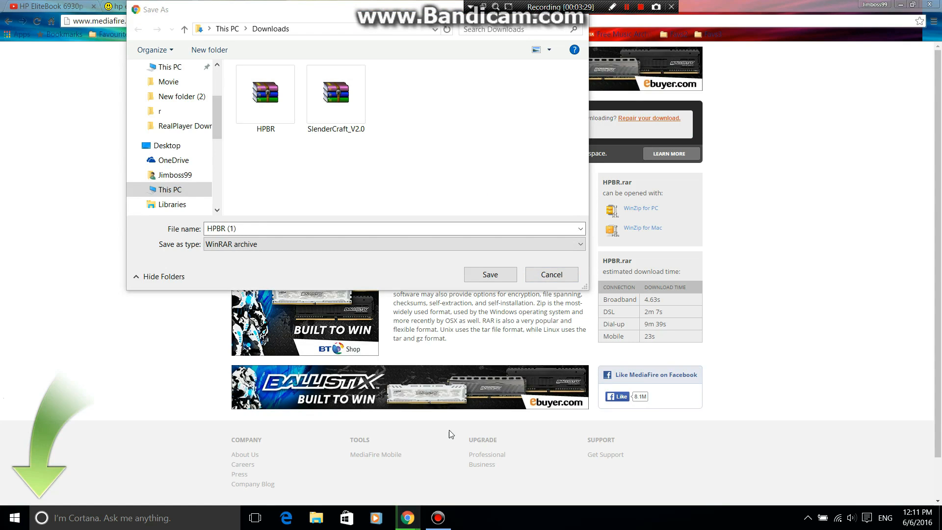
mouse_move(407, 517)
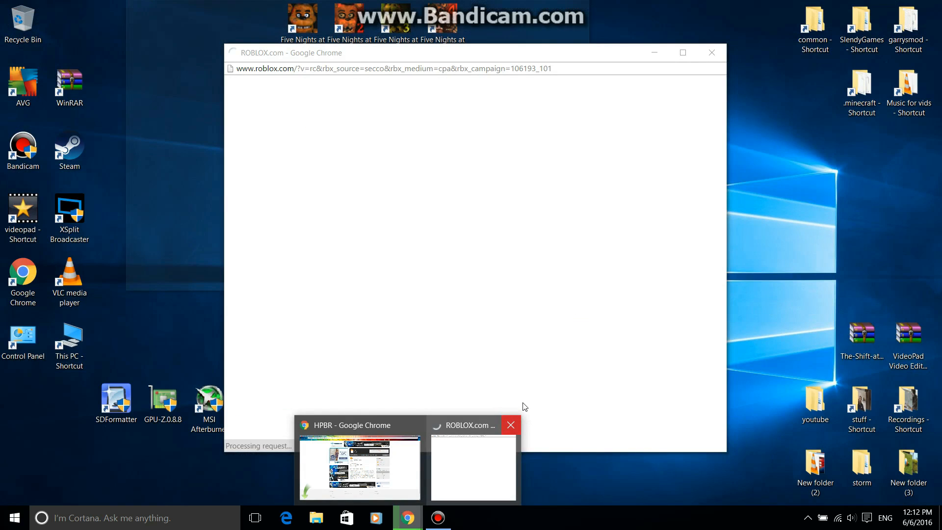
click(359, 465)
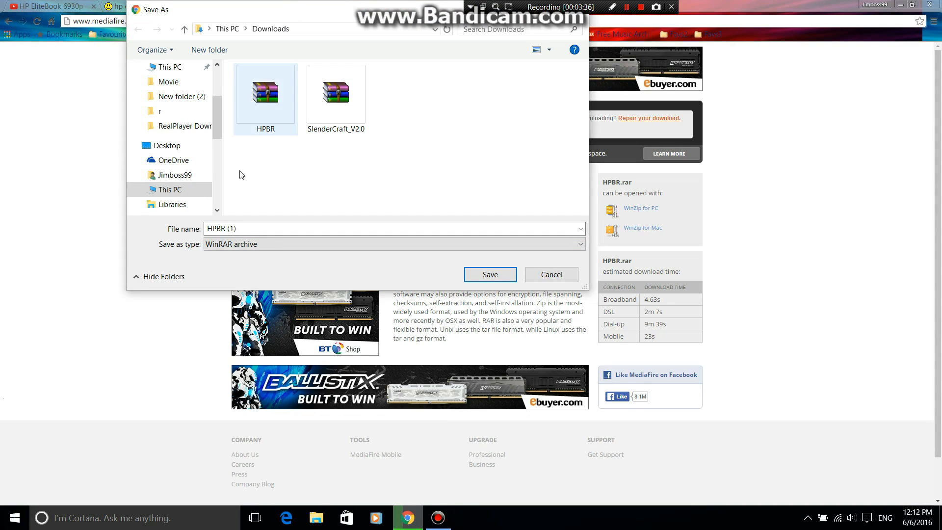
mouse_move(266, 177)
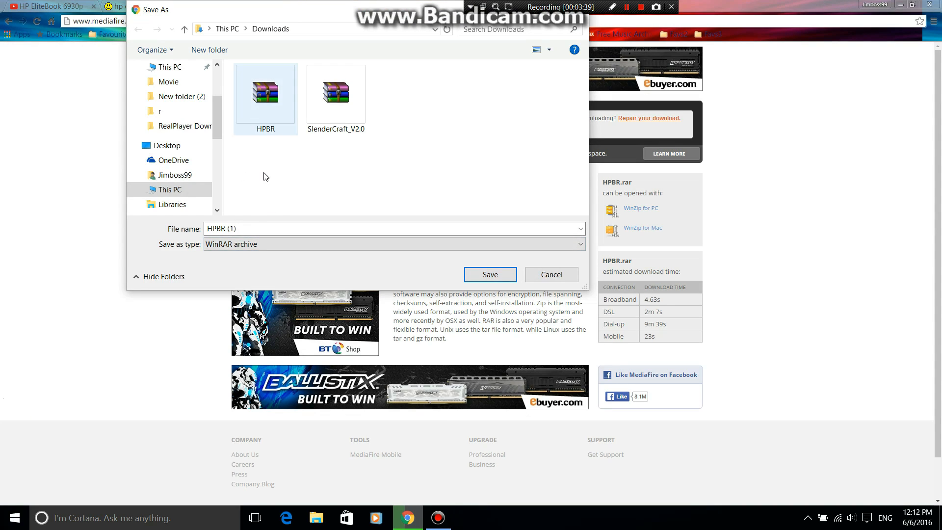
click(394, 229)
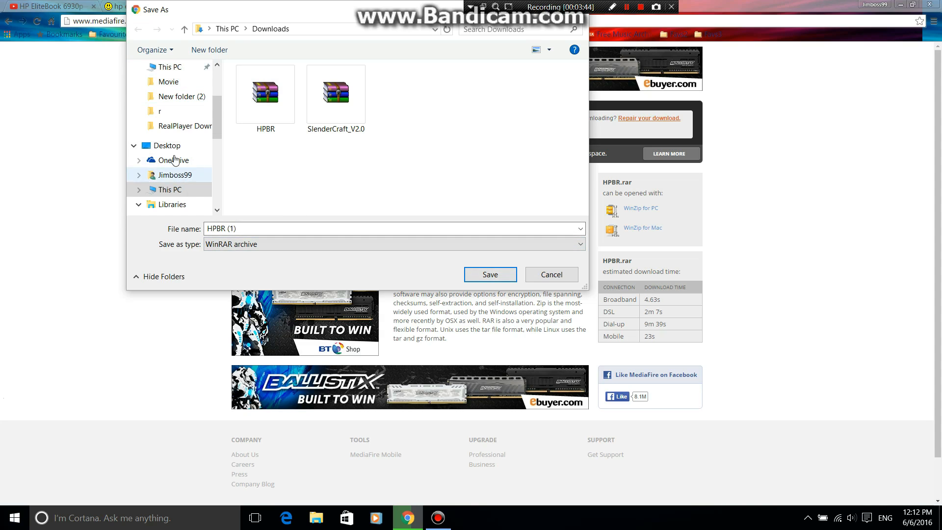
click(168, 145)
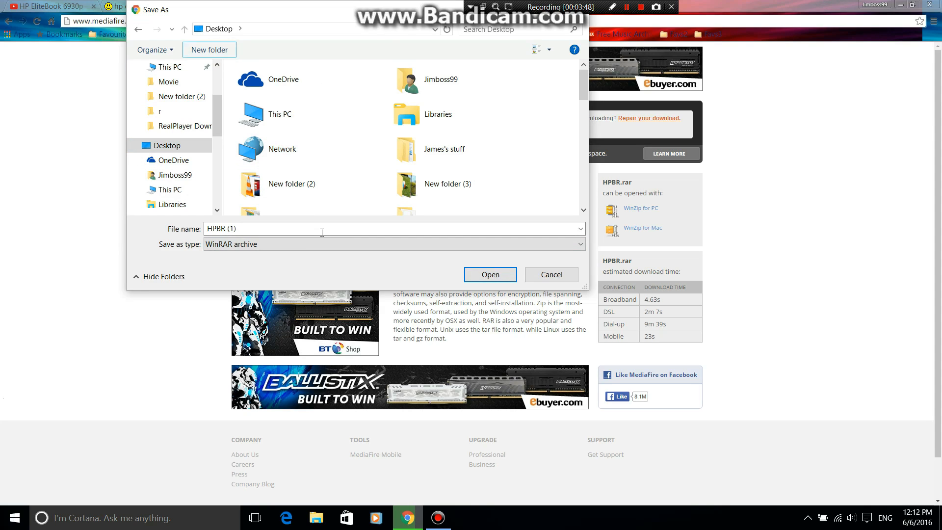
Create a Desktop folder named 'BIOS reset video' and save the archive into it
click(209, 49)
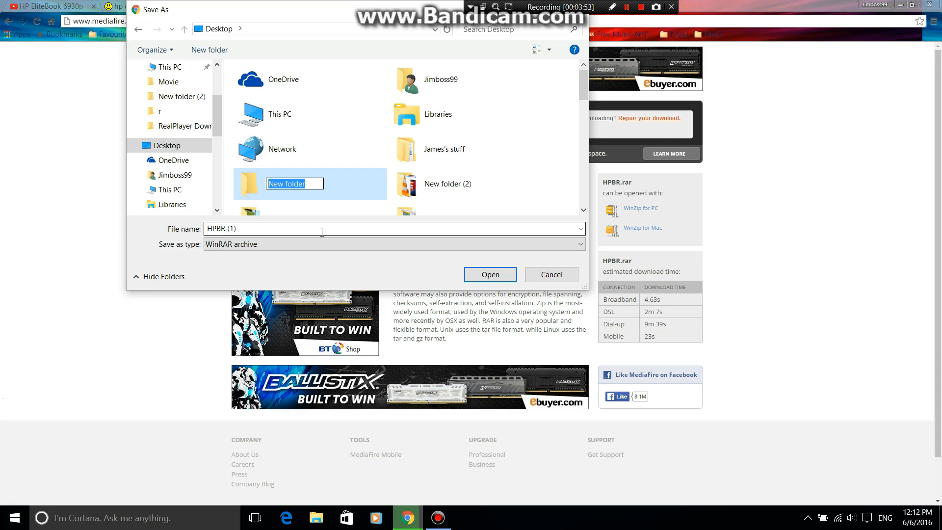
text(BIOS ree)
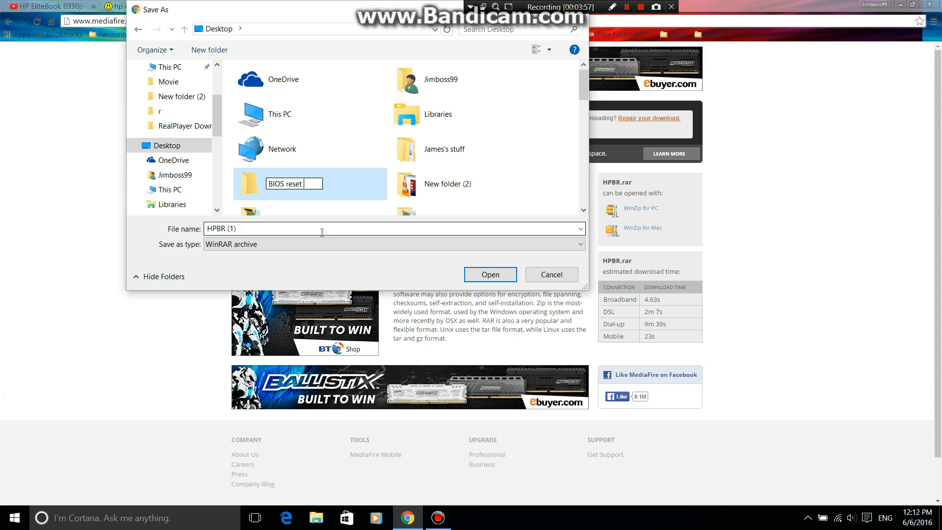
text(video)
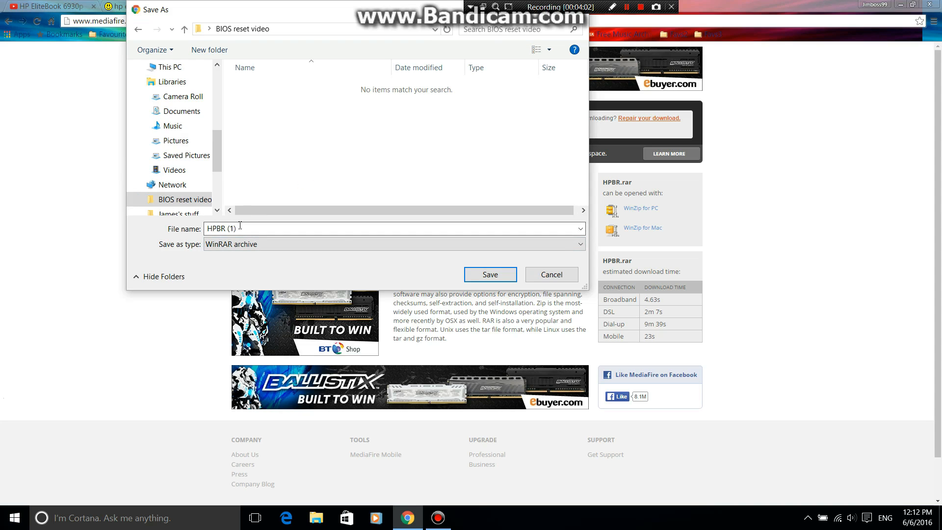
click(489, 273)
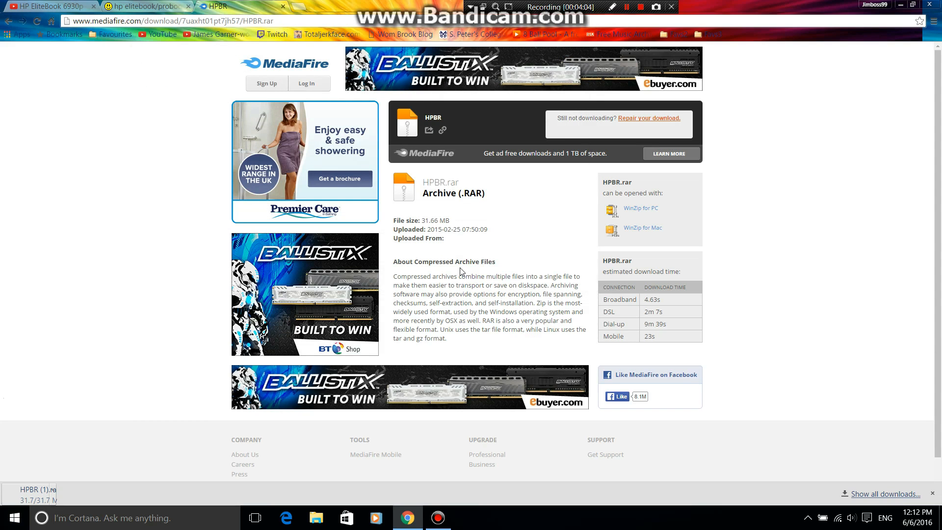
mouse_move(345, 362)
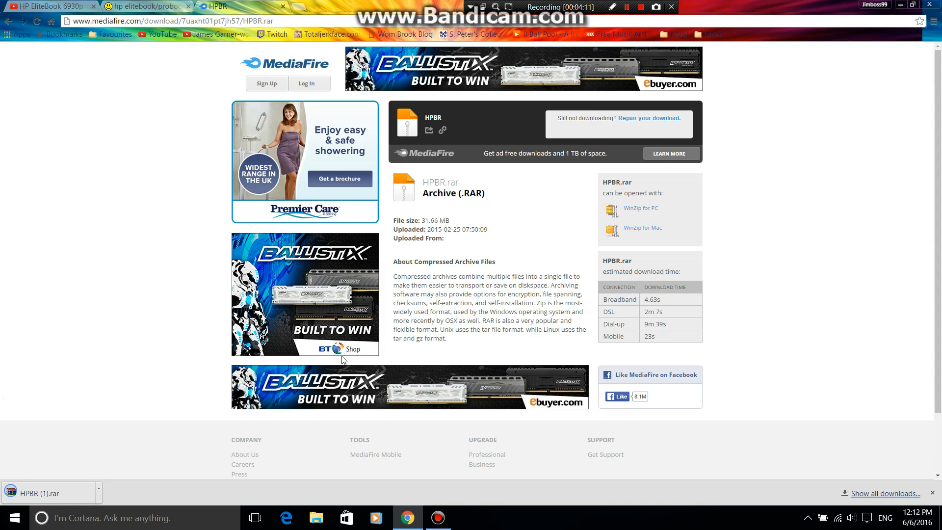
mouse_move(343, 360)
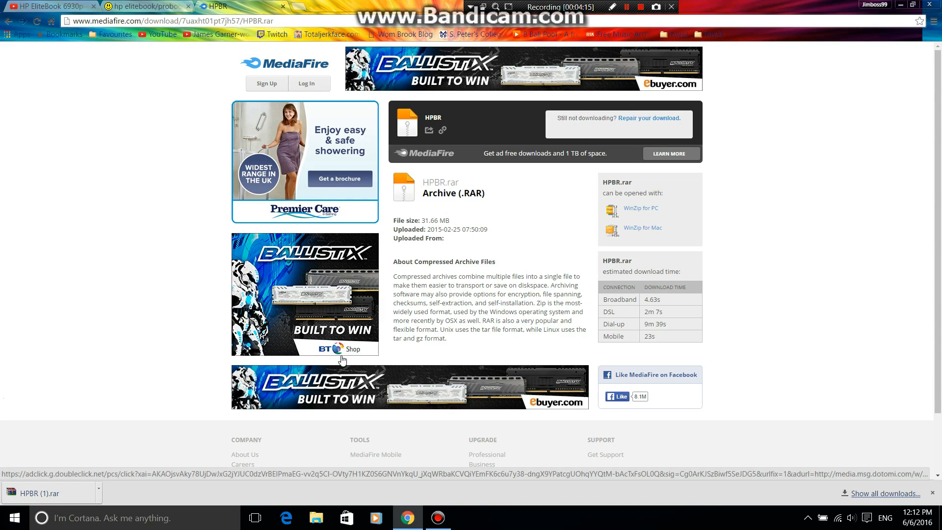
mouse_move(342, 359)
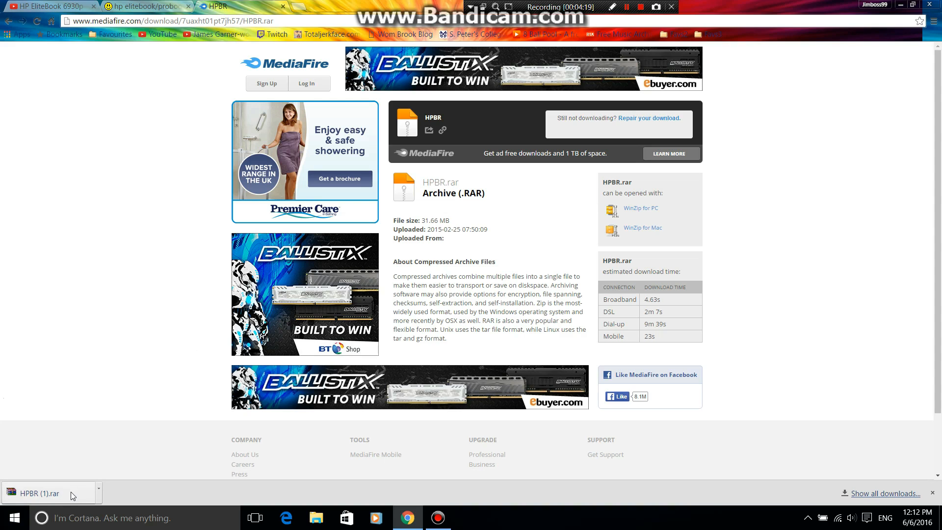
Open HPBR (1).rar from the download bar in WinRAR, dismissing the license notice
click(42, 493)
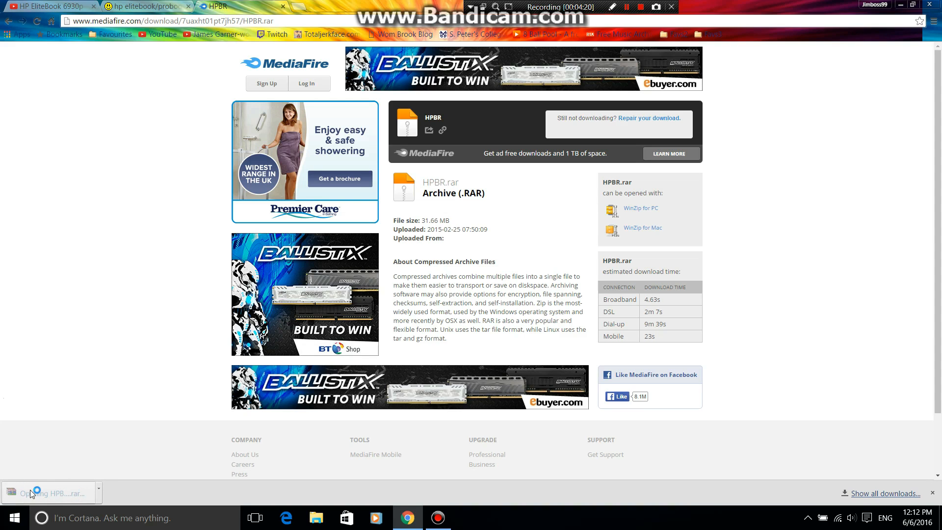
click(45, 493)
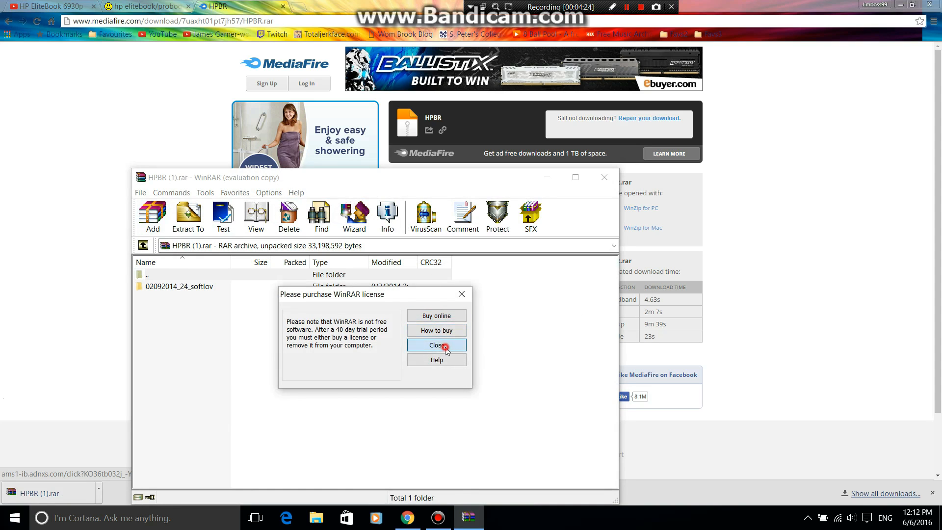
click(436, 344)
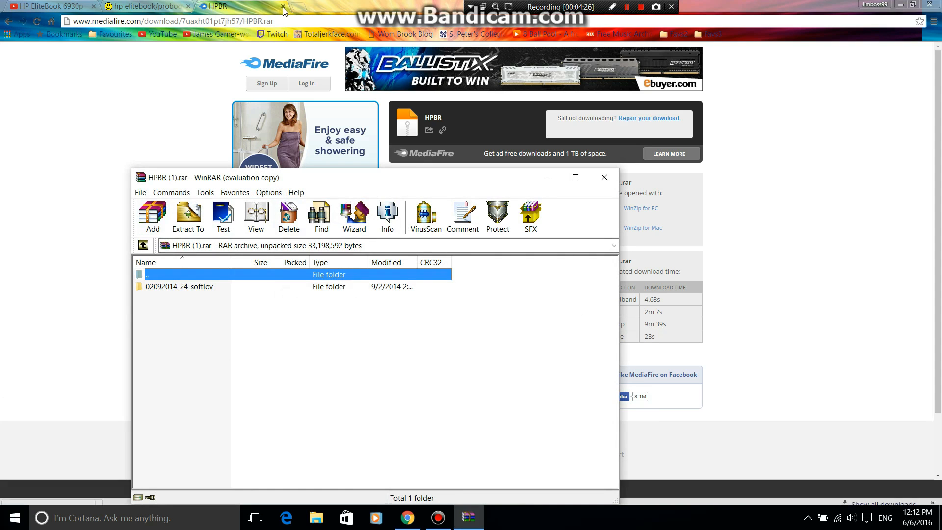
Close the MediaFire tab, check the 02092014_24_softlov folder, and close WinRAR
click(283, 6)
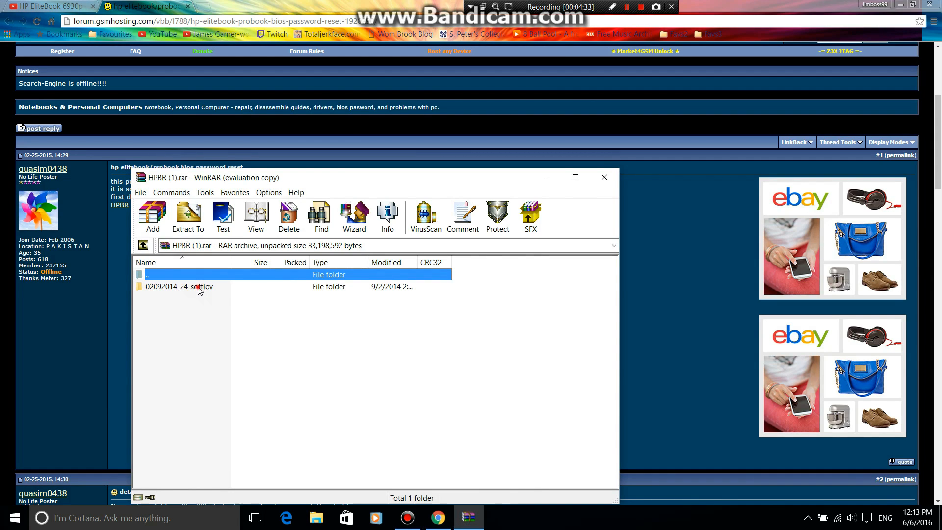
click(179, 286)
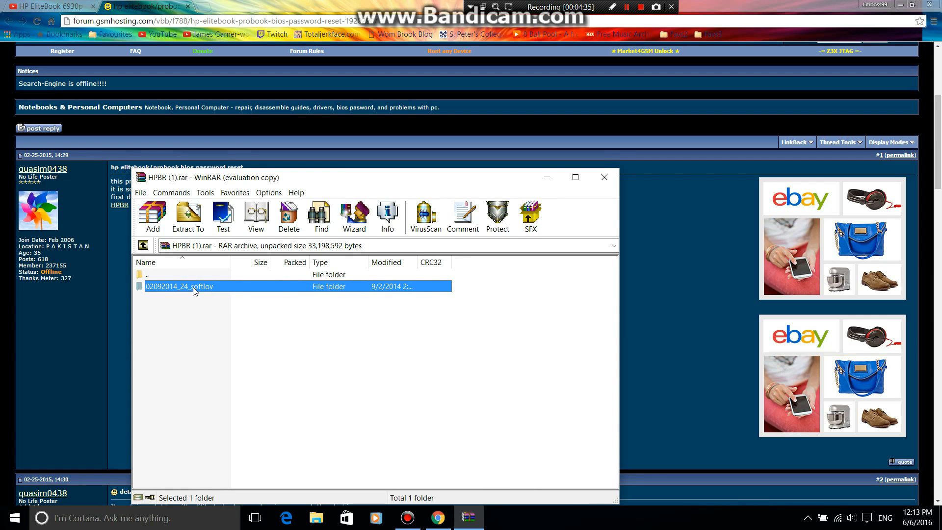
click(603, 177)
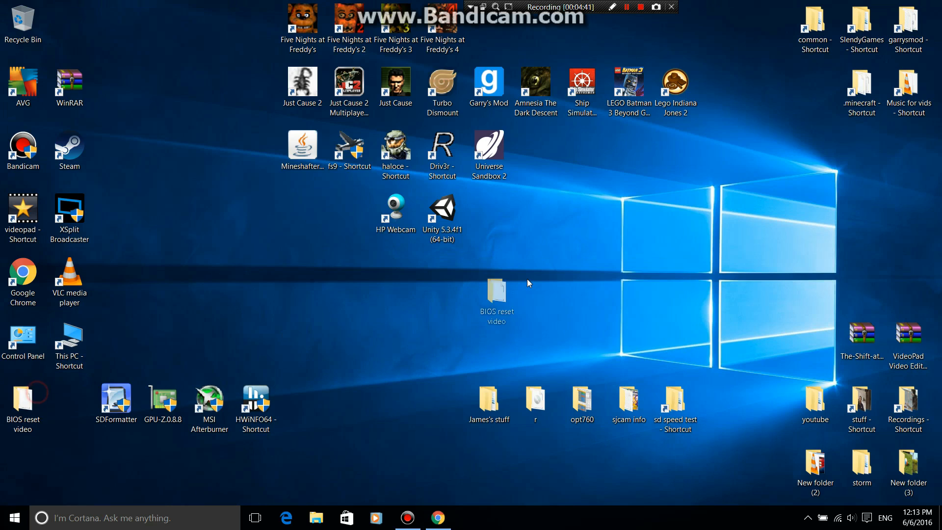
Extract HPBR (1).rar into the BIOS reset video folder and open 02092014_24_softlov
double_click(497, 294)
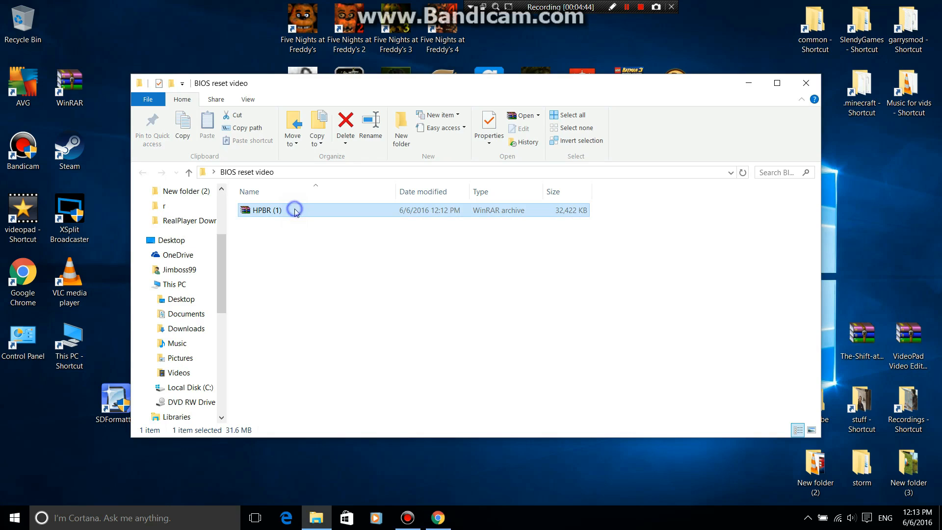
right_click(295, 210)
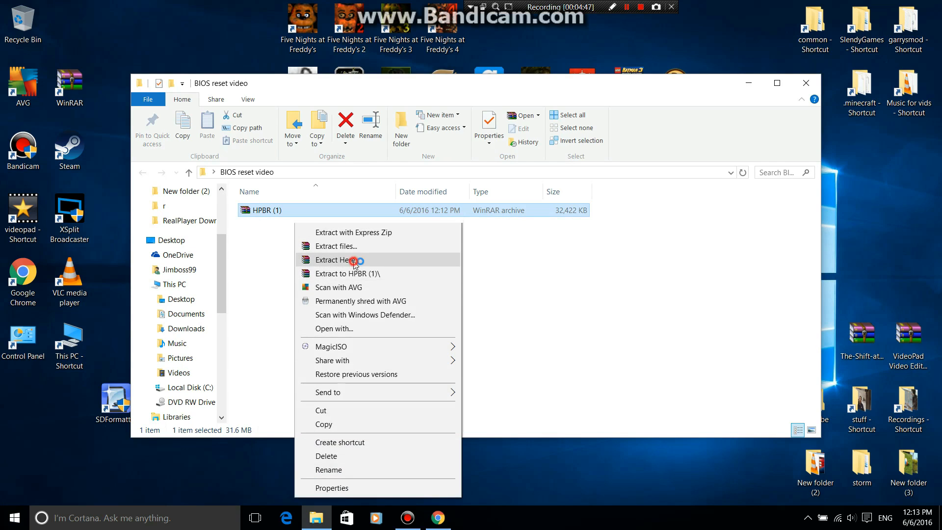
click(337, 259)
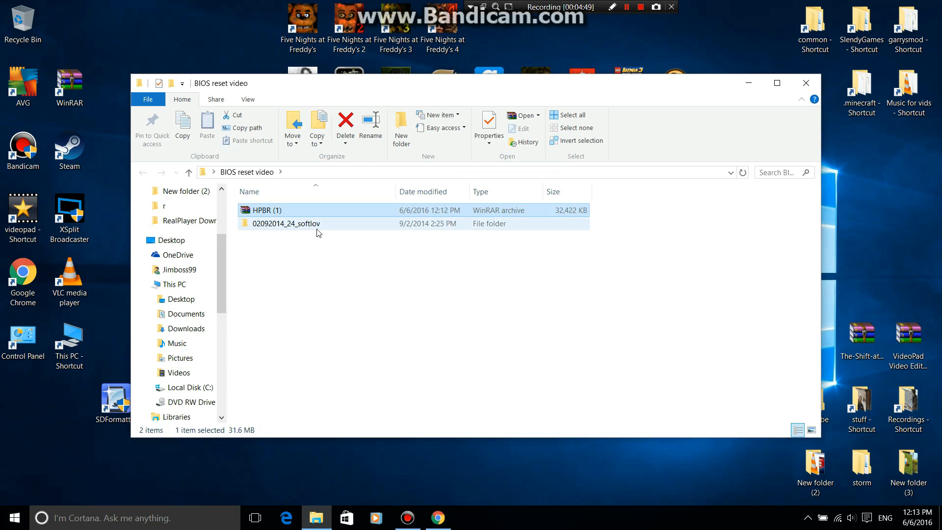
double_click(286, 223)
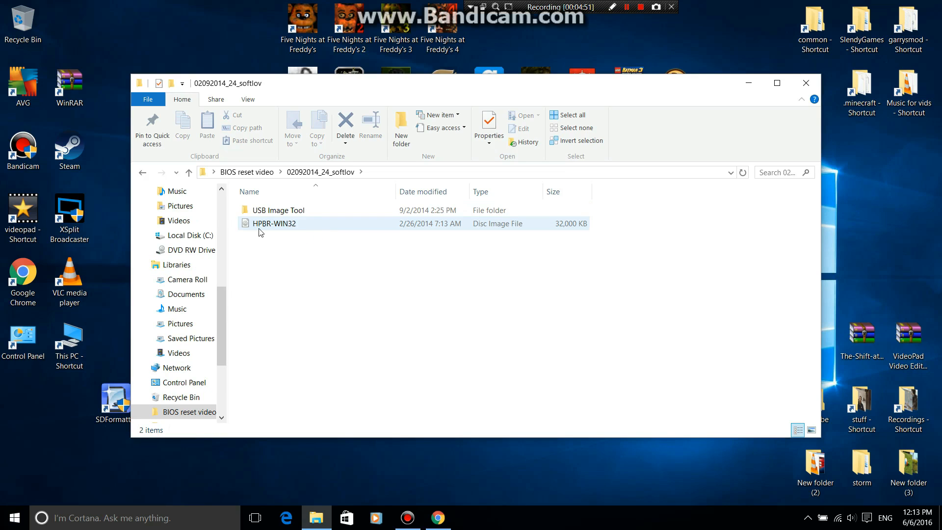
mouse_move(345, 228)
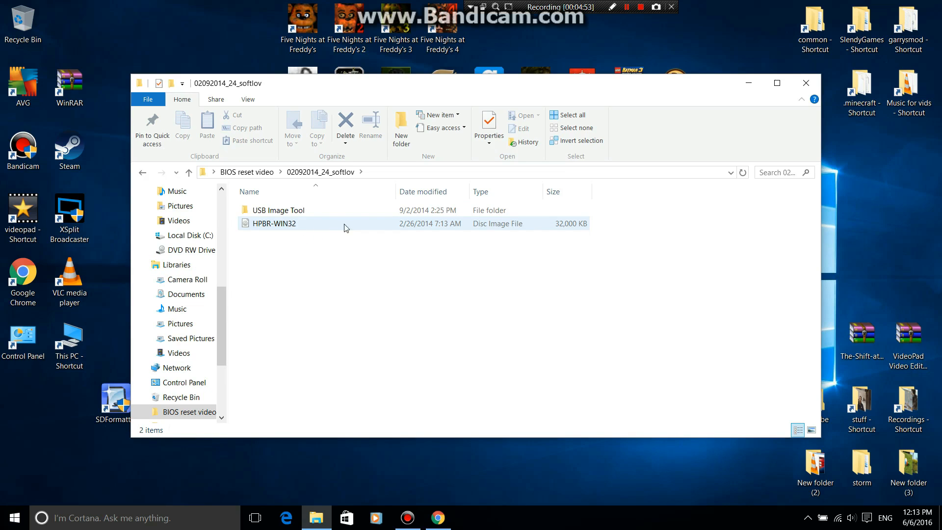
mouse_move(289, 230)
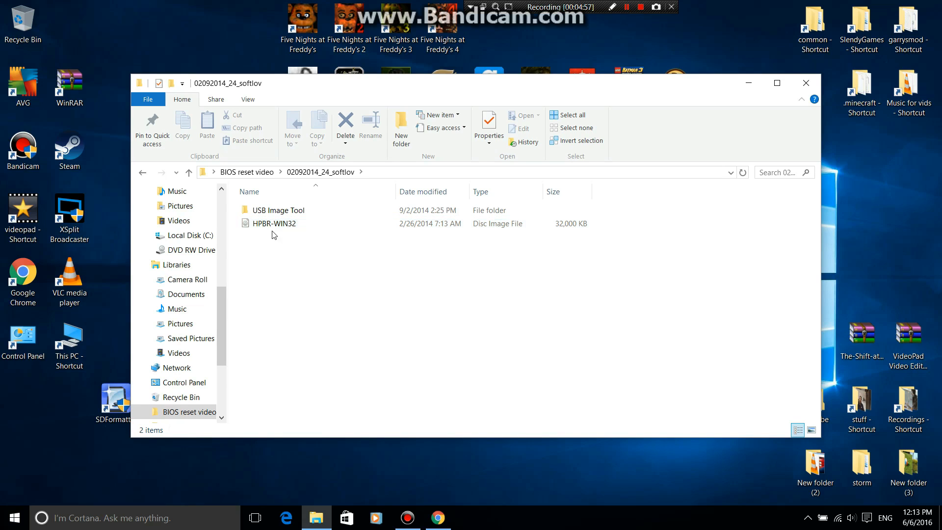
Look at the HPBR-WIN32 disc image and open the USB Image Tool folder beside it
click(274, 223)
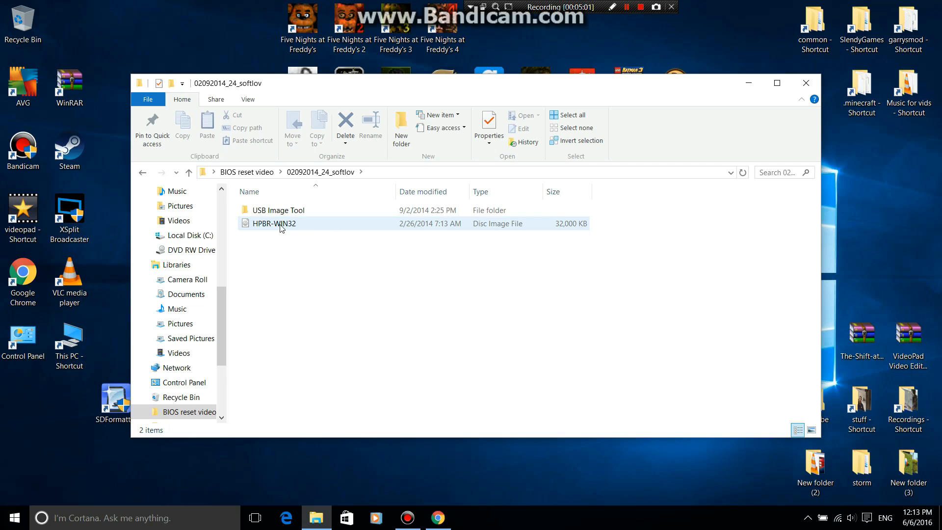
click(277, 268)
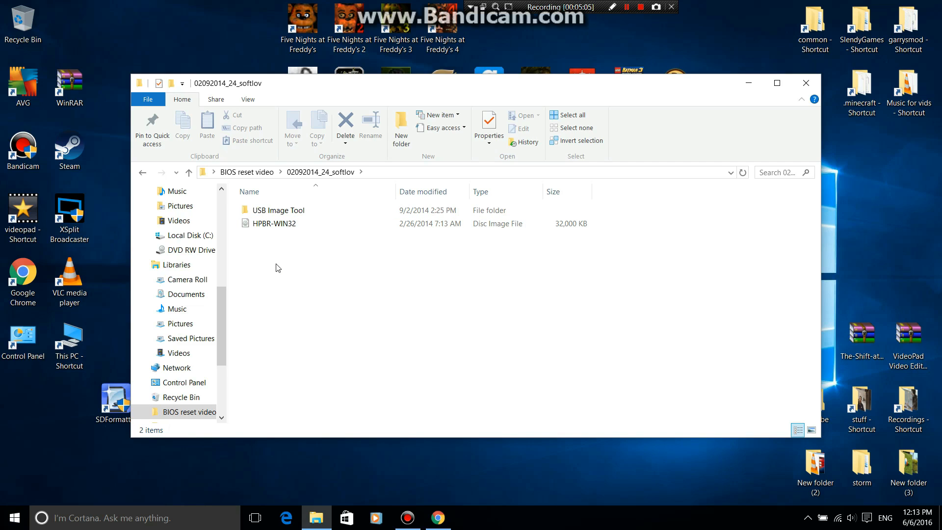
click(274, 223)
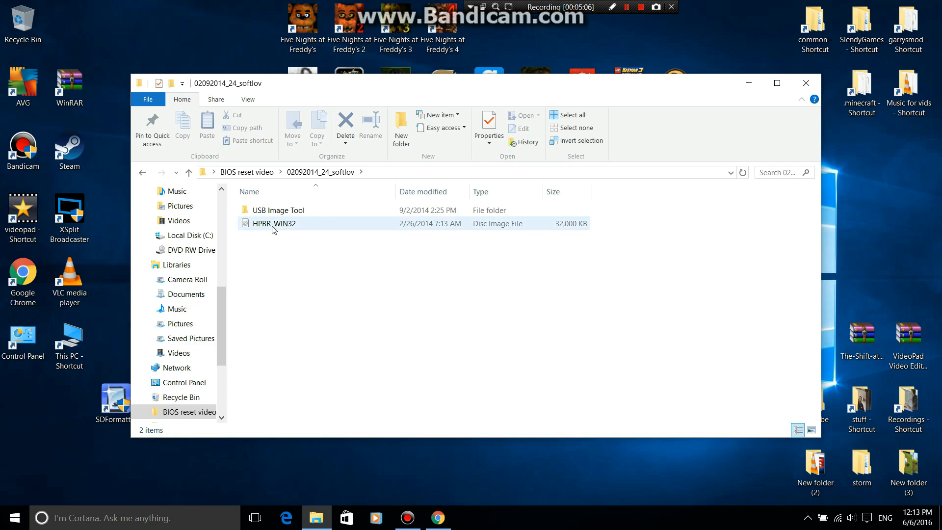
double_click(281, 210)
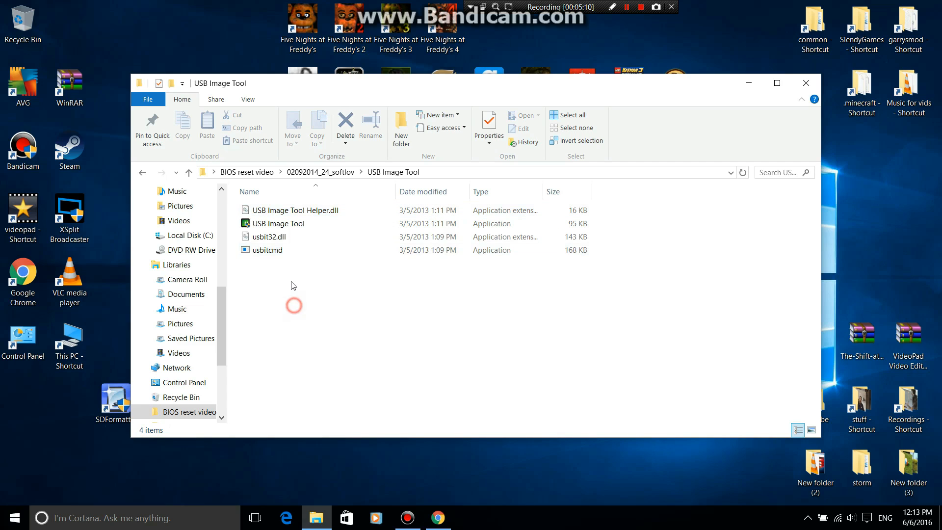
click(277, 223)
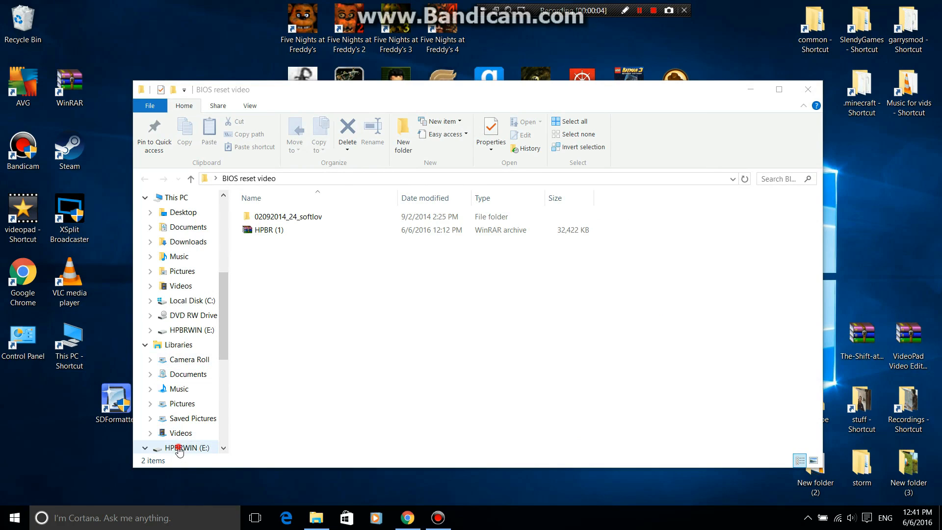
View the HP BIOS Unlock files on the HPBRWIN (E:) drive, then close Explorer
click(185, 448)
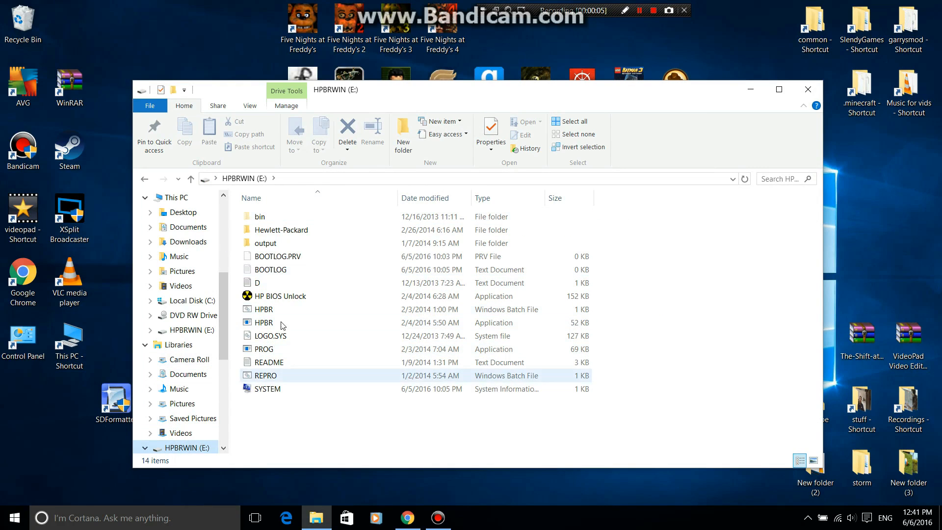
click(263, 309)
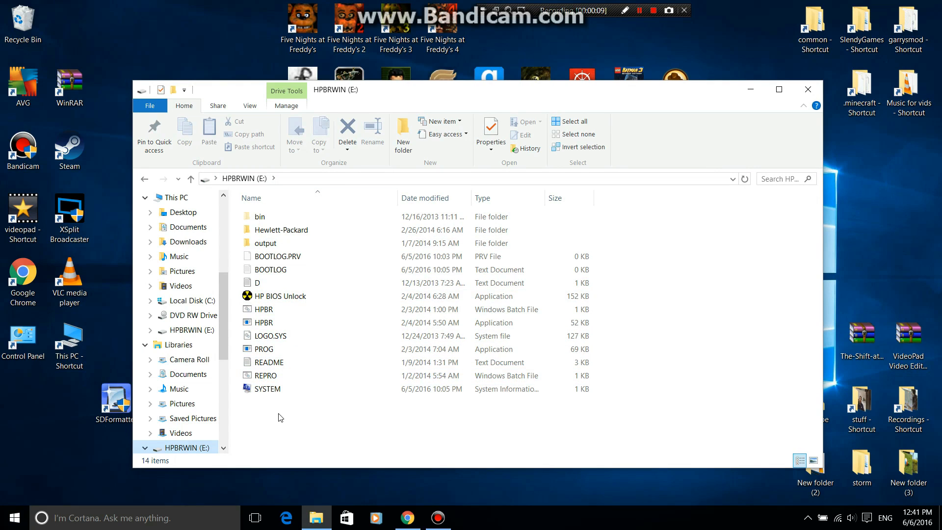
mouse_move(226, 417)
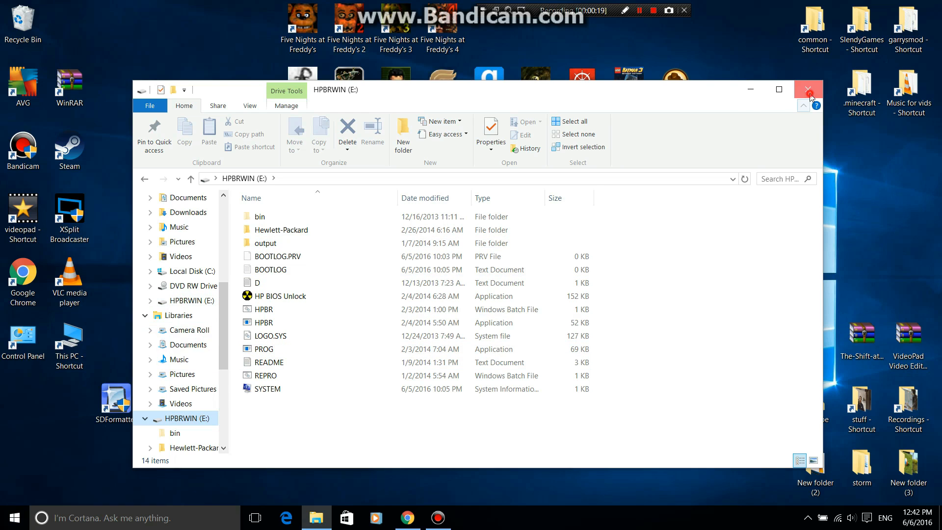
click(809, 89)
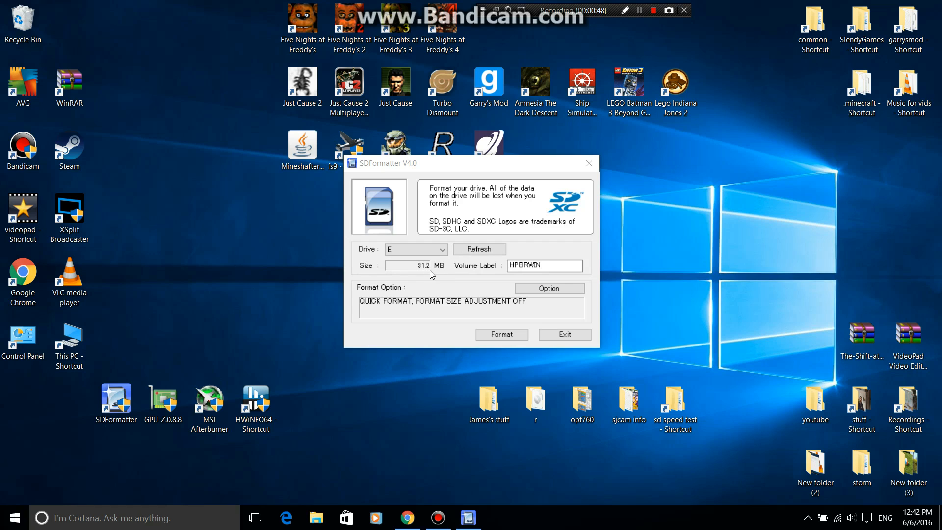
mouse_move(427, 283)
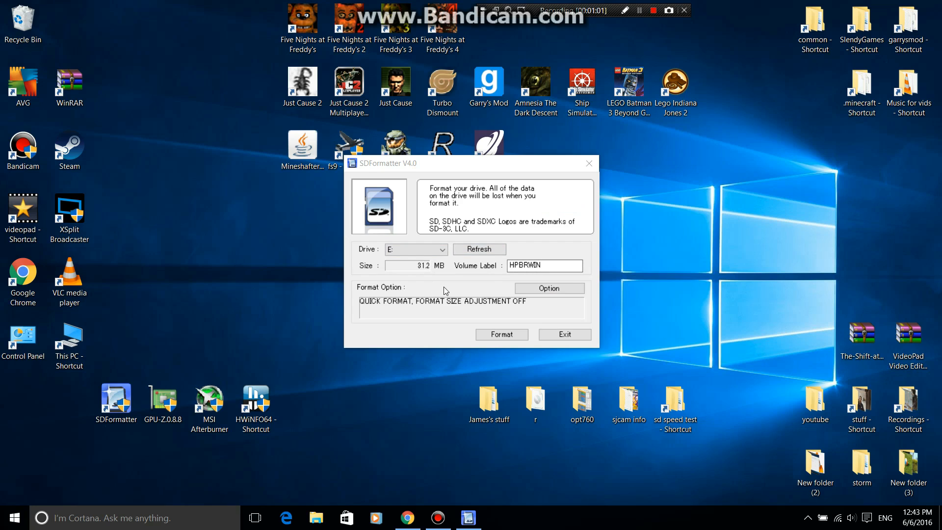
Set SDFormatter's format type to FULL (Erase) in the Option dialog
click(547, 287)
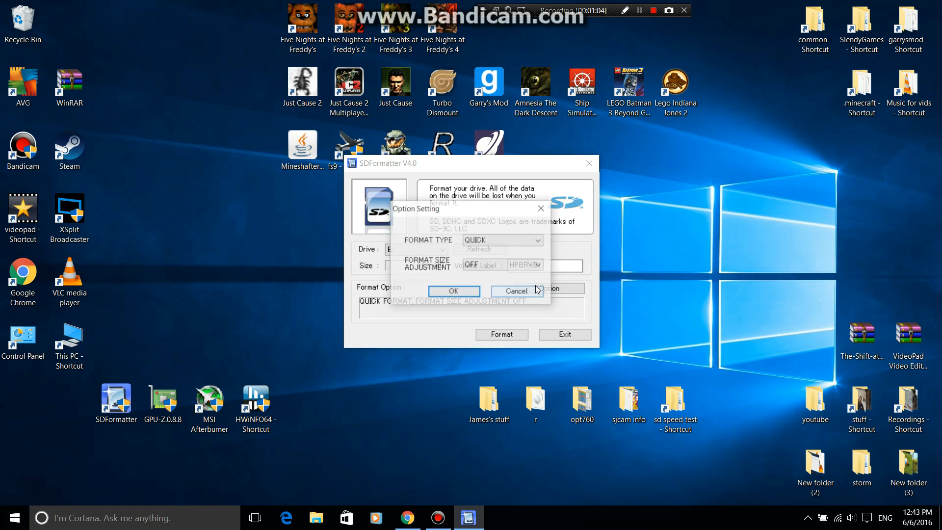
click(537, 240)
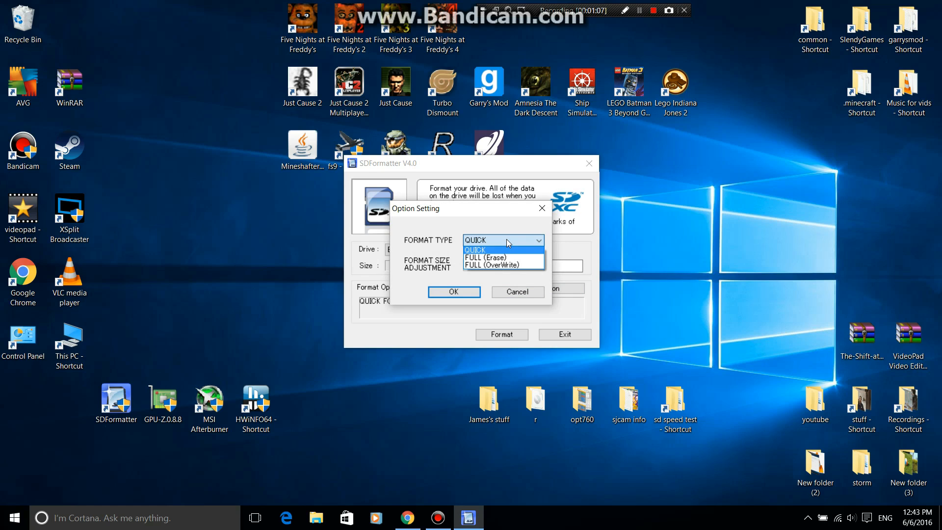
mouse_move(493, 257)
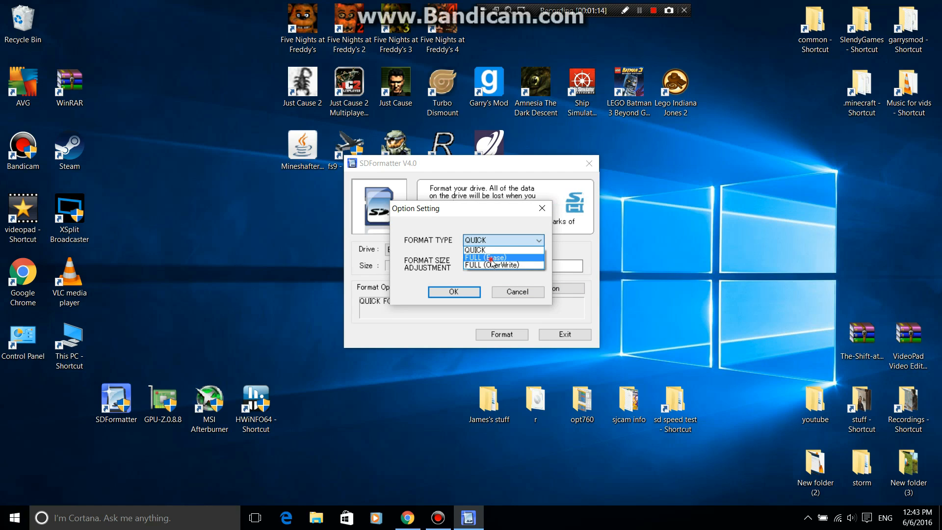
click(493, 257)
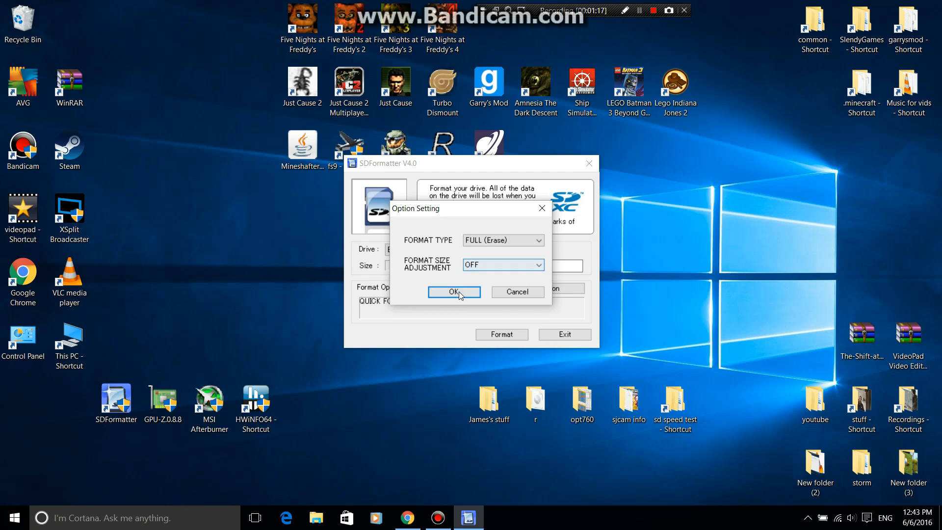
click(453, 291)
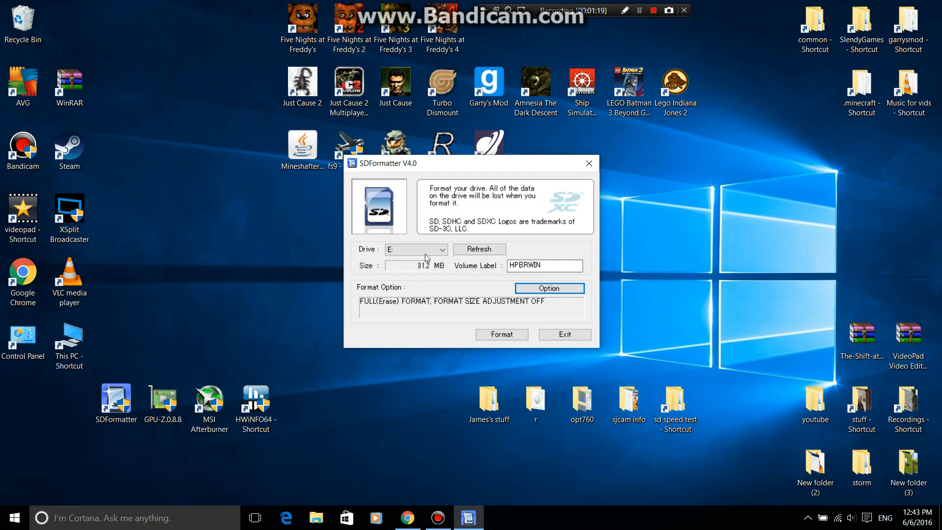
Keep drive E: as target and start the format, raising the confirmation prompt
click(440, 249)
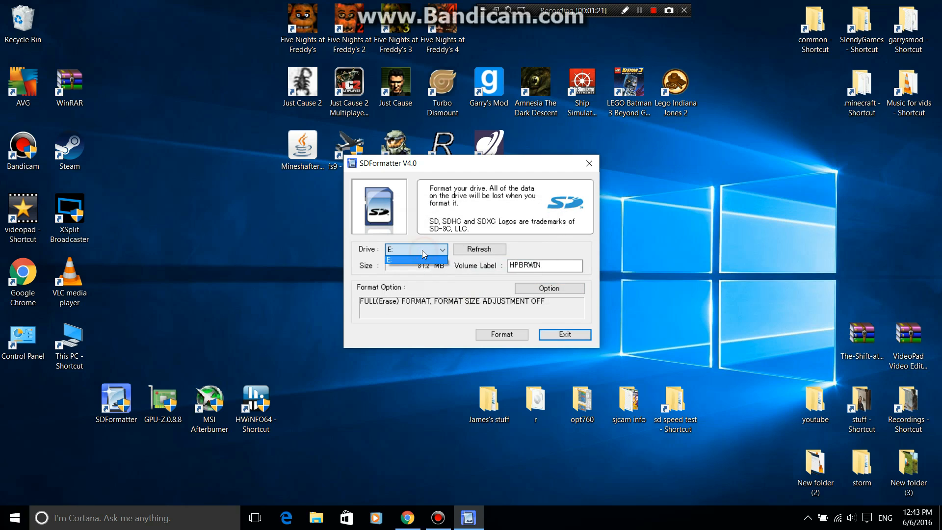
click(416, 258)
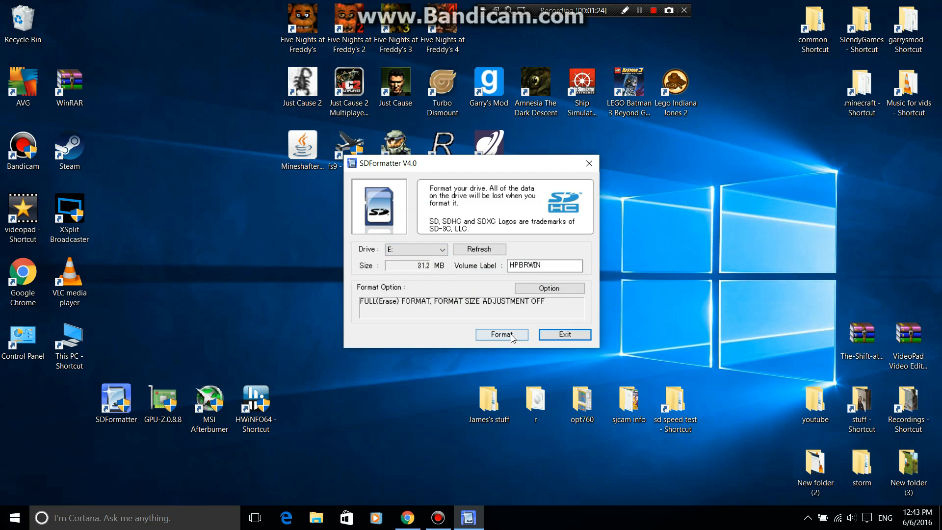
click(502, 334)
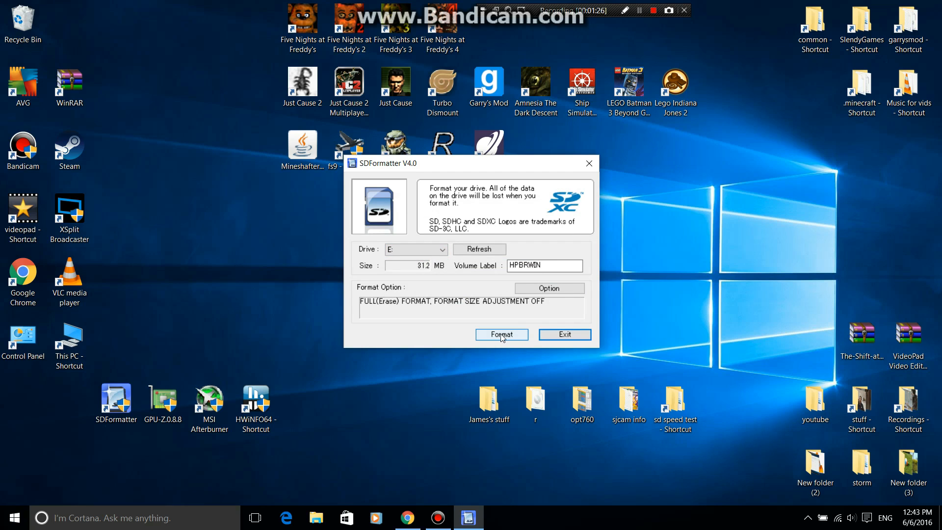
click(502, 334)
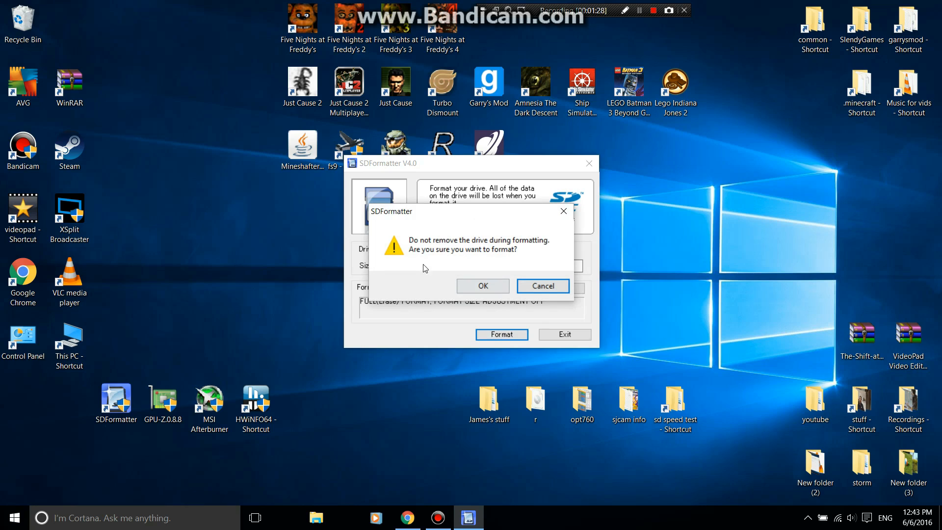
Confirm the format warning, acknowledge completion of the 1.86 GB FAT format, and close SDFormatter
click(483, 286)
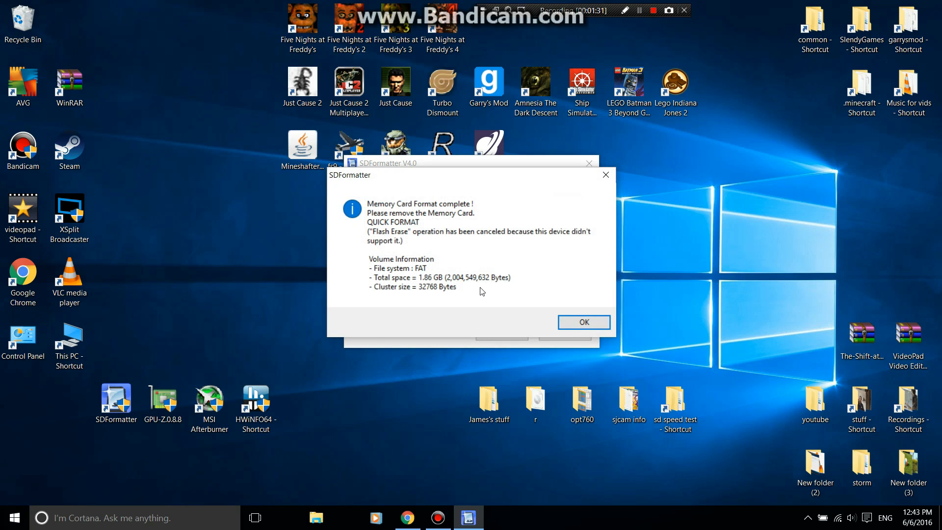
mouse_move(424, 289)
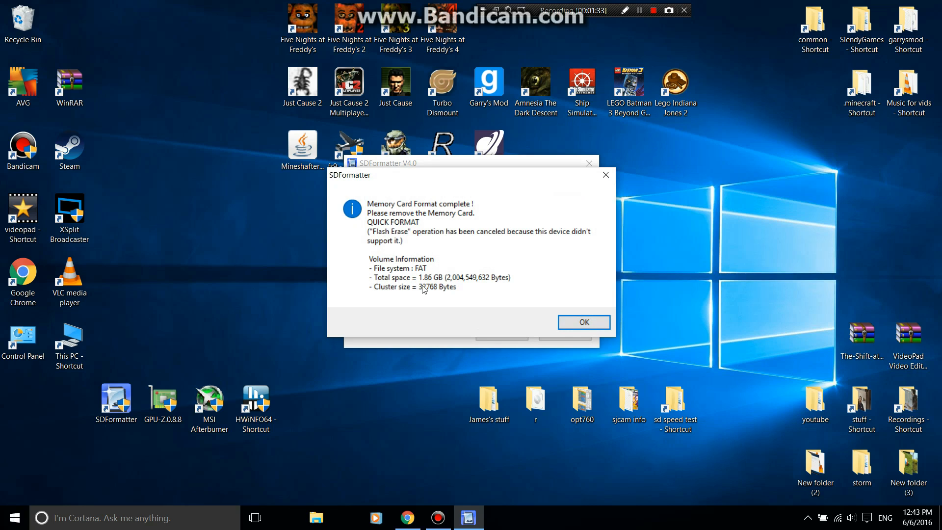
click(582, 322)
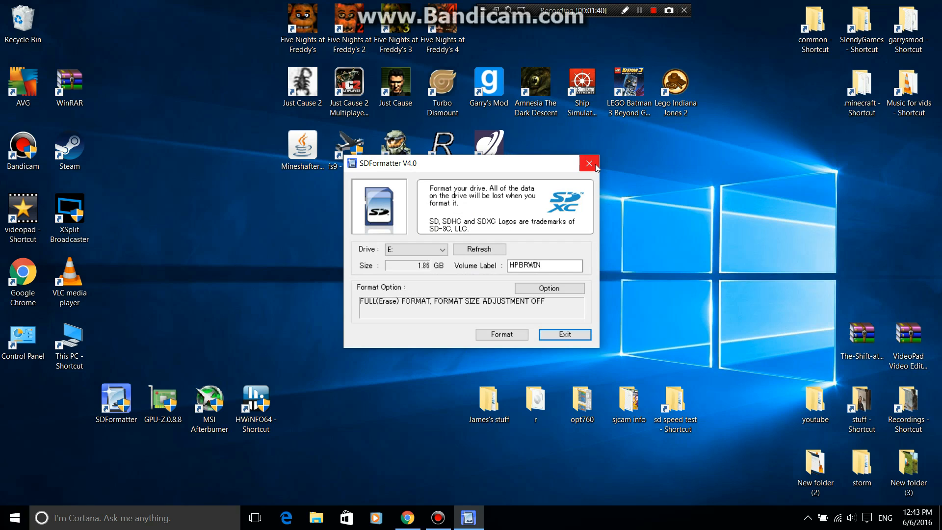
click(587, 162)
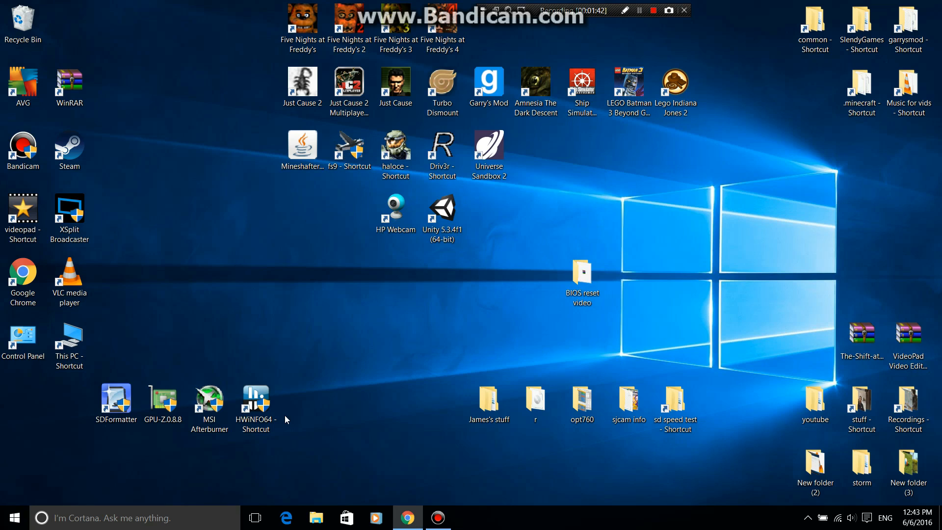
mouse_move(65, 447)
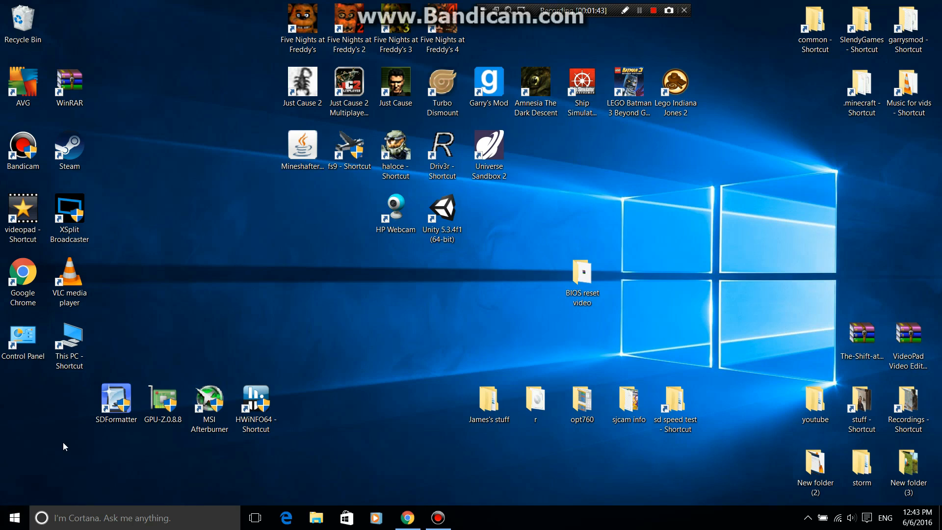
Verify under This PC that HPBRWIN (E:) is empty with 1.86 GB free, then close the window
click(13, 517)
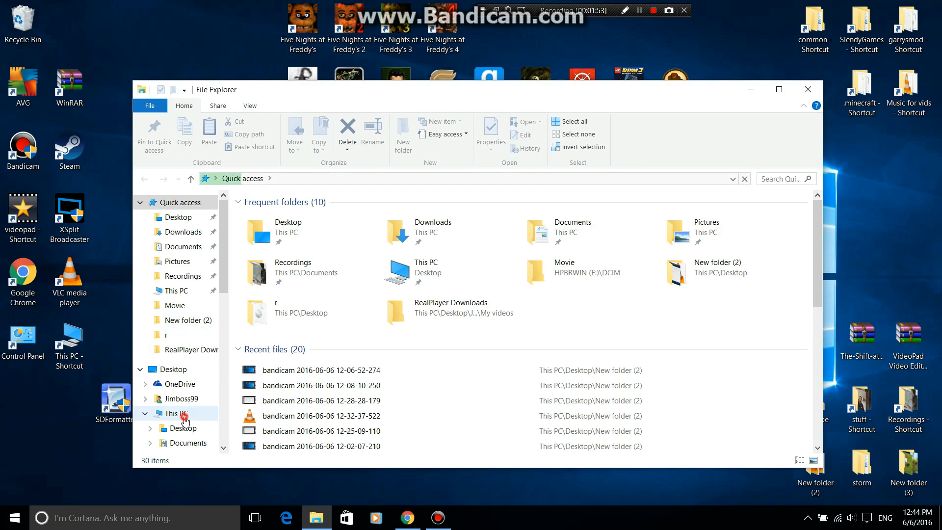
click(177, 414)
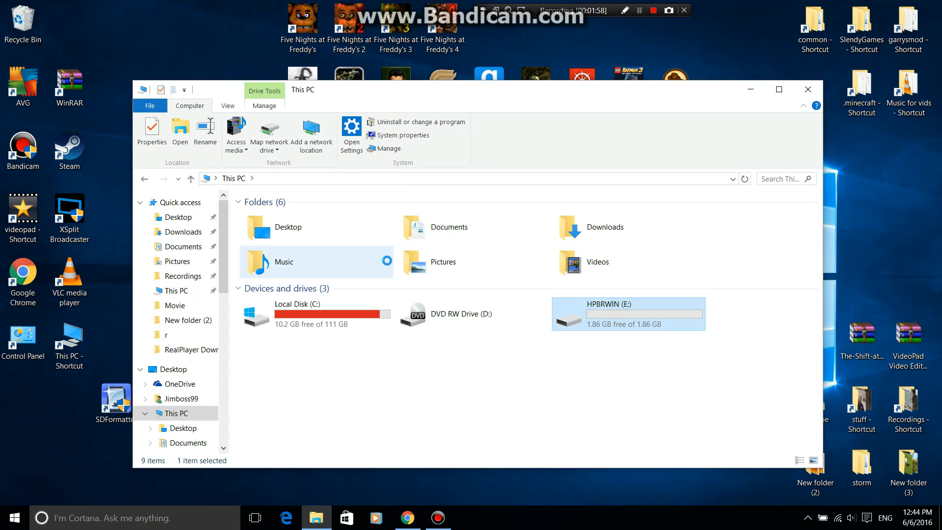
double_click(608, 314)
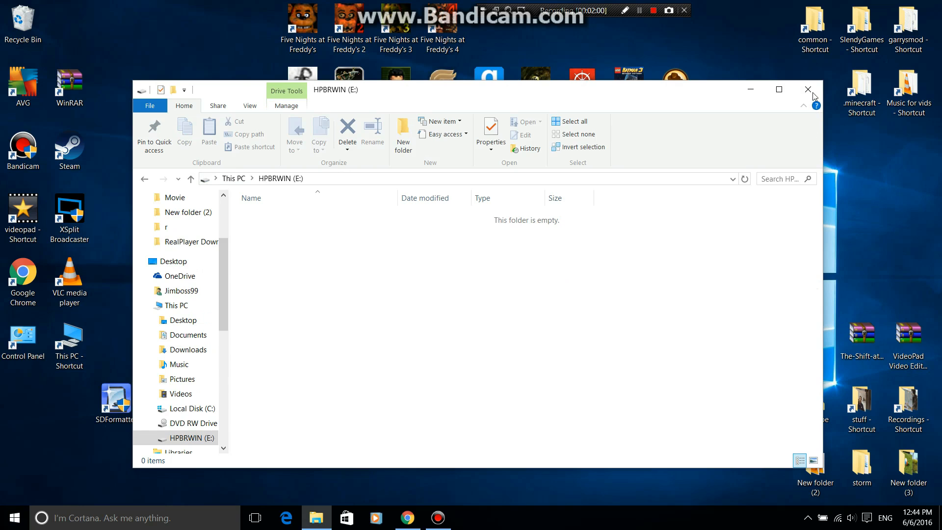
click(808, 89)
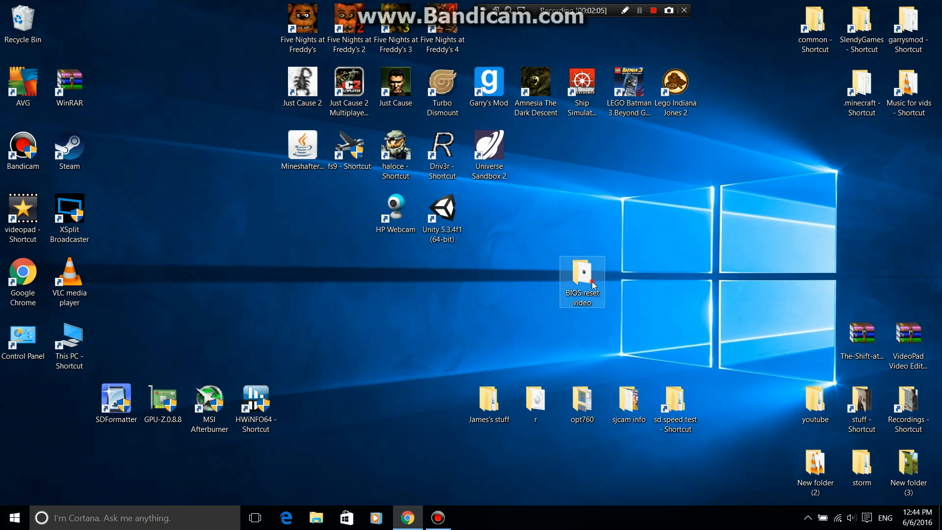
Run USB Image Tool.exe from the BIOS reset video > 02092014_24_softlov folder
double_click(581, 282)
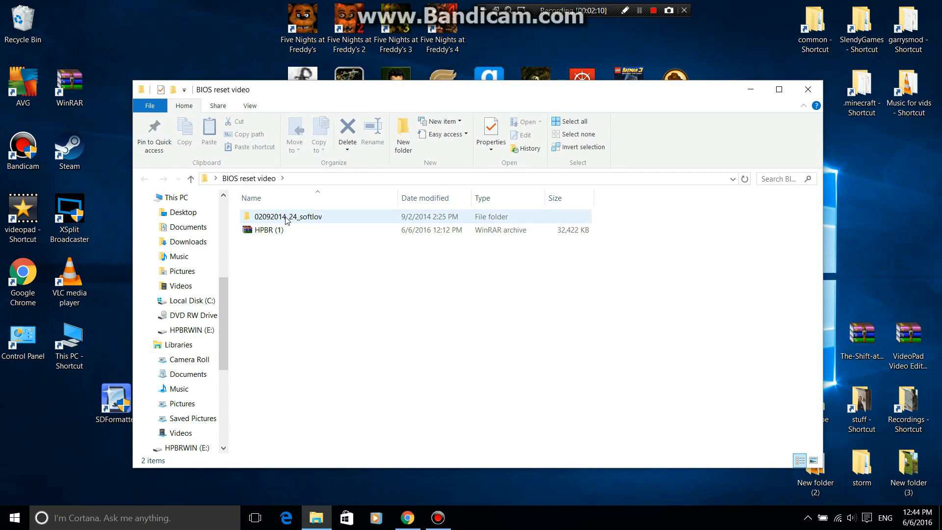
double_click(287, 216)
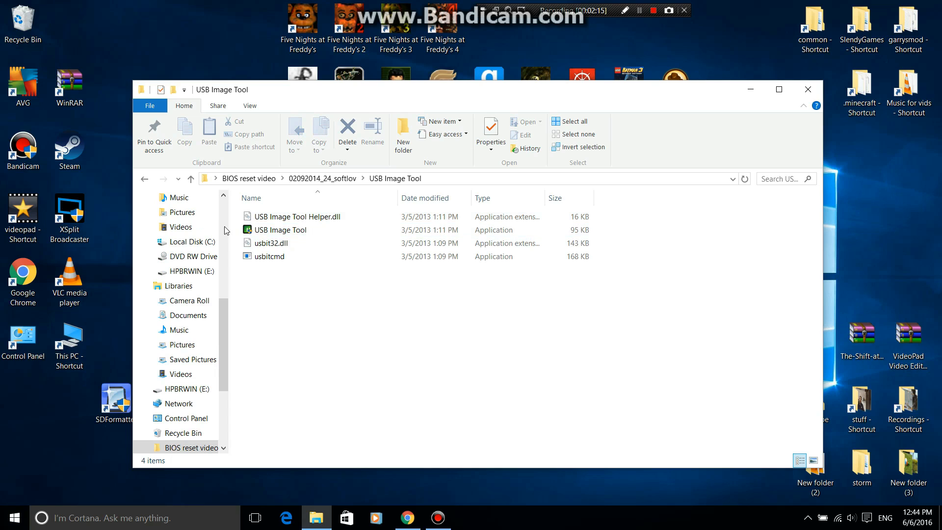
click(280, 229)
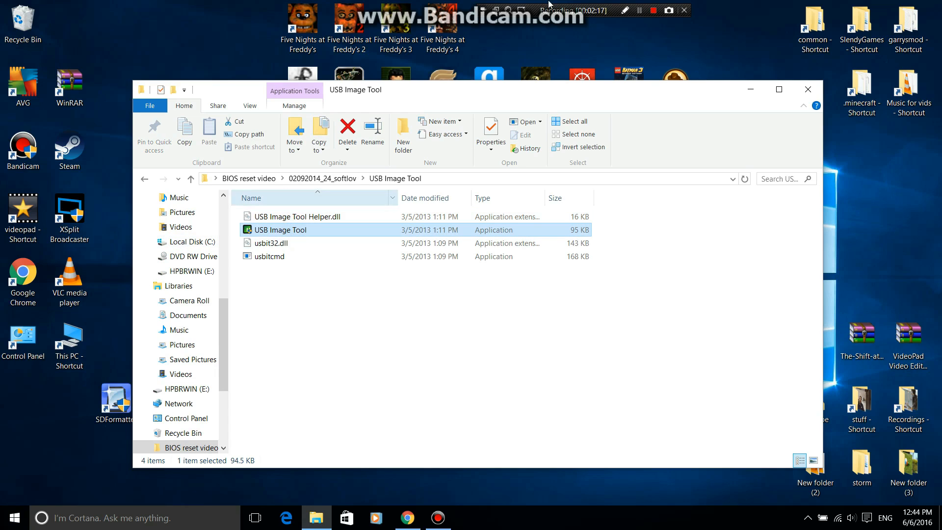
double_click(280, 230)
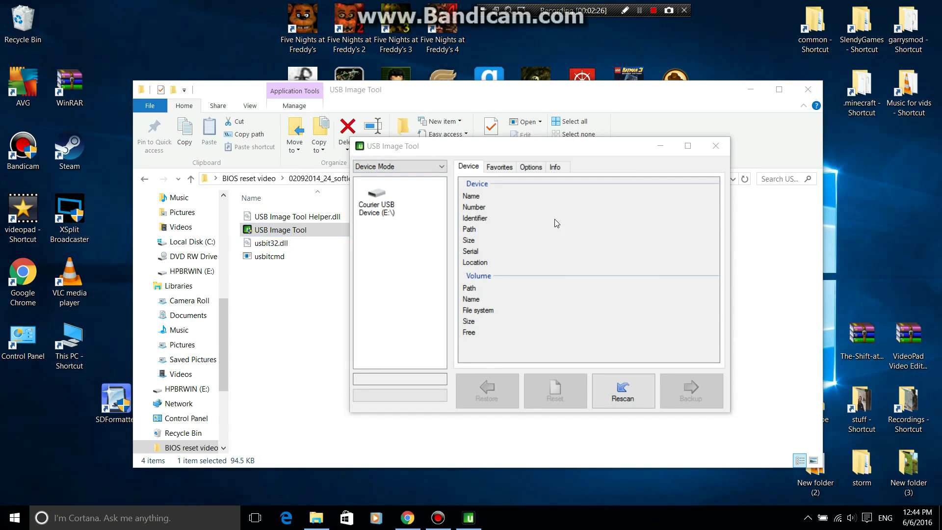
mouse_move(380, 212)
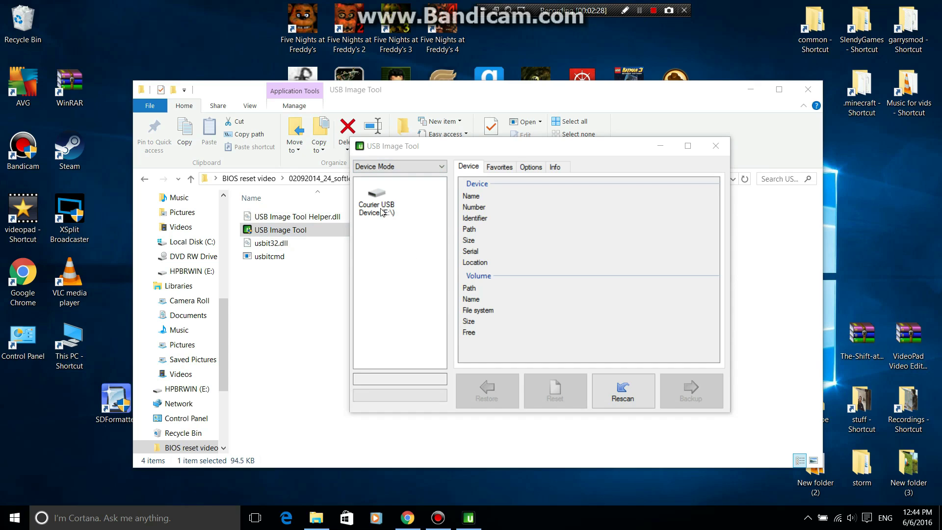
Select the Courier USB Device (E:\) to show its HPBRWIN FAT volume details
click(376, 204)
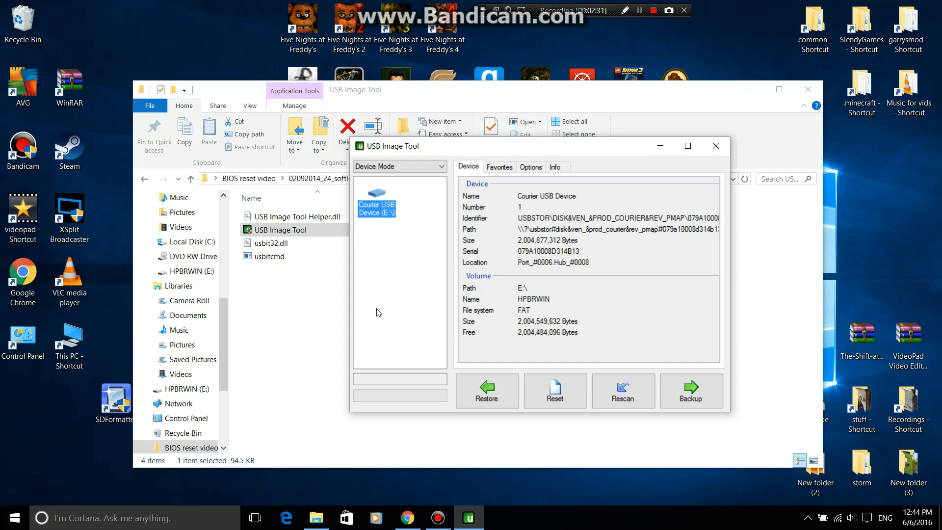
mouse_move(487, 390)
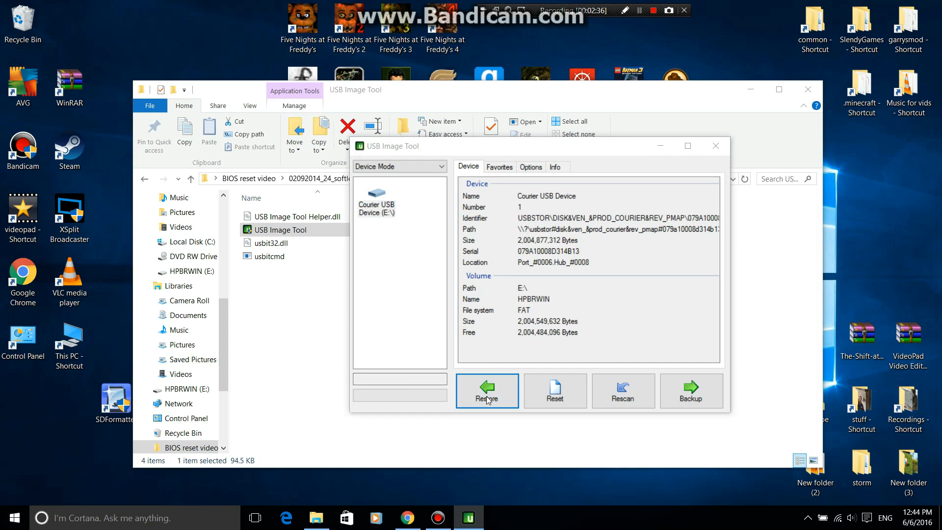
Start Restore and load HPBR-WIN32.img from Desktop > BIOS reset video > 02092014_24_softlov
click(487, 389)
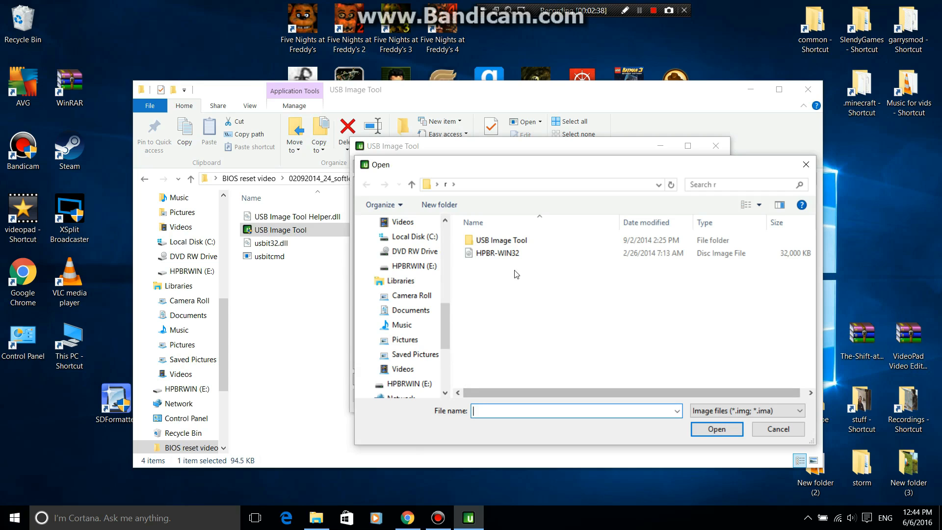
click(495, 253)
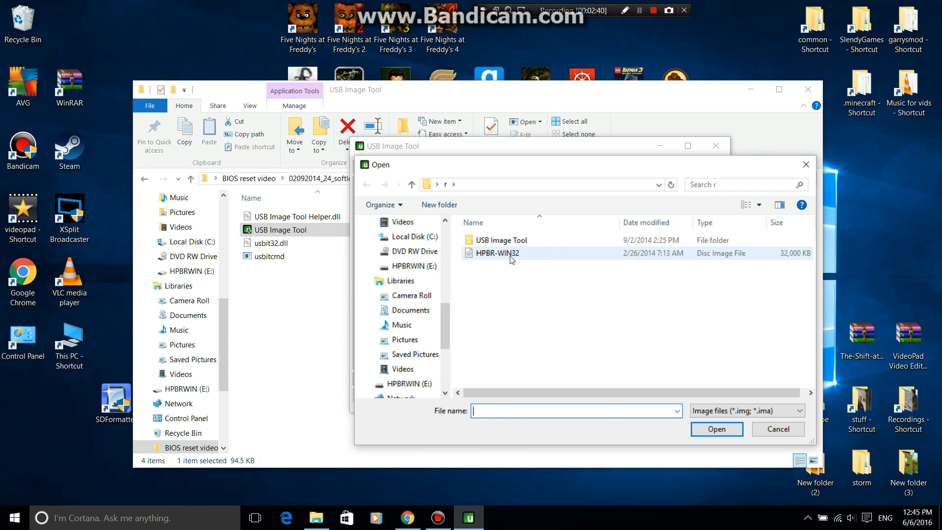
mouse_move(448, 190)
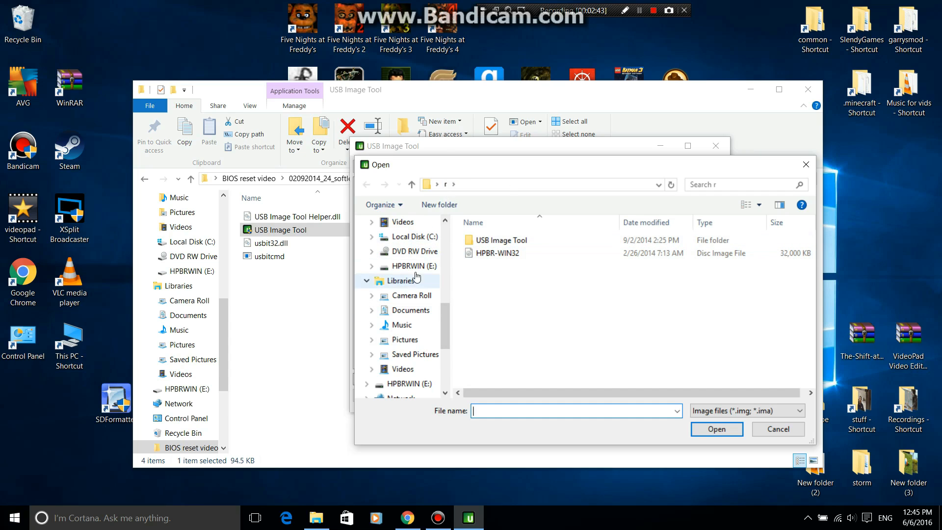
mouse_move(453, 328)
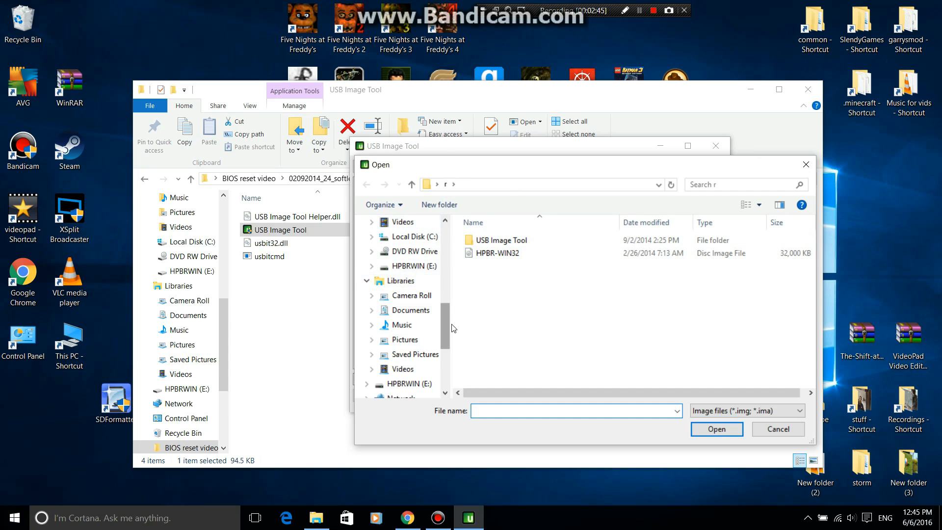
scroll(up, 3)
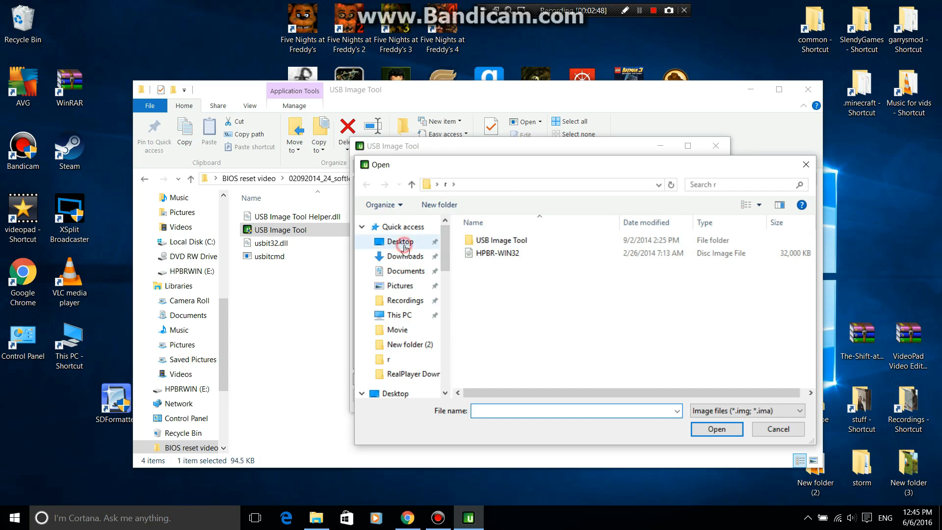
click(401, 241)
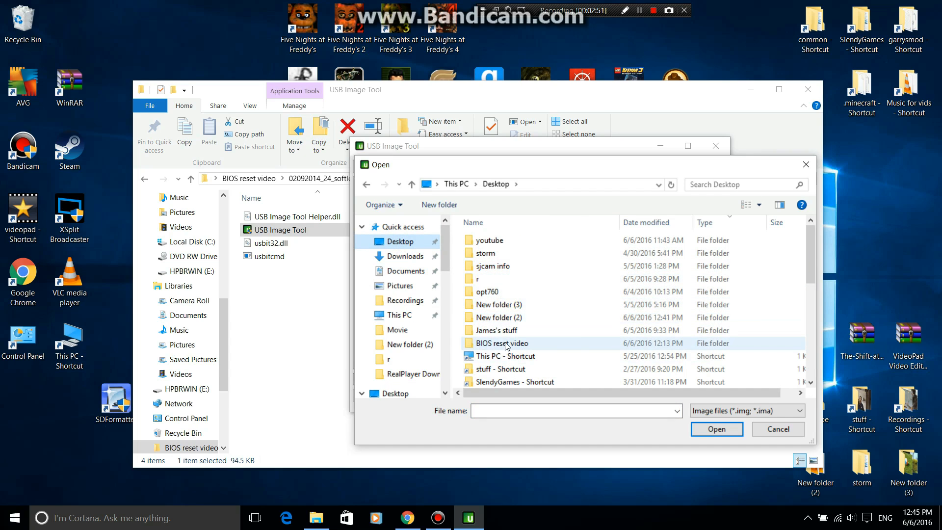
double_click(501, 343)
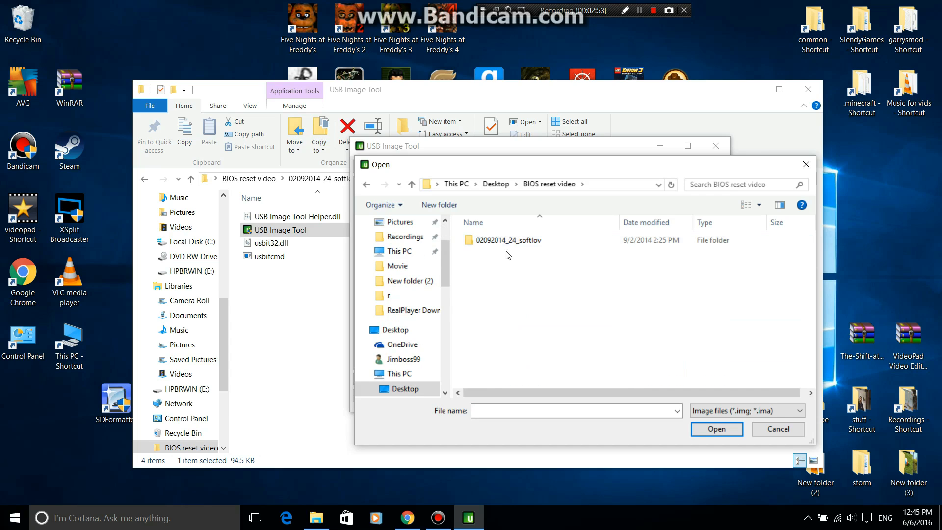
double_click(509, 239)
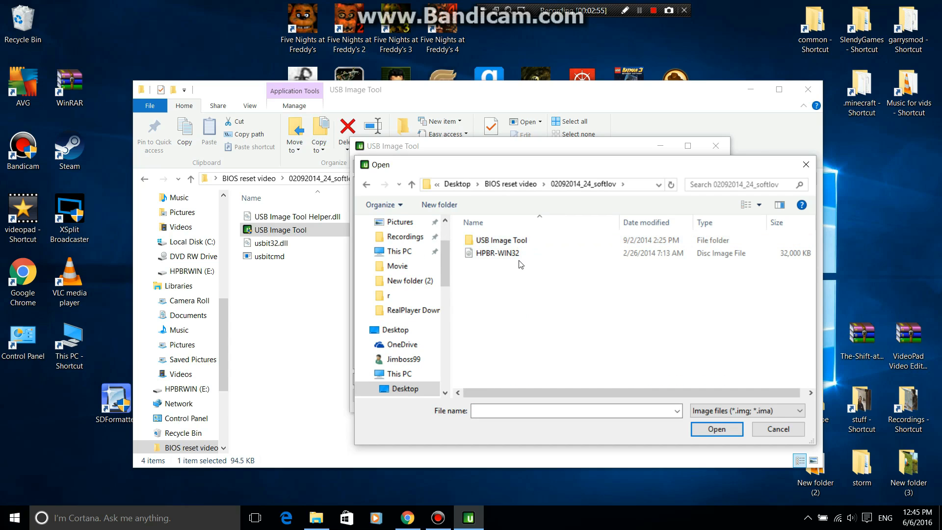
click(495, 253)
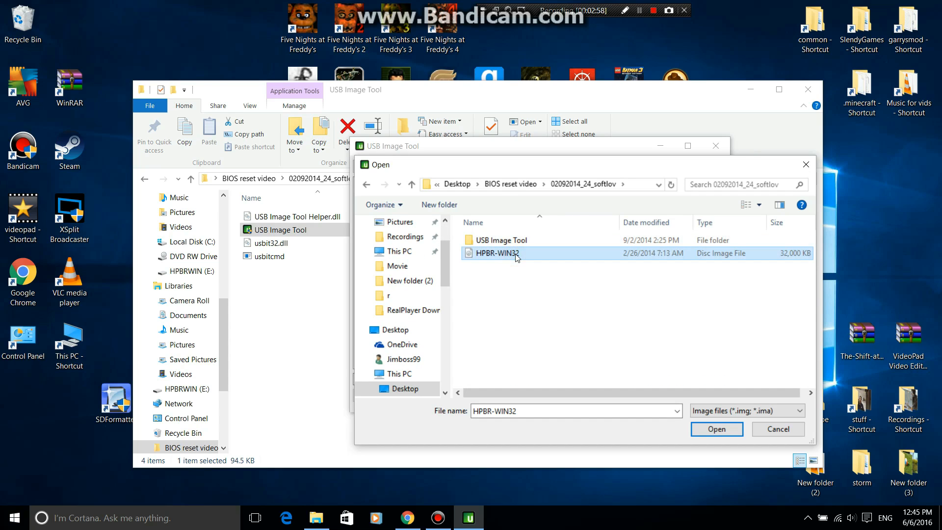
mouse_move(567, 359)
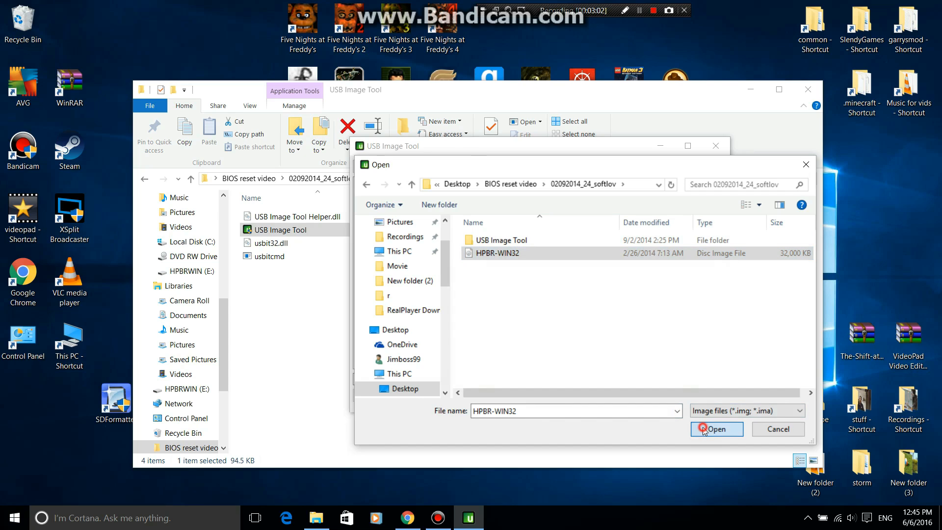
click(716, 429)
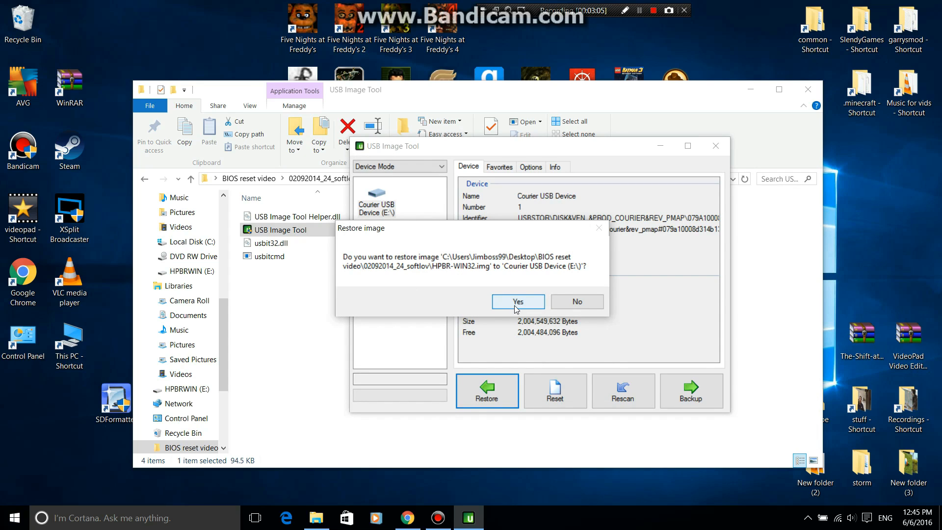
Confirm restoring HPBR-WIN32 onto the drive, wait for completion, and close USB Image Tool
click(517, 302)
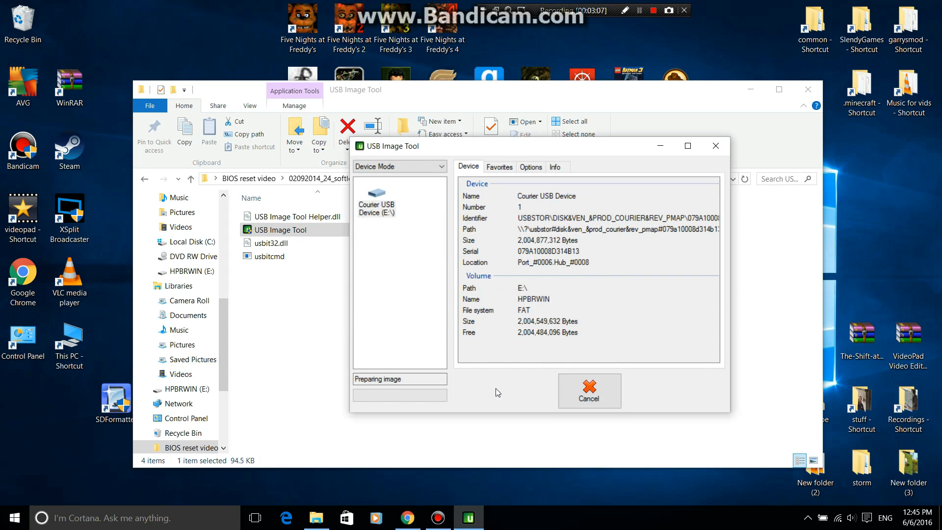
mouse_move(489, 390)
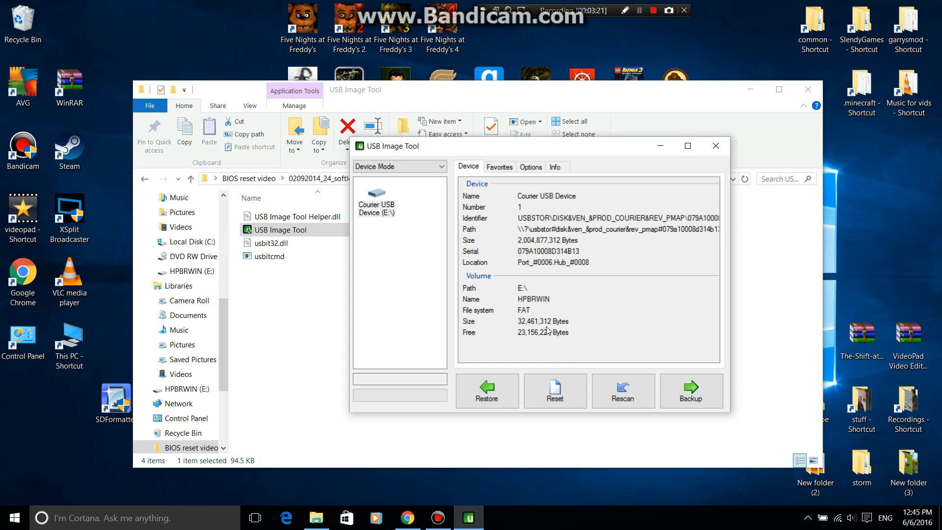
mouse_move(654, 201)
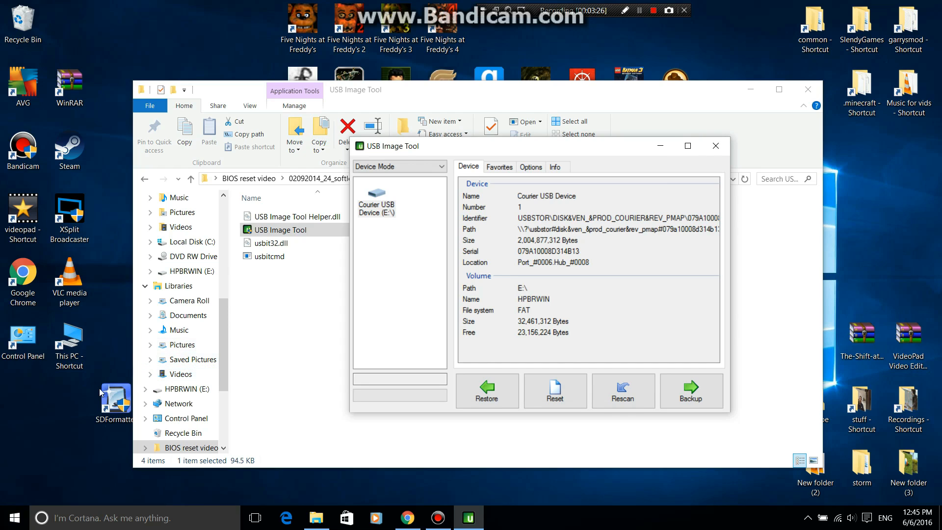
mouse_move(691, 157)
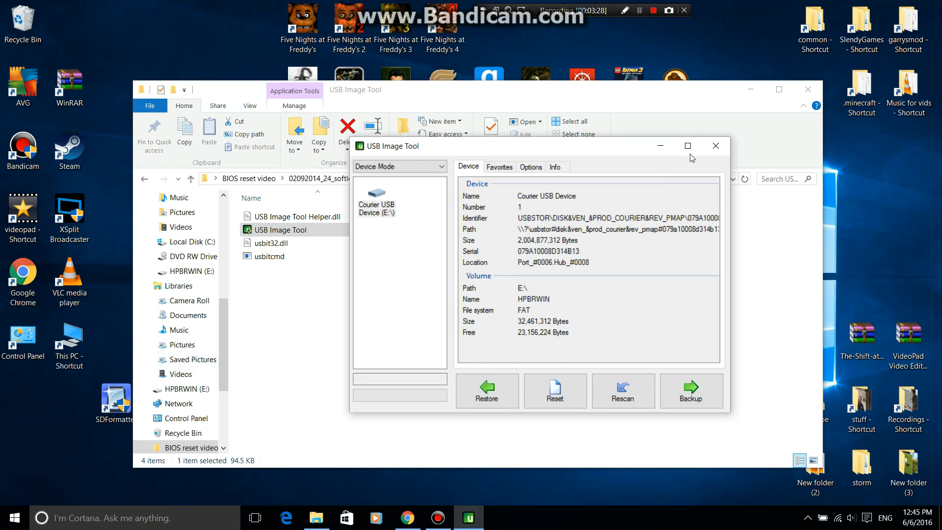
mouse_move(716, 146)
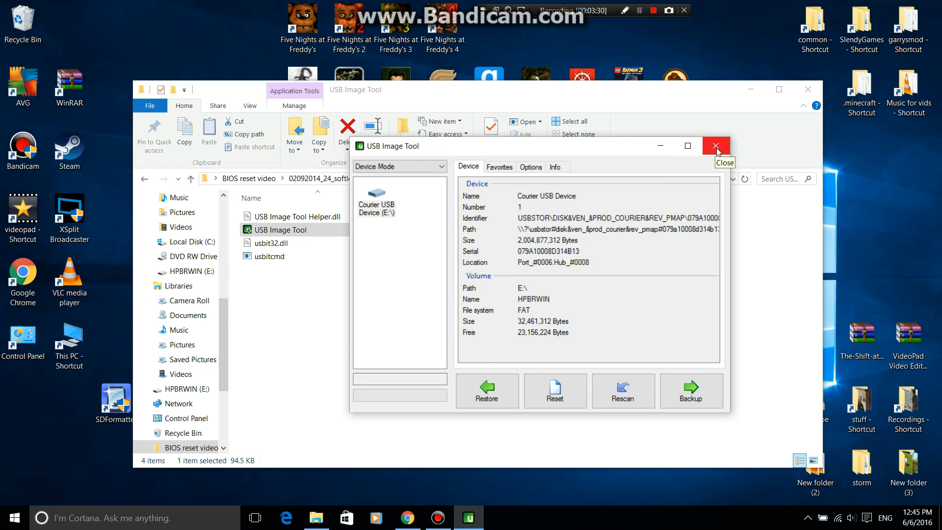
mouse_move(725, 151)
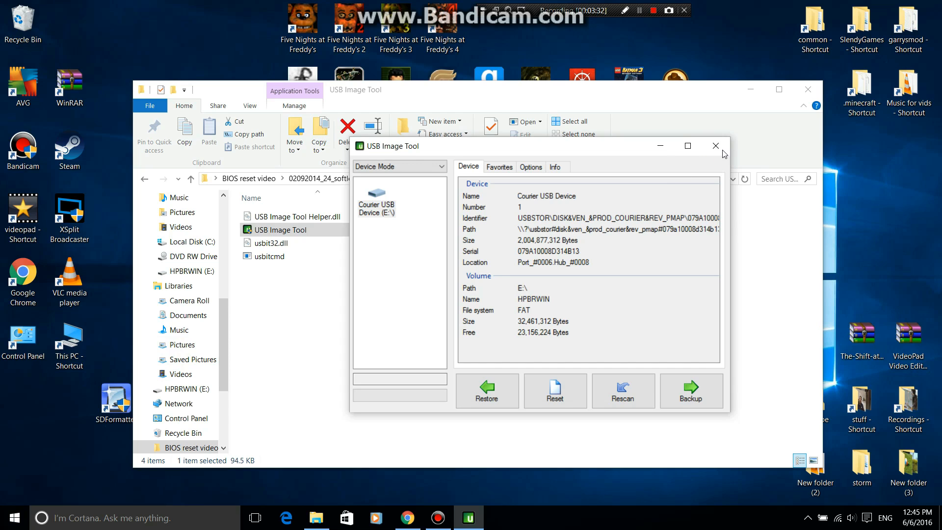
click(716, 145)
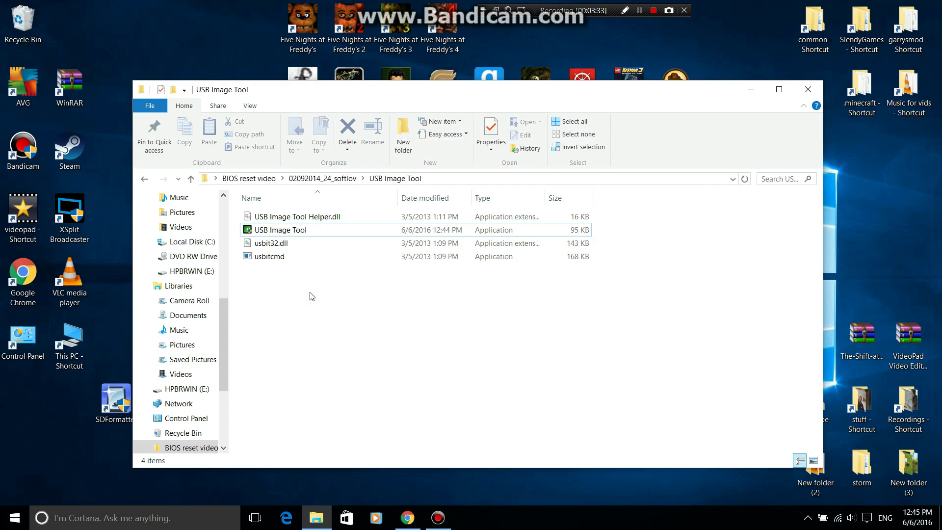
mouse_move(279, 295)
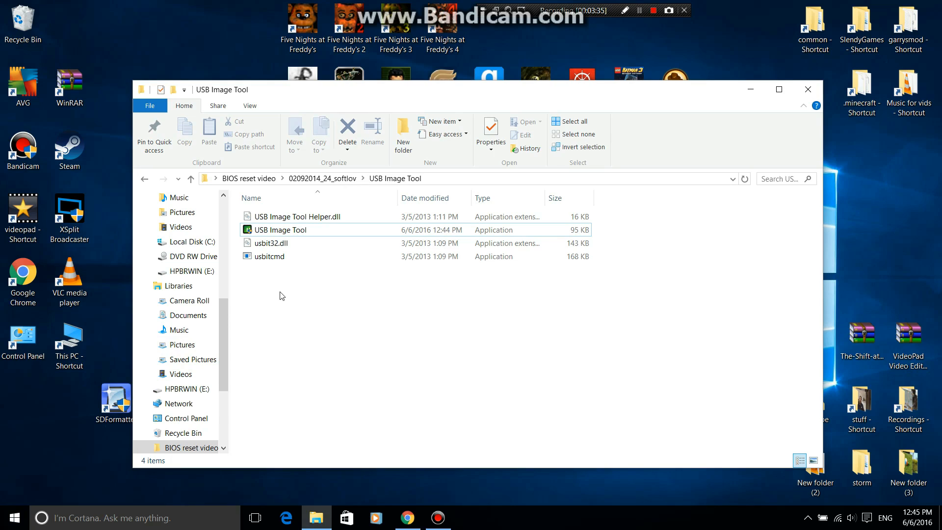